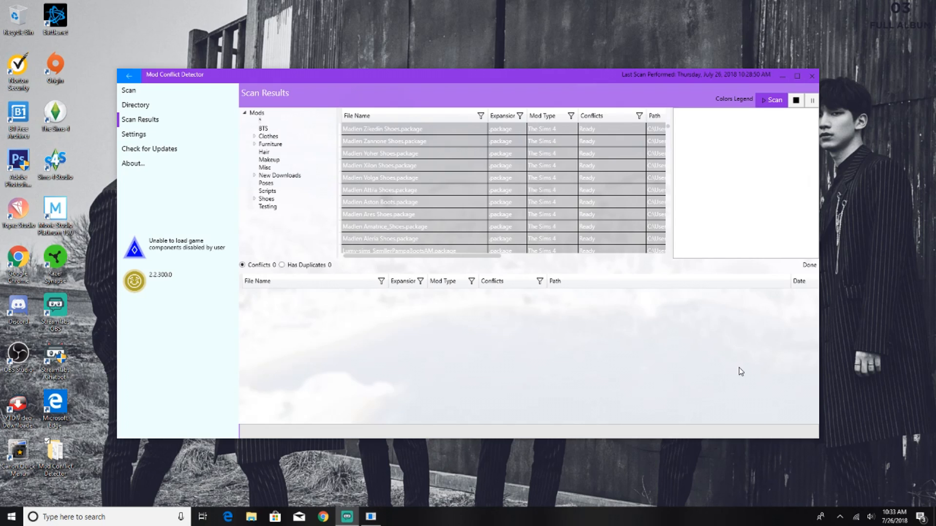
{"action": "mouse_move", "coordinate": [537, 396]}
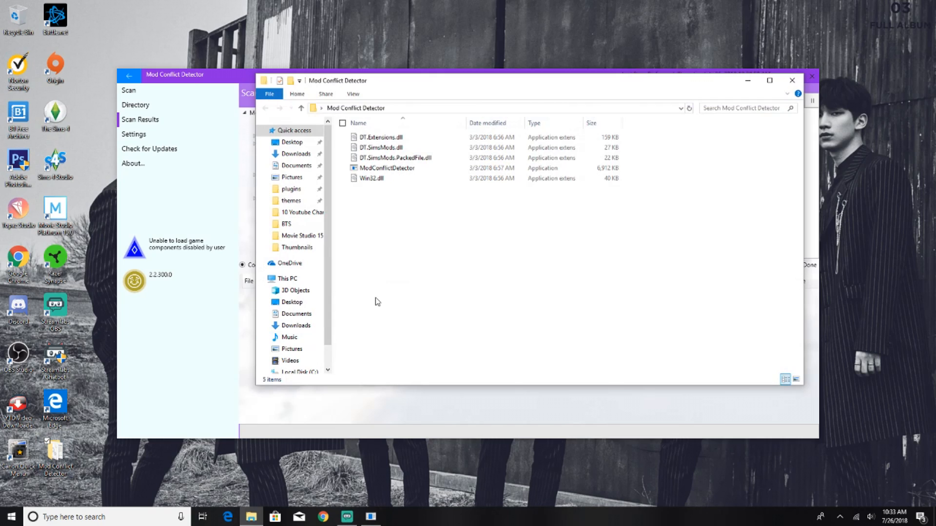
{"action": "mouse_move", "coordinate": [368, 316]}
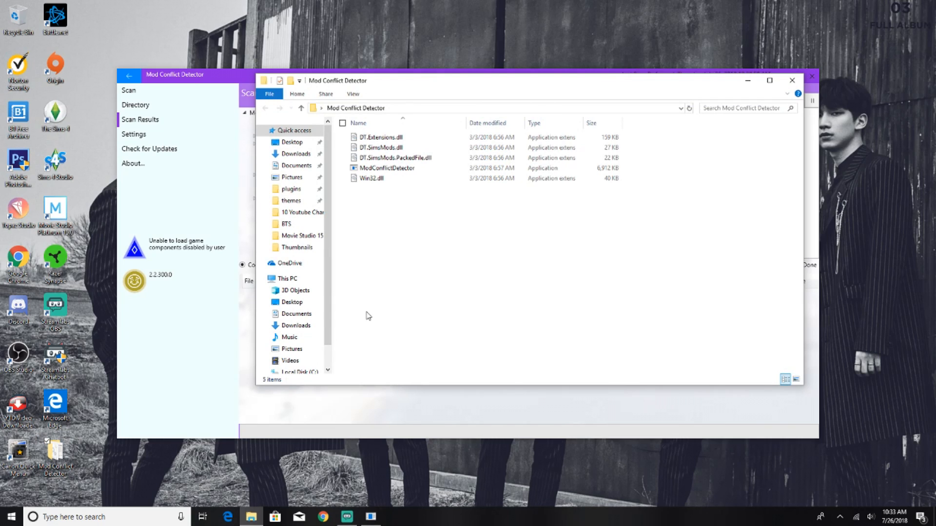
Step: Browse into the Mod Conflict Detector folder holding ModConflictDetector.exe and its four DLLs
{"action": "left_click", "coordinate": [386, 168]}
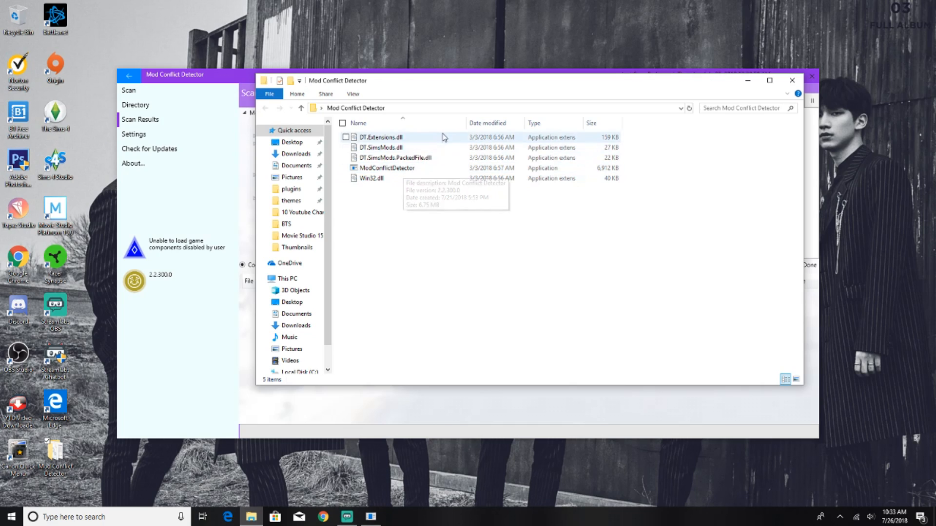
{"action": "mouse_move", "coordinate": [379, 212]}
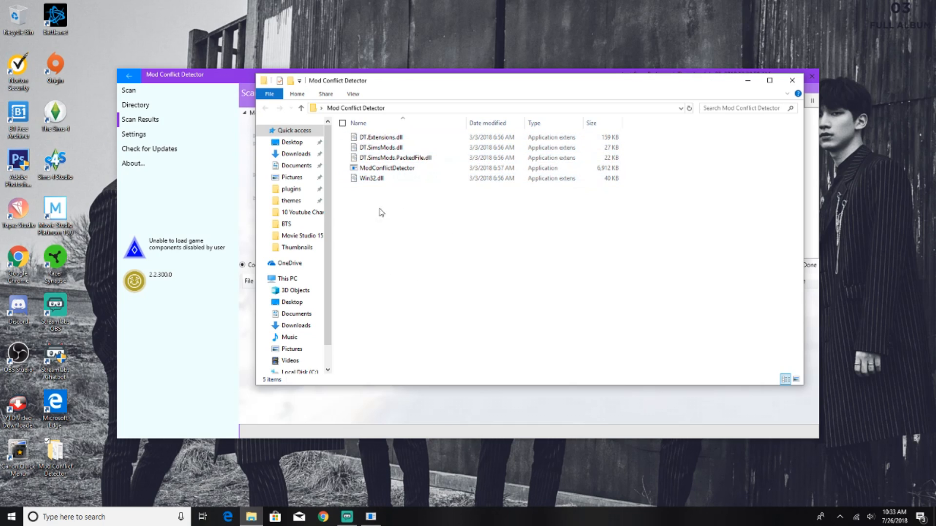
{"action": "mouse_move", "coordinate": [400, 168]}
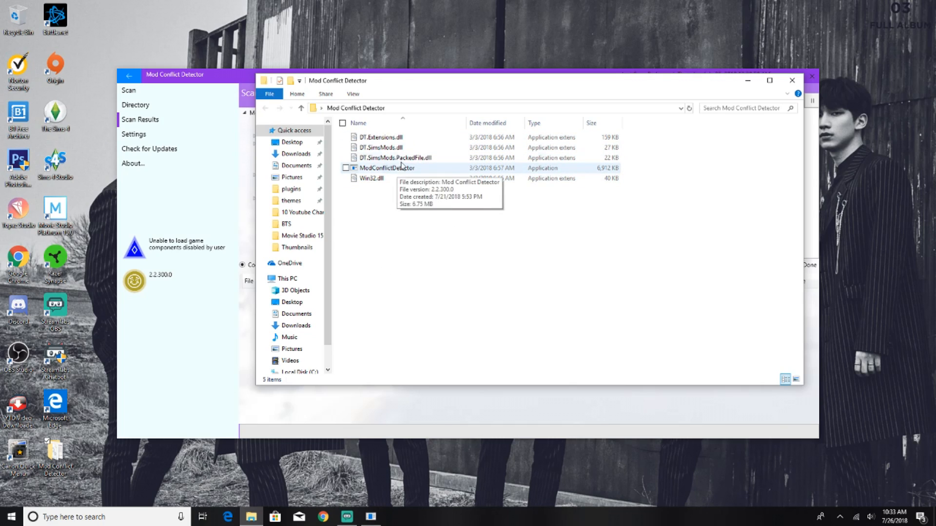
{"action": "mouse_move", "coordinate": [566, 265]}
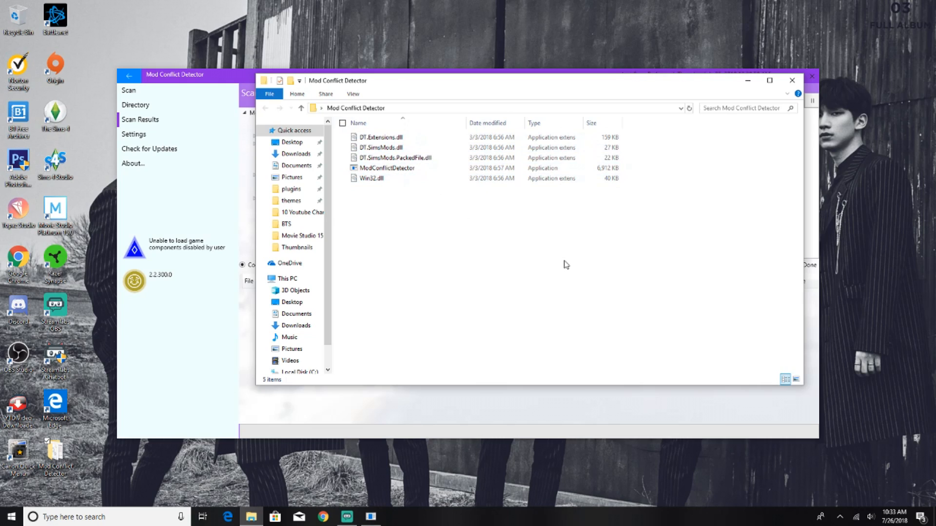
{"action": "left_click", "coordinate": [387, 167]}
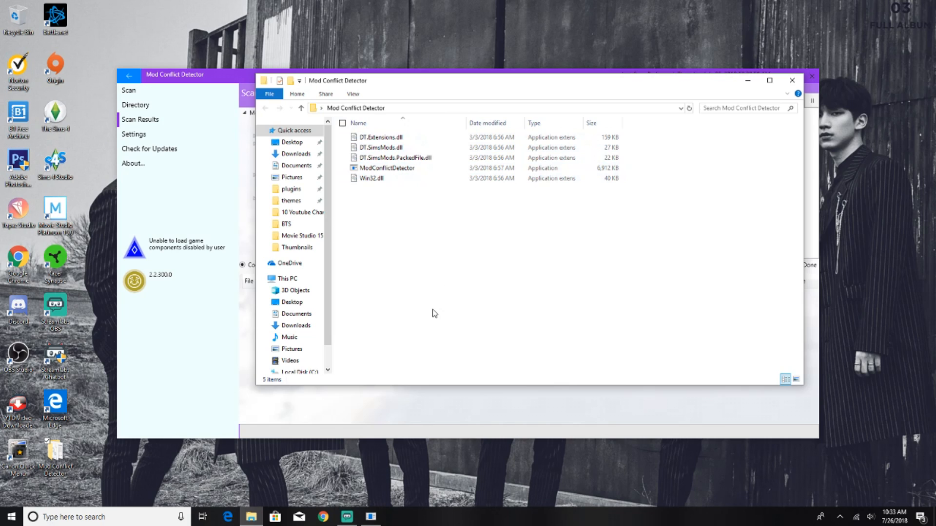
{"action": "mouse_move", "coordinate": [743, 69]}
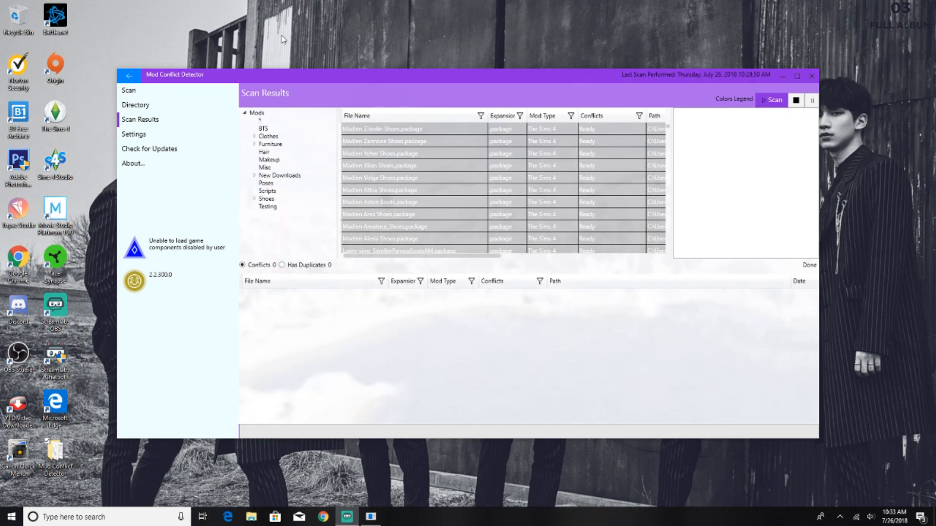
{"action": "mouse_move", "coordinate": [416, 44]}
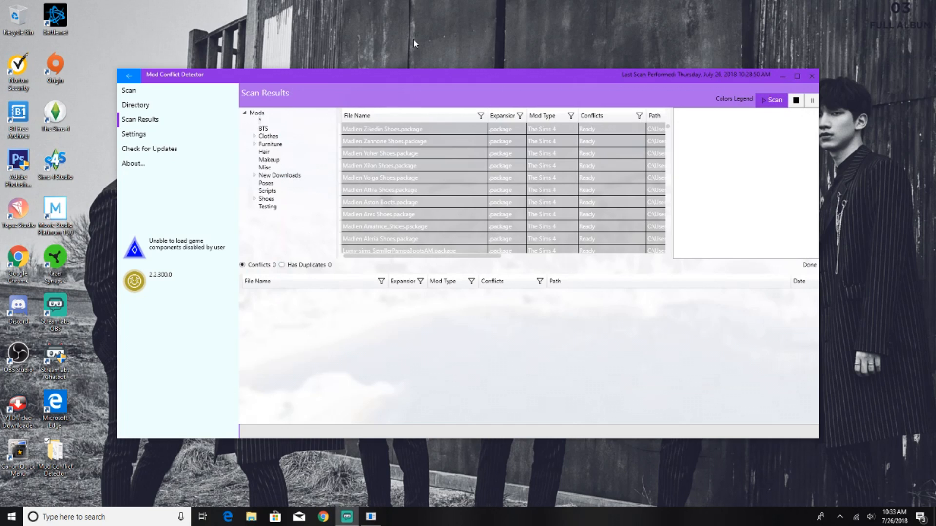
{"action": "mouse_move", "coordinate": [422, 47]}
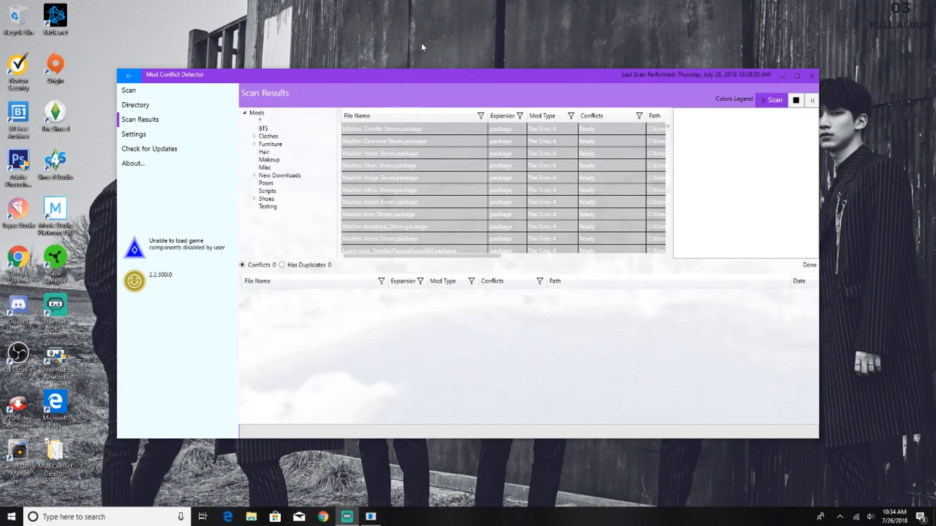
{"action": "mouse_move", "coordinate": [91, 160]}
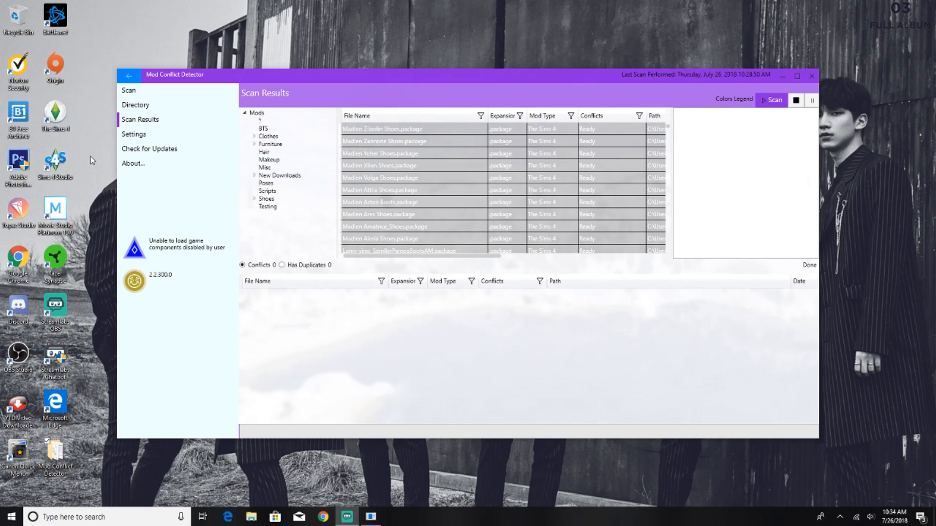
{"action": "mouse_move", "coordinate": [101, 203]}
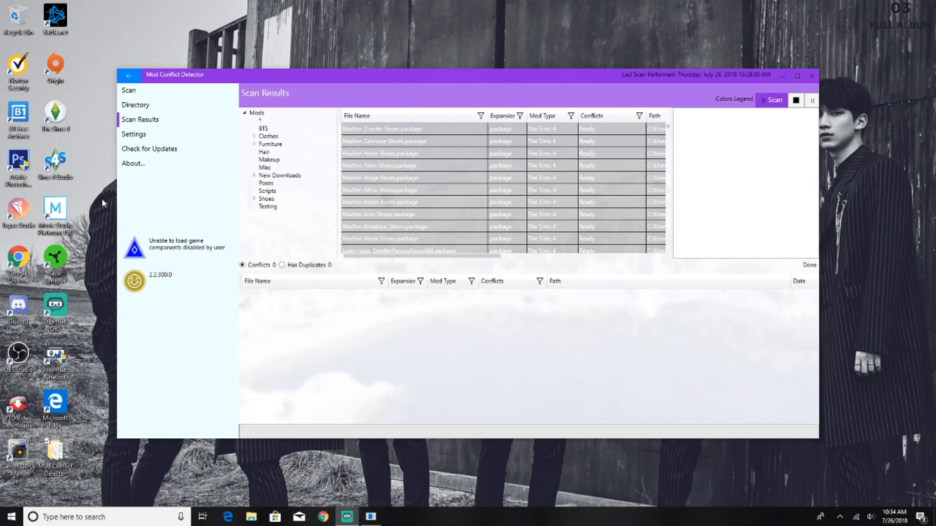
{"action": "mouse_move", "coordinate": [98, 22]}
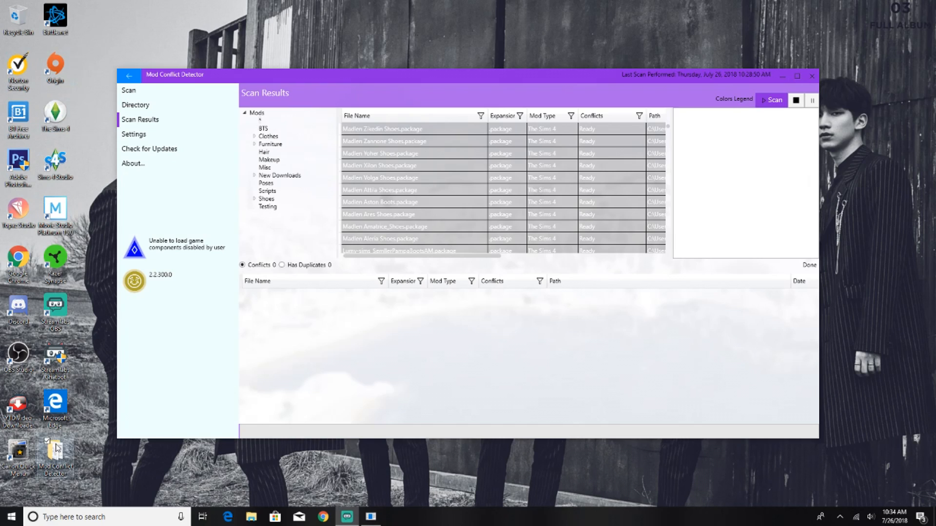
{"action": "mouse_move", "coordinate": [411, 353]}
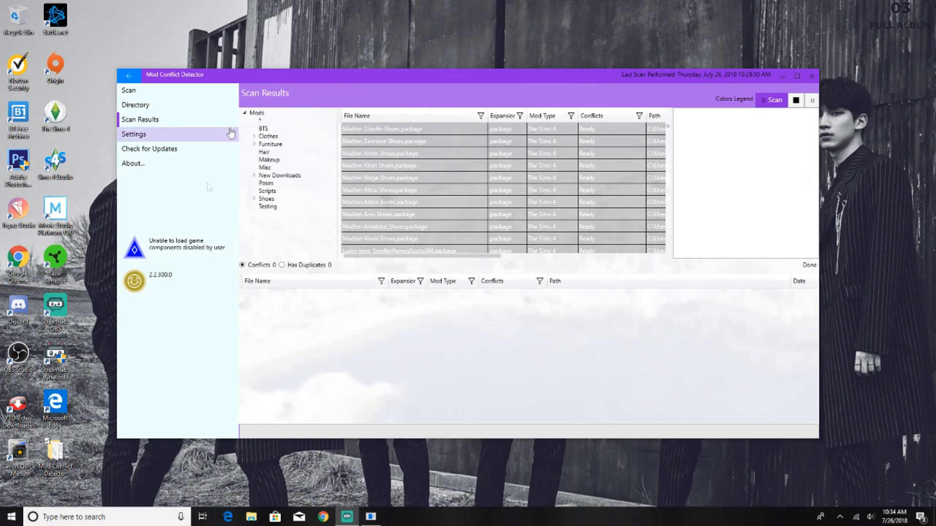
{"action": "mouse_move", "coordinate": [499, 99]}
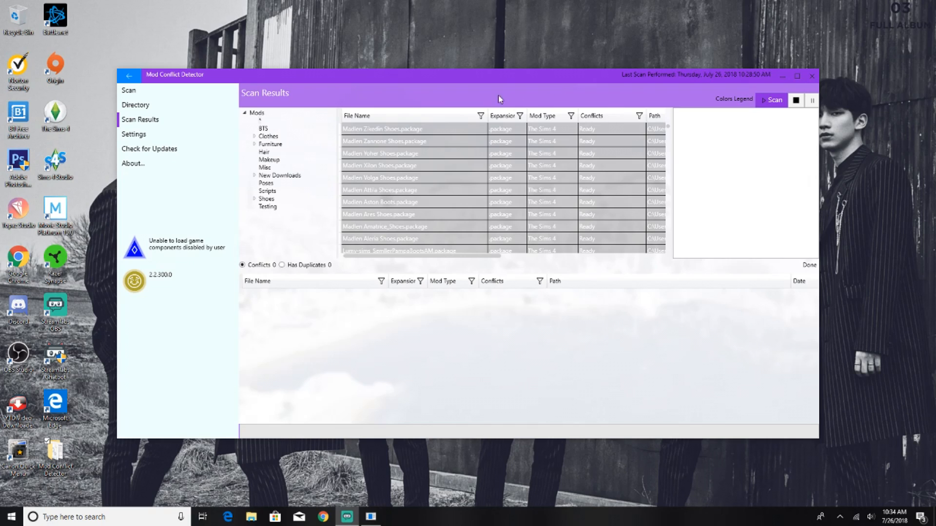
{"action": "mouse_move", "coordinate": [462, 346]}
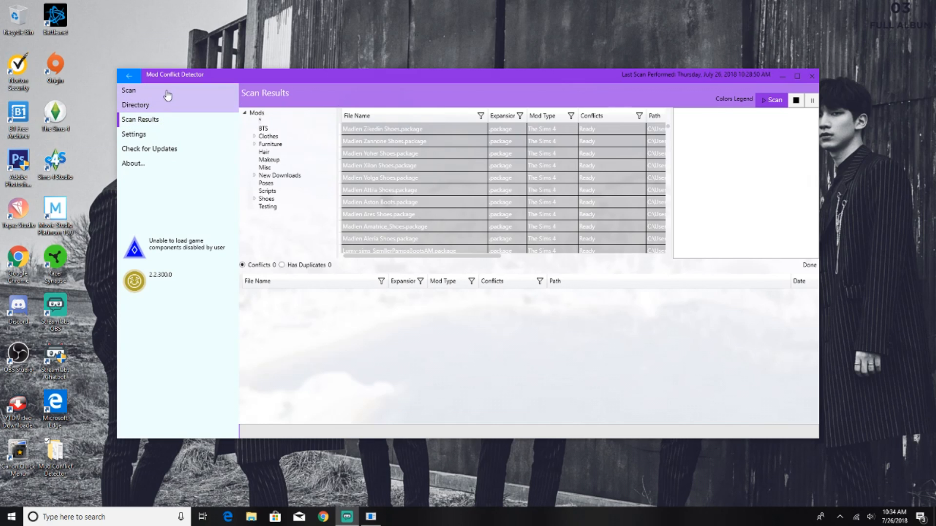
Step: Switch to the Scan page showing the Directory scan card for the Mods folder
{"action": "left_click", "coordinate": [128, 90]}
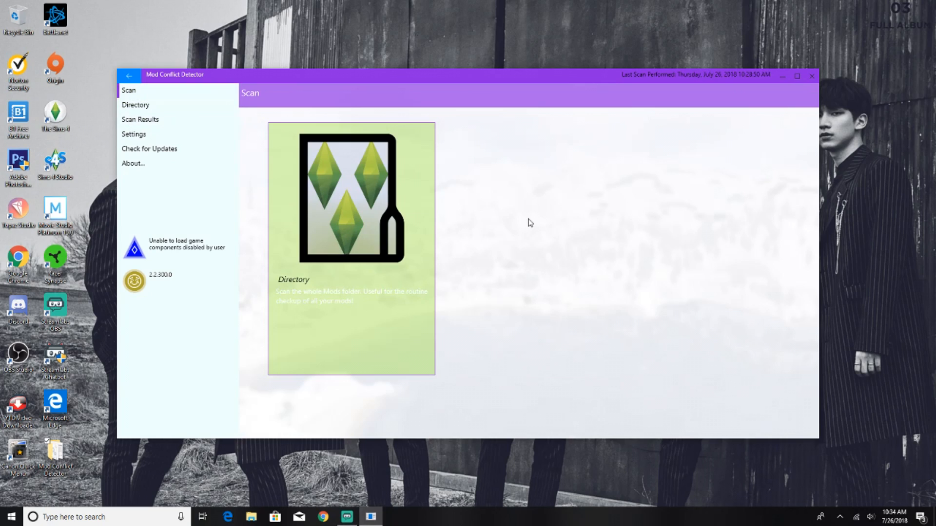
{"action": "mouse_move", "coordinate": [318, 202]}
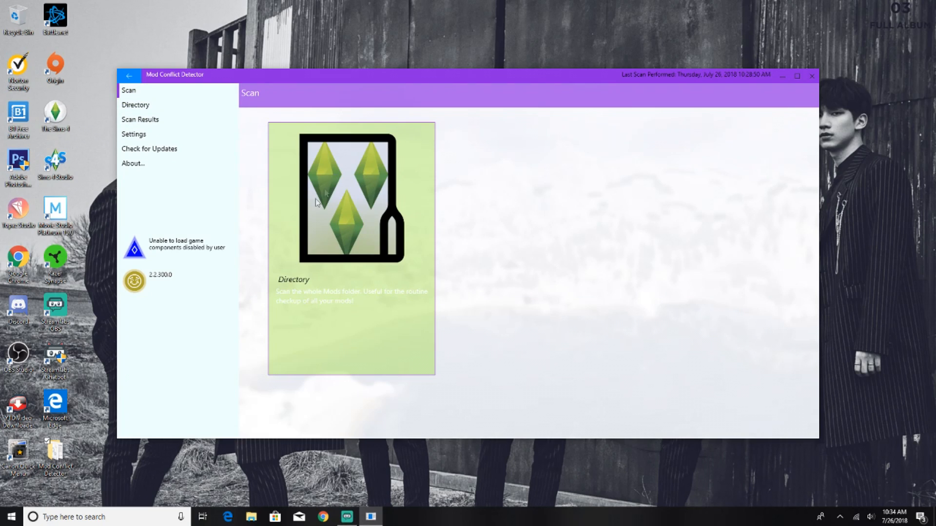
{"action": "mouse_move", "coordinate": [347, 236]}
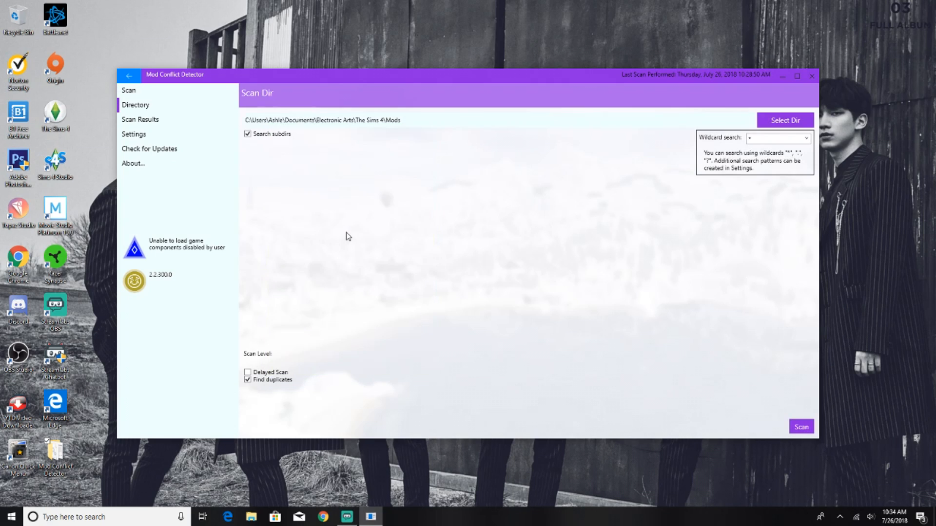
{"action": "mouse_move", "coordinate": [555, 262]}
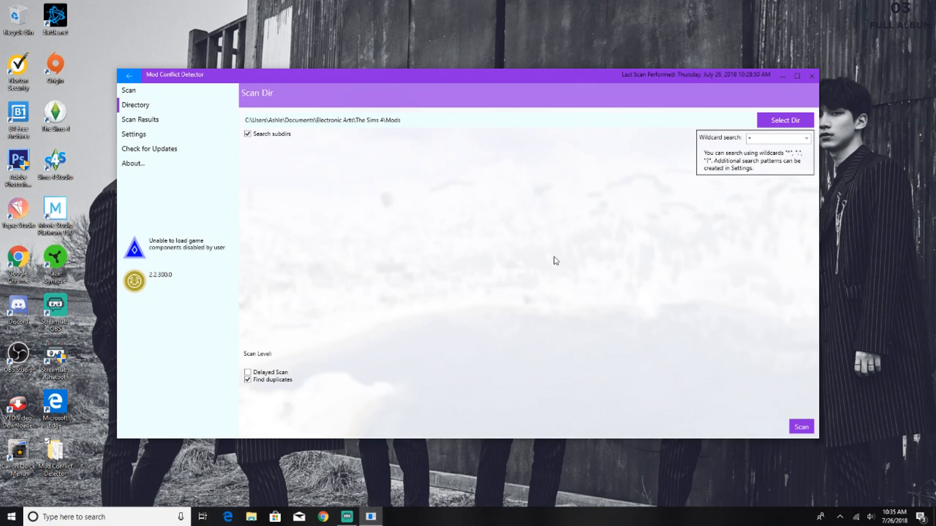
{"action": "mouse_move", "coordinate": [475, 139]}
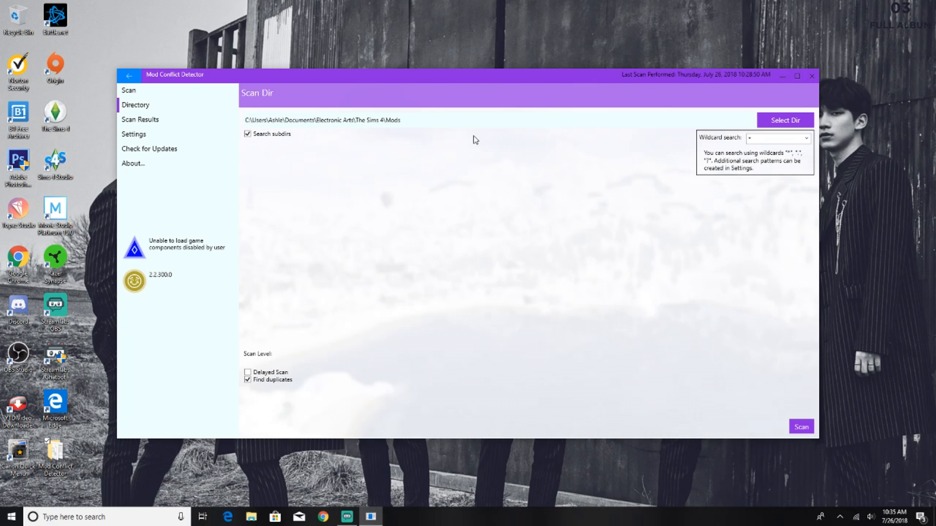
{"action": "mouse_move", "coordinate": [512, 155]}
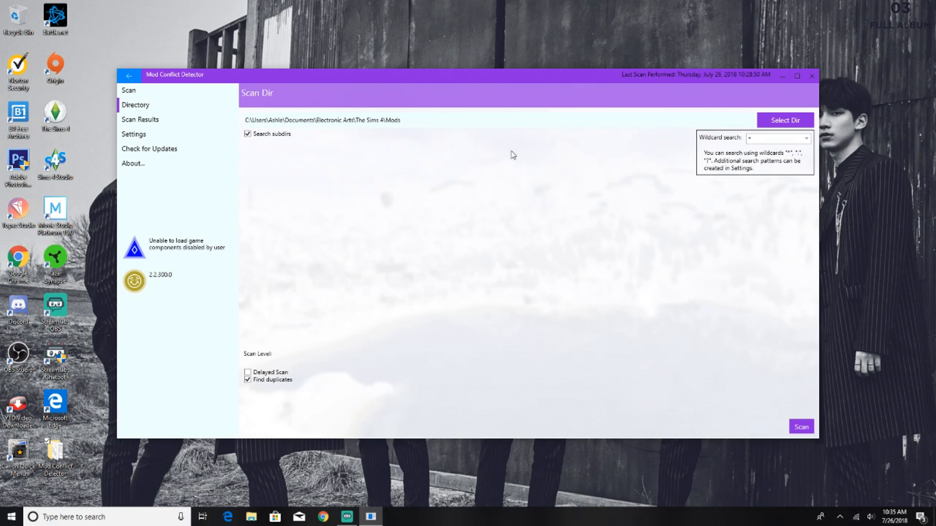
{"action": "mouse_move", "coordinate": [614, 163]}
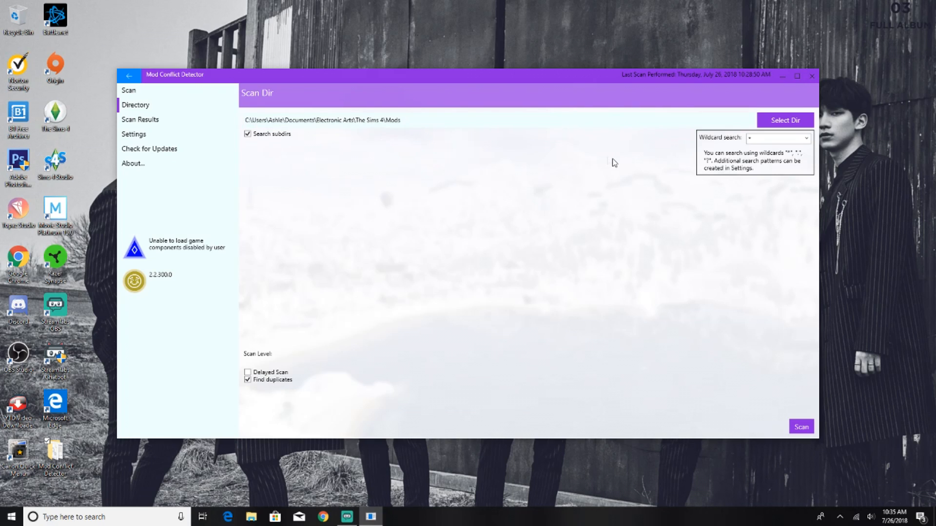
{"action": "mouse_move", "coordinate": [778, 223]}
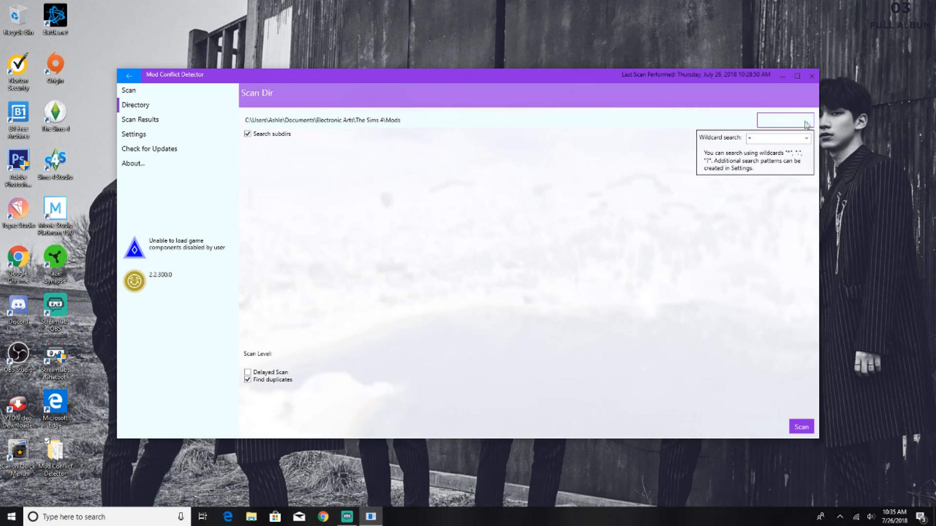
{"action": "mouse_move", "coordinate": [784, 120]}
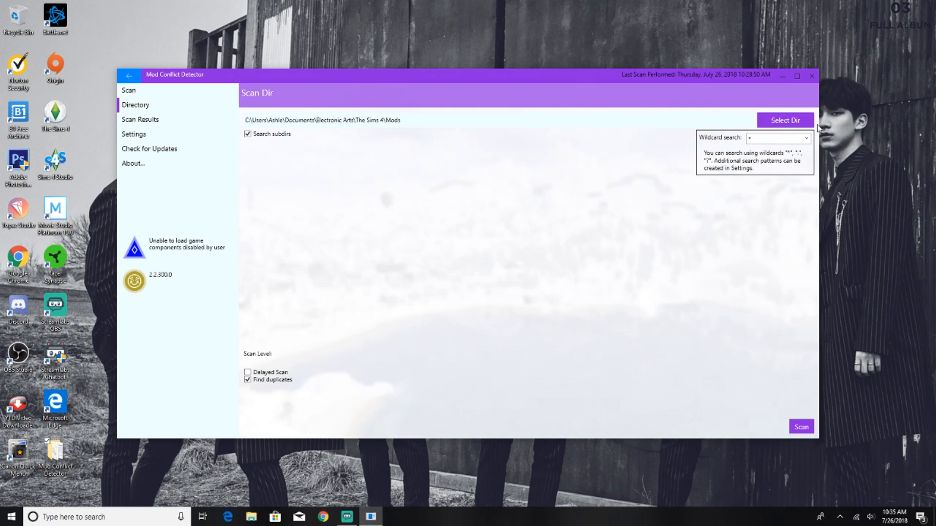
{"action": "mouse_move", "coordinate": [474, 206]}
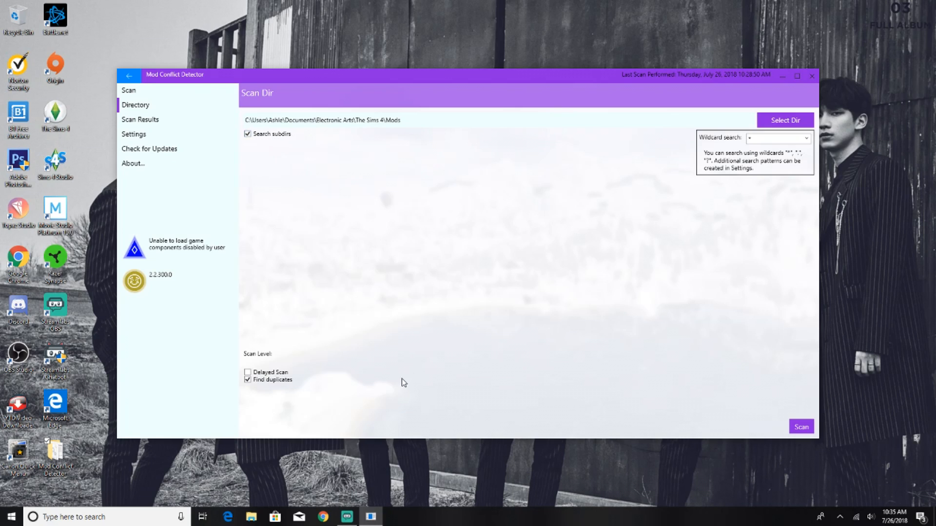
{"action": "mouse_move", "coordinate": [383, 259]}
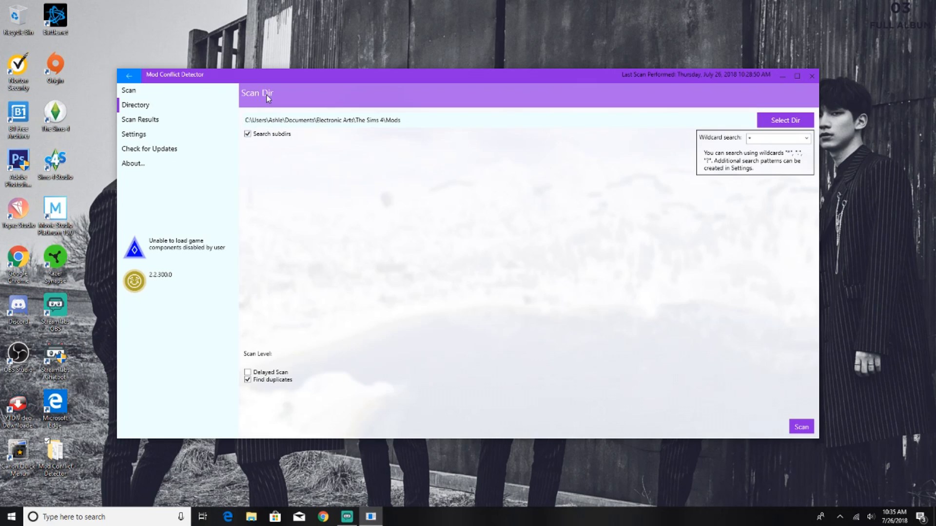
{"action": "mouse_move", "coordinate": [342, 268]}
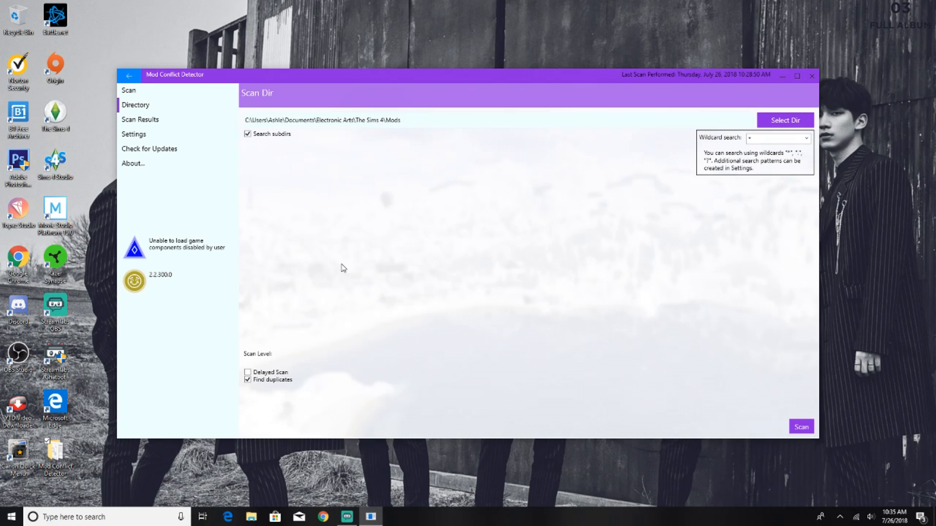
{"action": "mouse_move", "coordinate": [254, 399]}
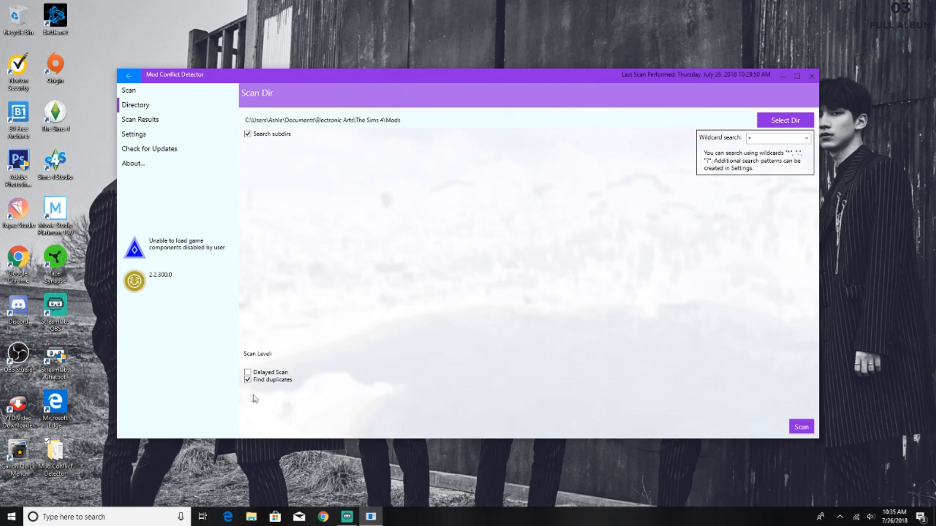
{"action": "mouse_move", "coordinate": [257, 364]}
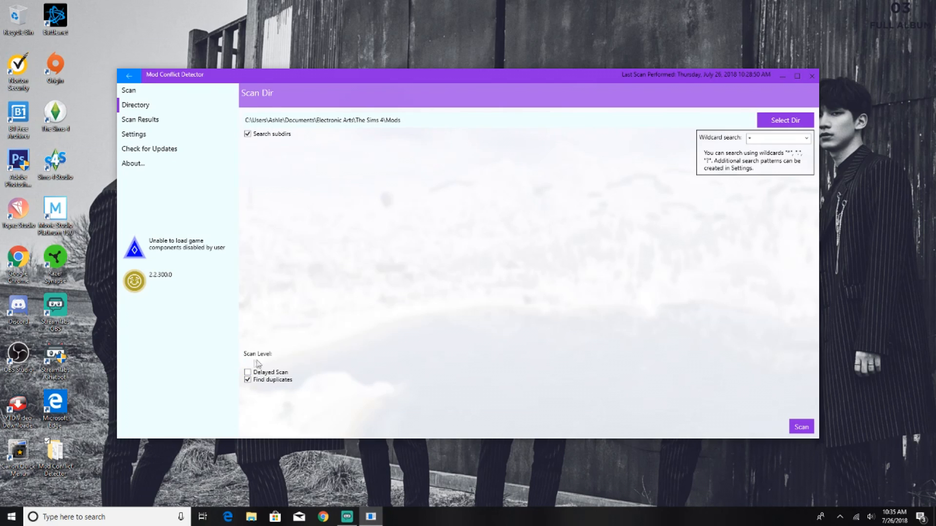
{"action": "mouse_move", "coordinate": [303, 357]}
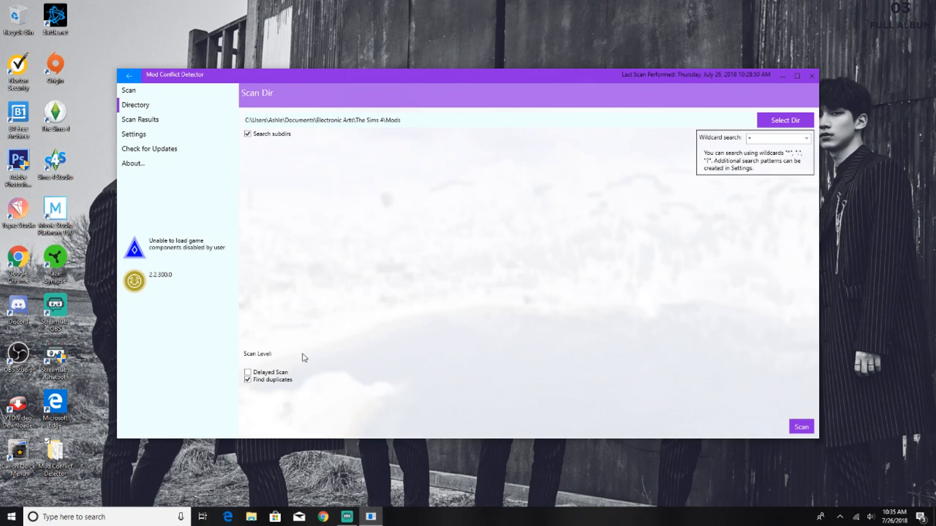
{"action": "mouse_move", "coordinate": [298, 389]}
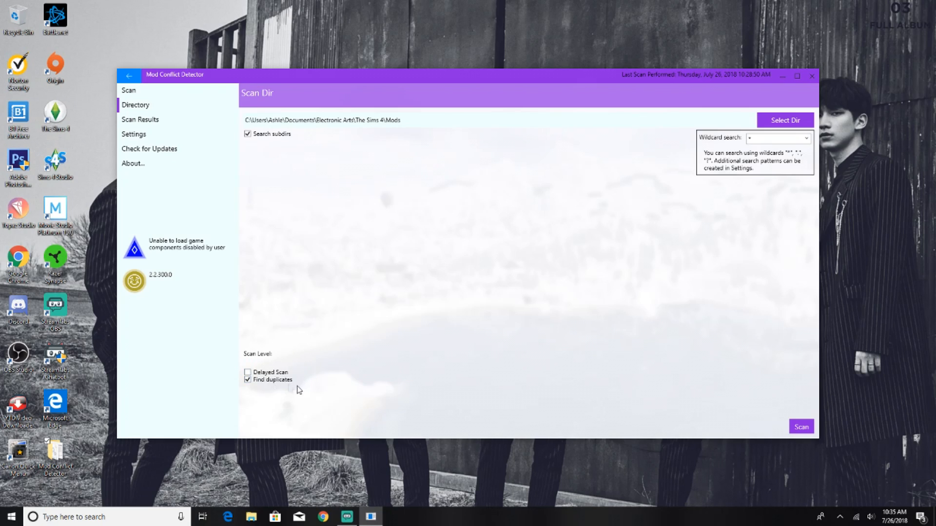
{"action": "mouse_move", "coordinate": [316, 372]}
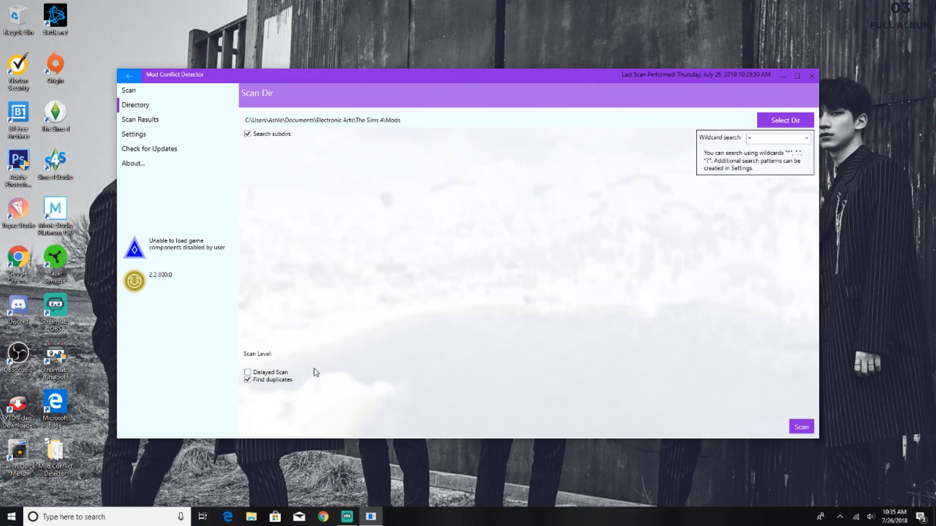
{"action": "mouse_move", "coordinate": [238, 390]}
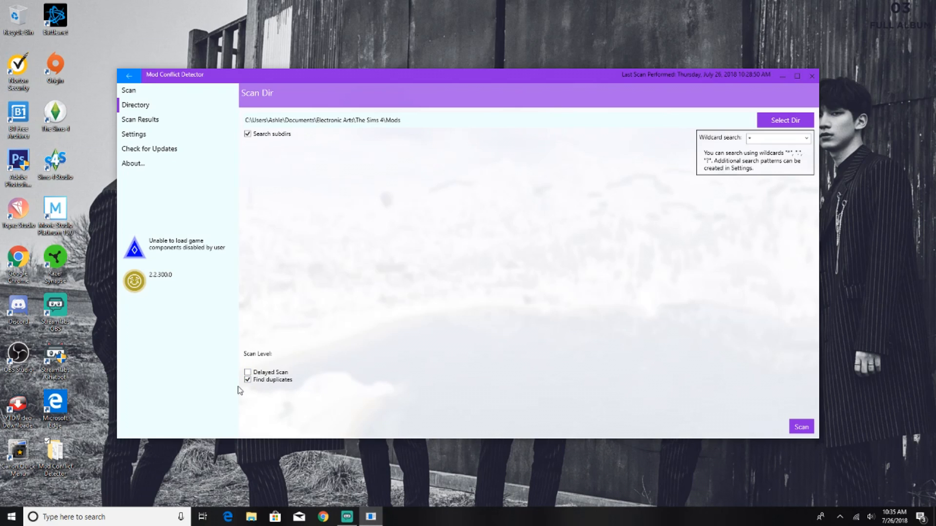
{"action": "mouse_move", "coordinate": [319, 397]}
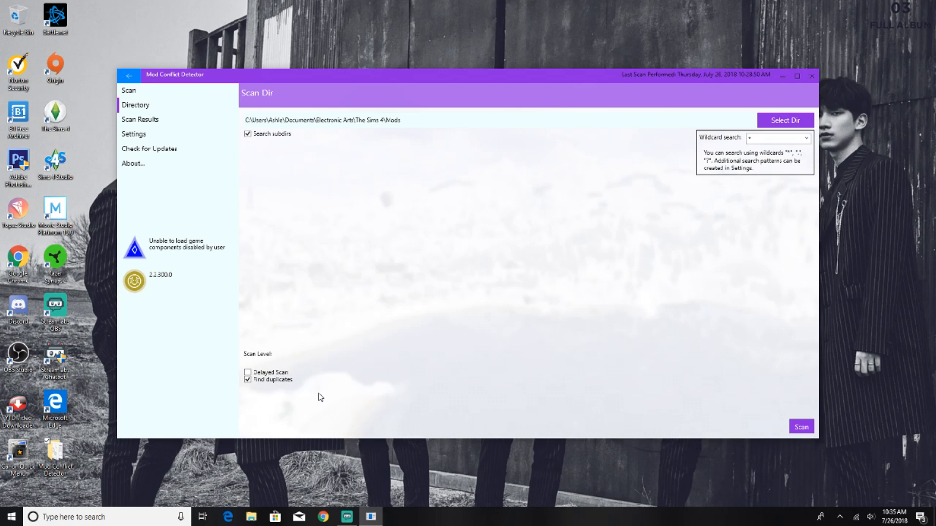
{"action": "mouse_move", "coordinate": [682, 319]}
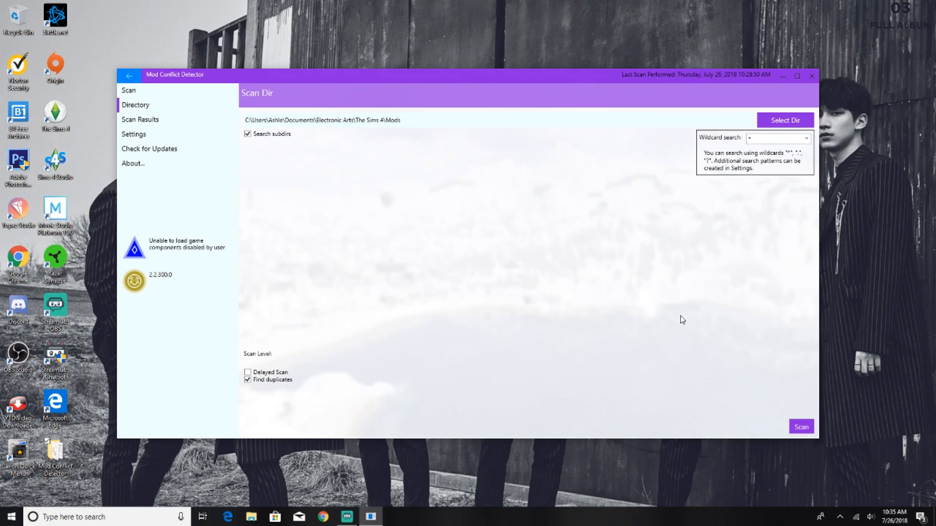
{"action": "mouse_move", "coordinate": [410, 223]}
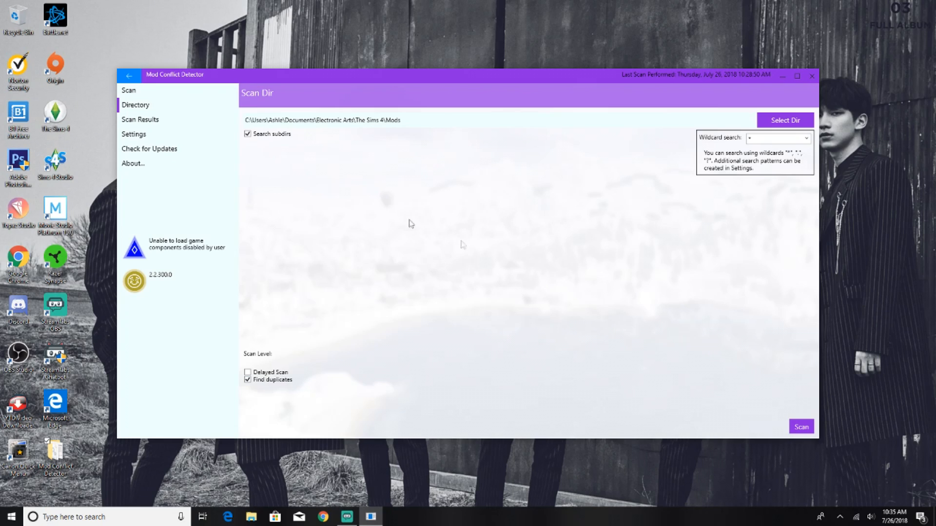
{"action": "mouse_move", "coordinate": [536, 323]}
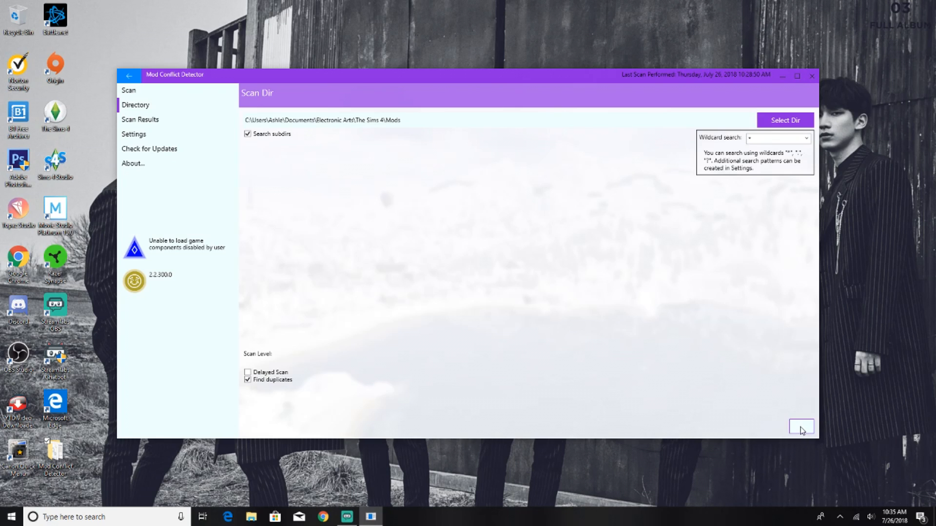
Step: Run the directory scan on the Sims 4 Mods folder and list its package files
{"action": "left_click", "coordinate": [139, 119]}
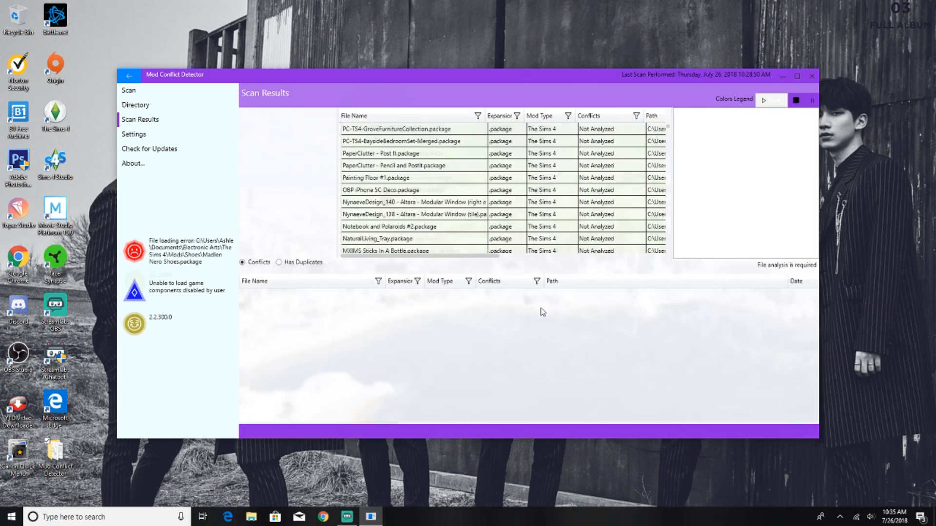
{"action": "left_click", "coordinate": [769, 100]}
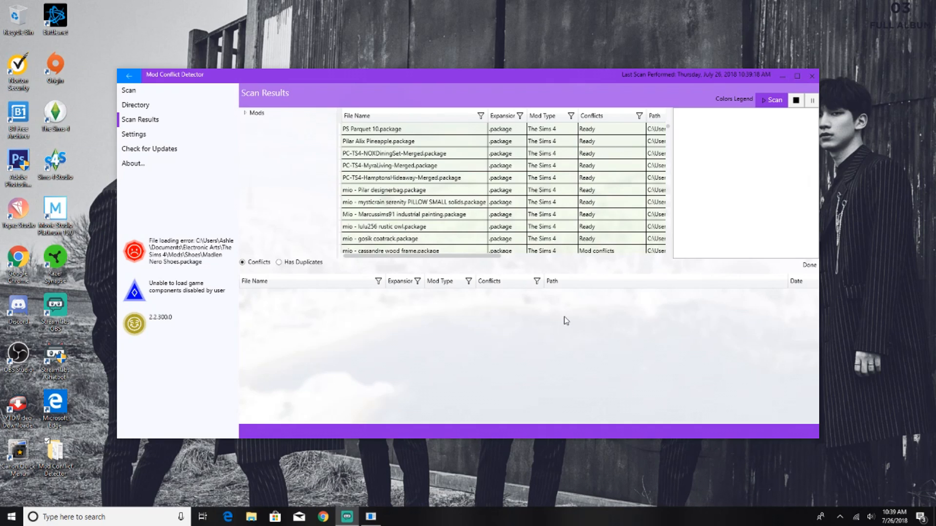
{"action": "mouse_move", "coordinate": [264, 307]}
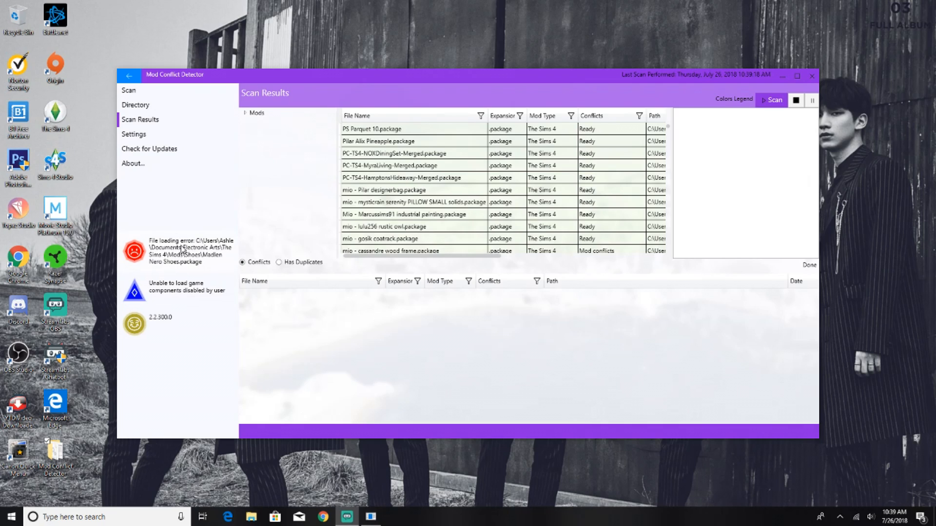
{"action": "mouse_move", "coordinate": [526, 352]}
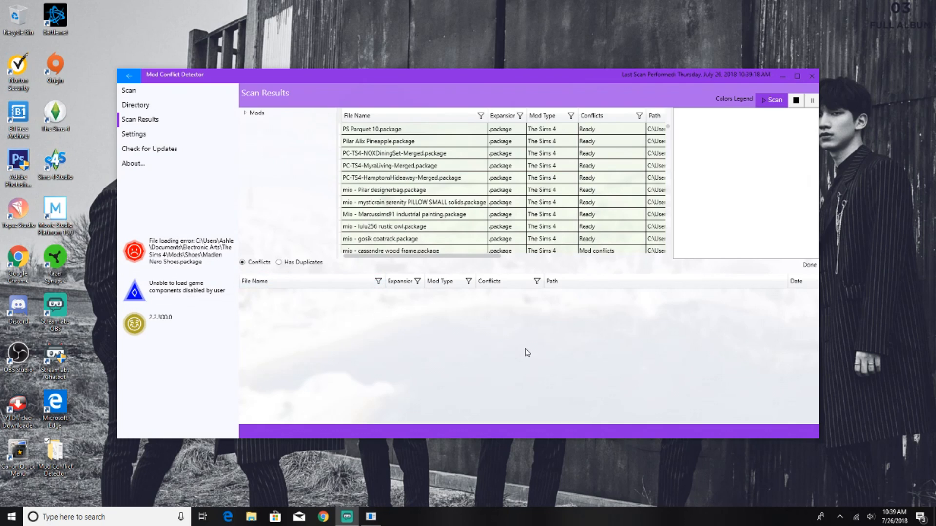
{"action": "scroll", "scroll_direction": "down", "scroll_amount": 3}
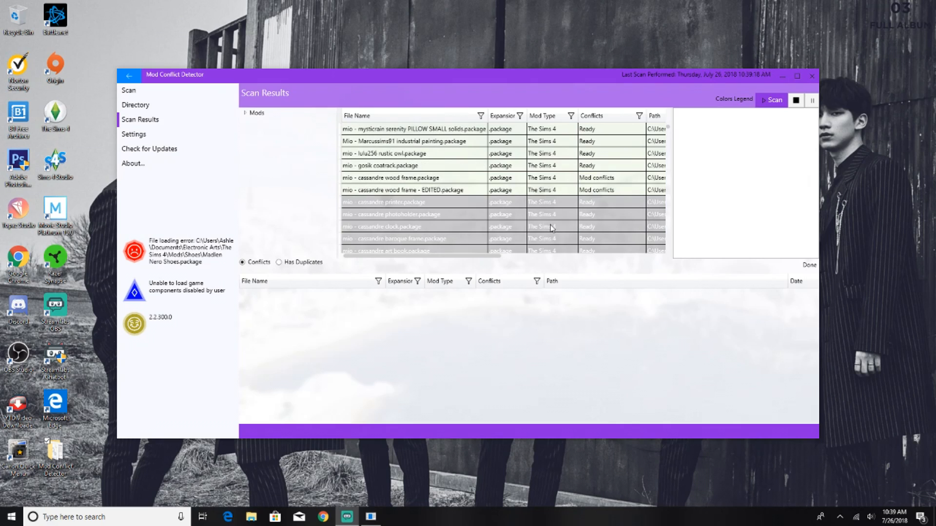
{"action": "scroll", "scroll_direction": "up", "scroll_amount": 3}
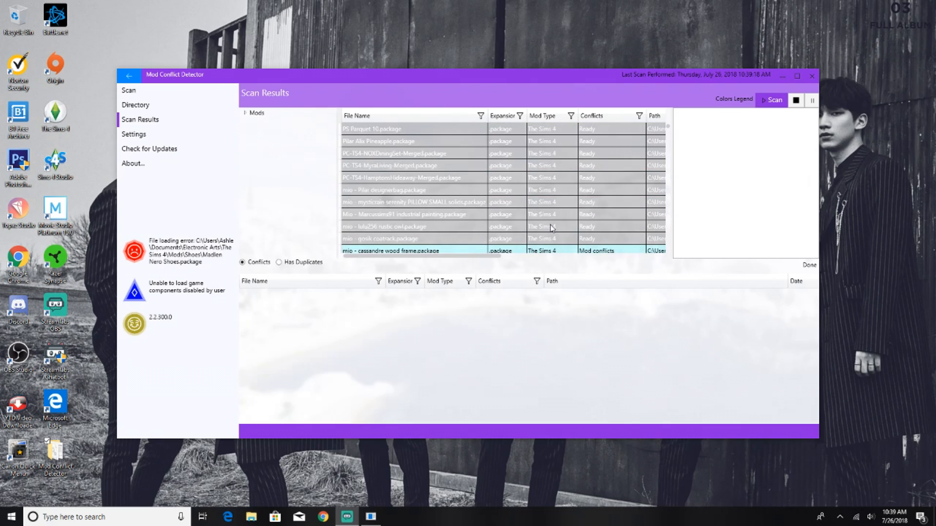
{"action": "mouse_move", "coordinate": [548, 370]}
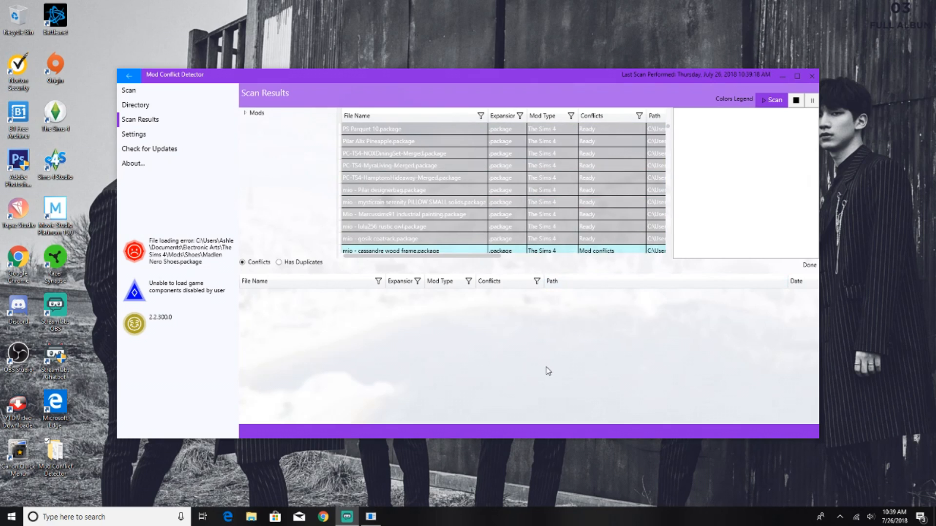
{"action": "mouse_move", "coordinate": [516, 363]}
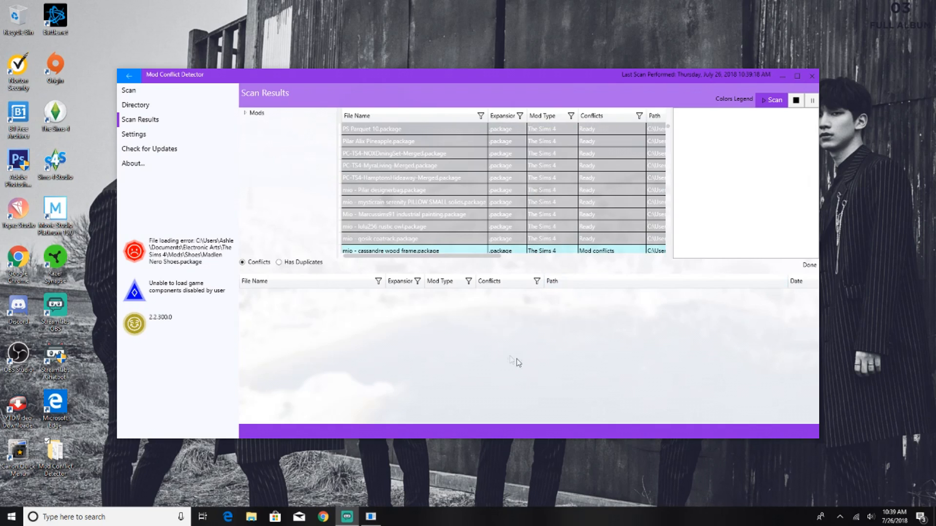
{"action": "mouse_move", "coordinate": [429, 129]}
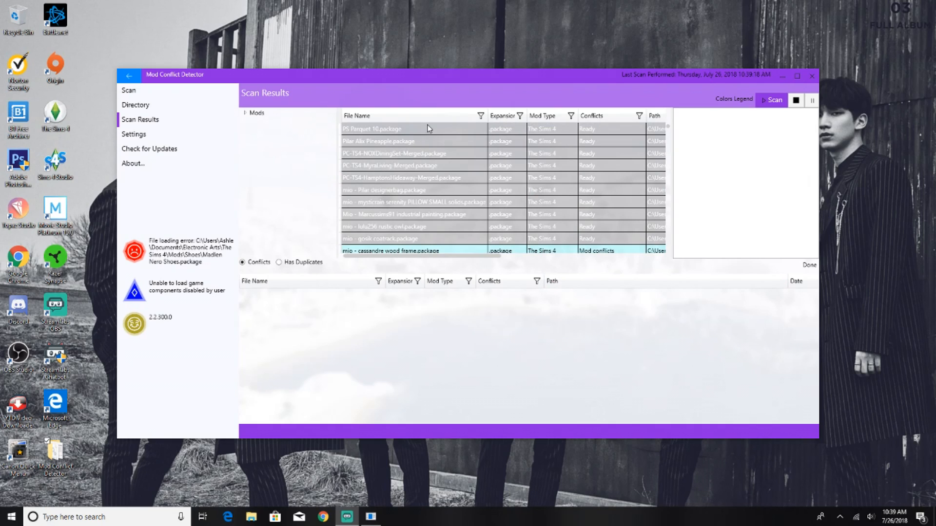
{"action": "mouse_move", "coordinate": [434, 244]}
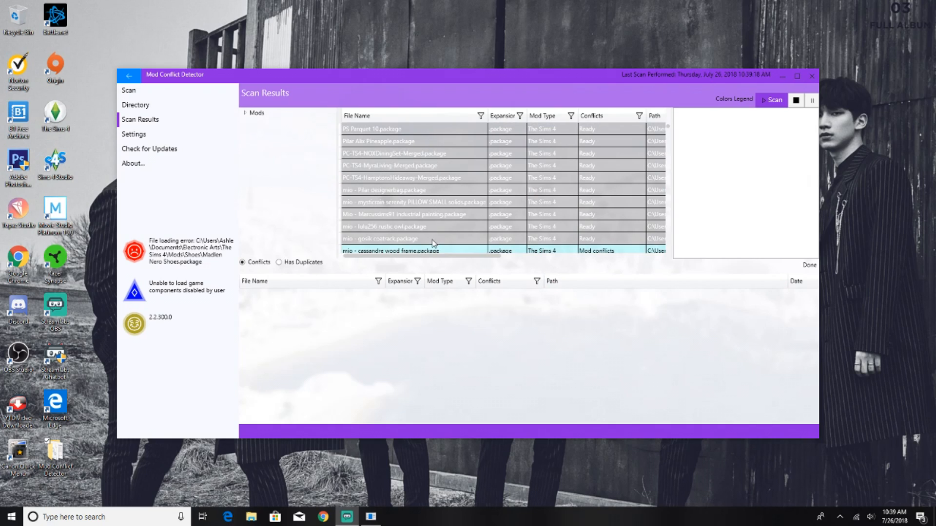
{"action": "mouse_move", "coordinate": [602, 130]}
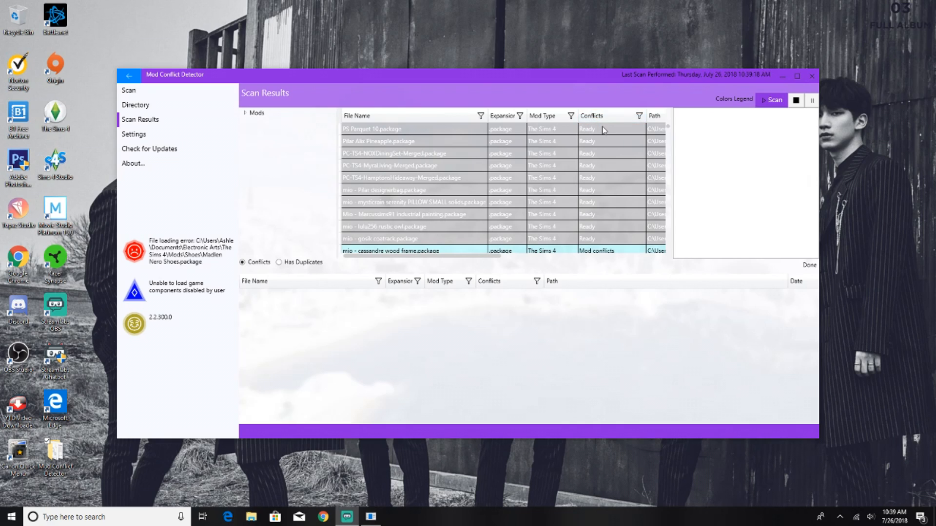
{"action": "mouse_move", "coordinate": [608, 140]}
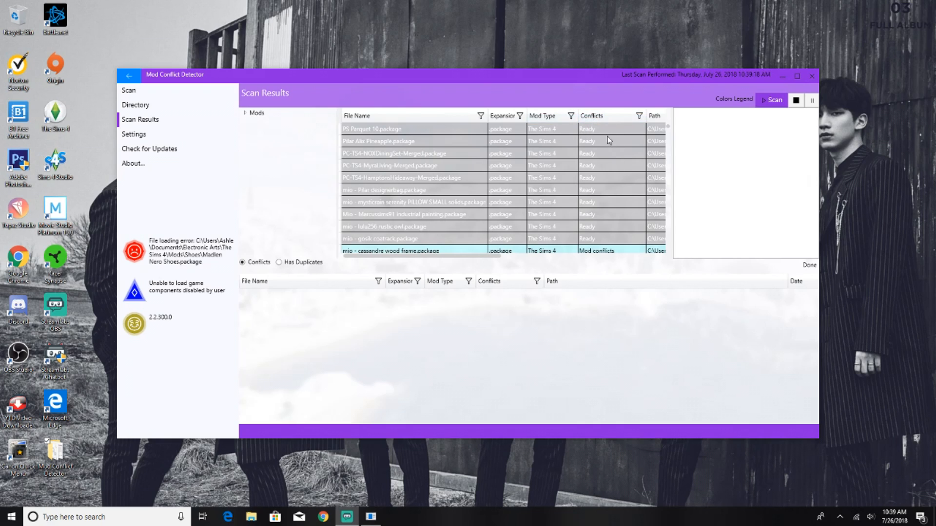
{"action": "mouse_move", "coordinate": [597, 148]}
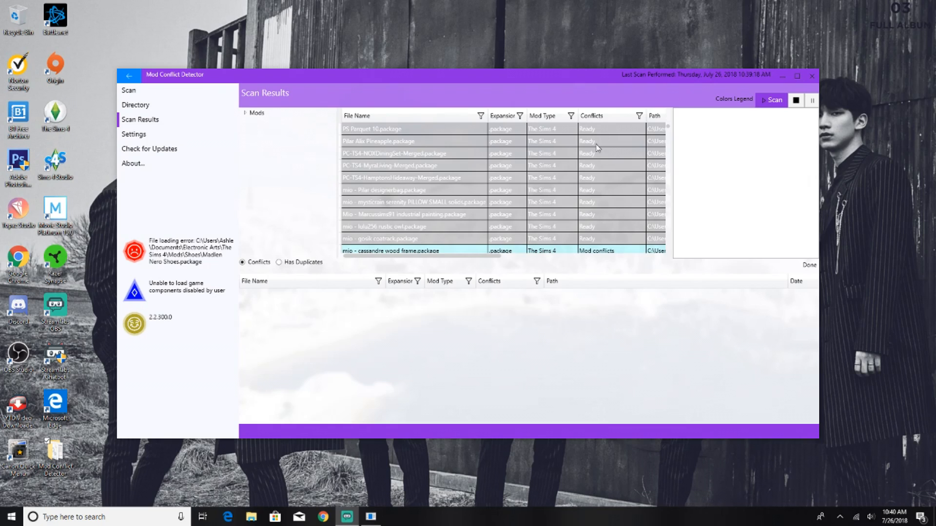
{"action": "mouse_move", "coordinate": [667, 191]}
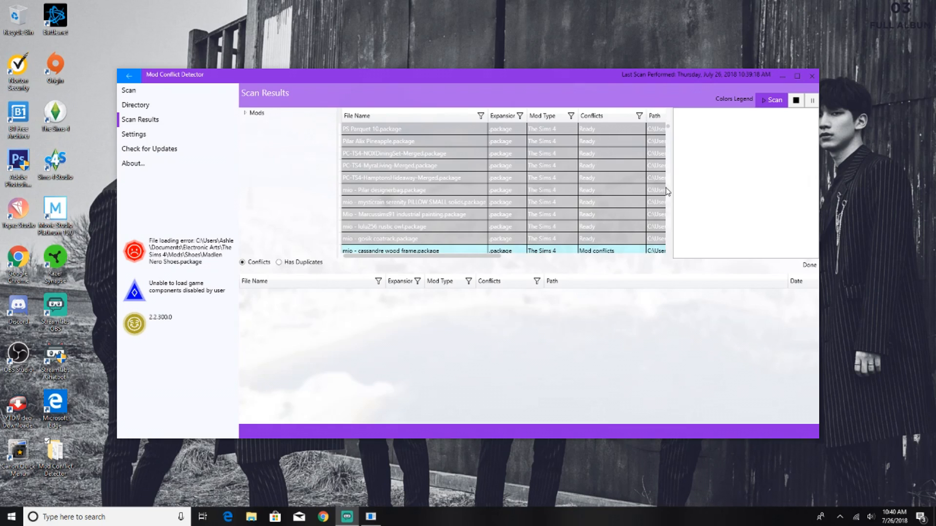
{"action": "mouse_move", "coordinate": [623, 165]}
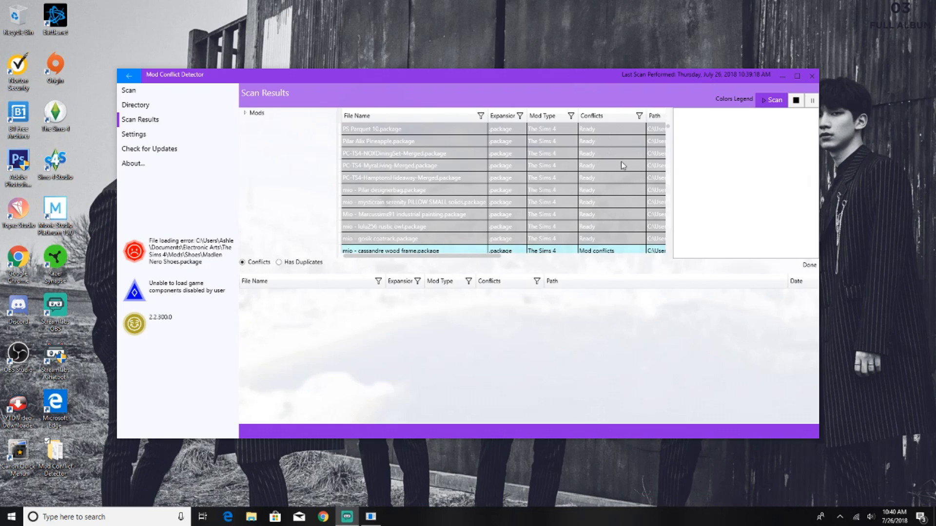
{"action": "scroll", "scroll_direction": "down", "scroll_amount": 3}
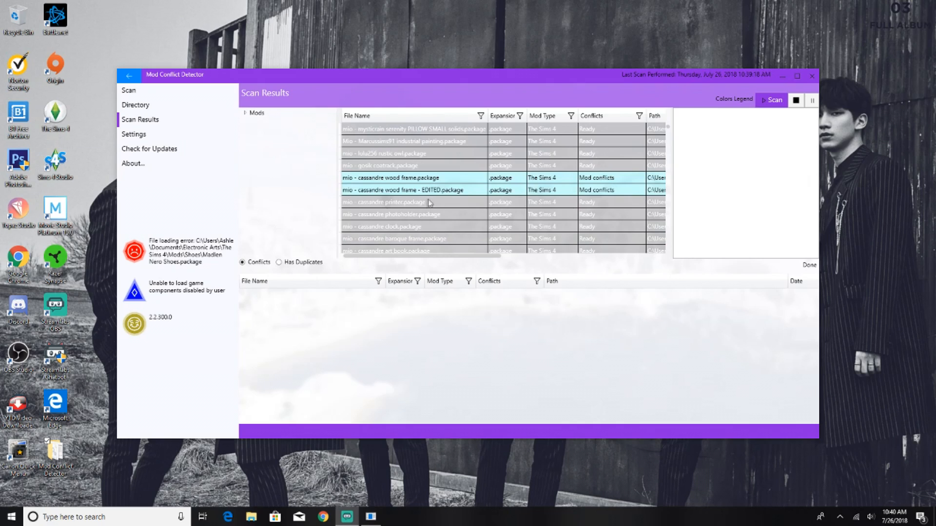
{"action": "mouse_move", "coordinate": [599, 193]}
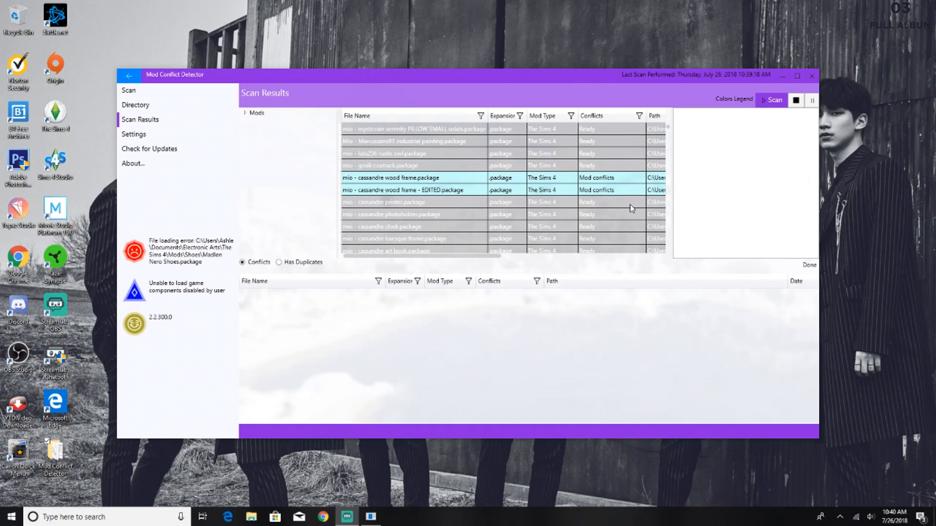
{"action": "mouse_move", "coordinate": [595, 216]}
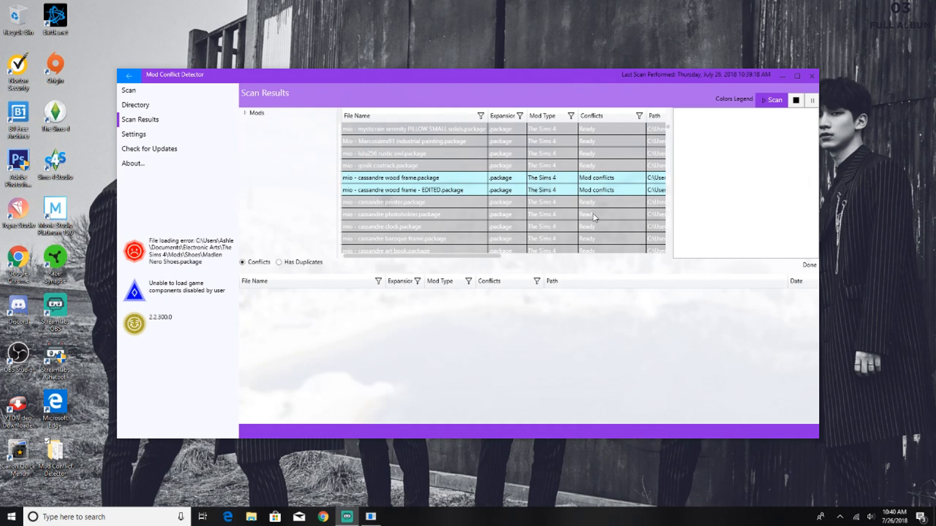
{"action": "mouse_move", "coordinate": [593, 219]}
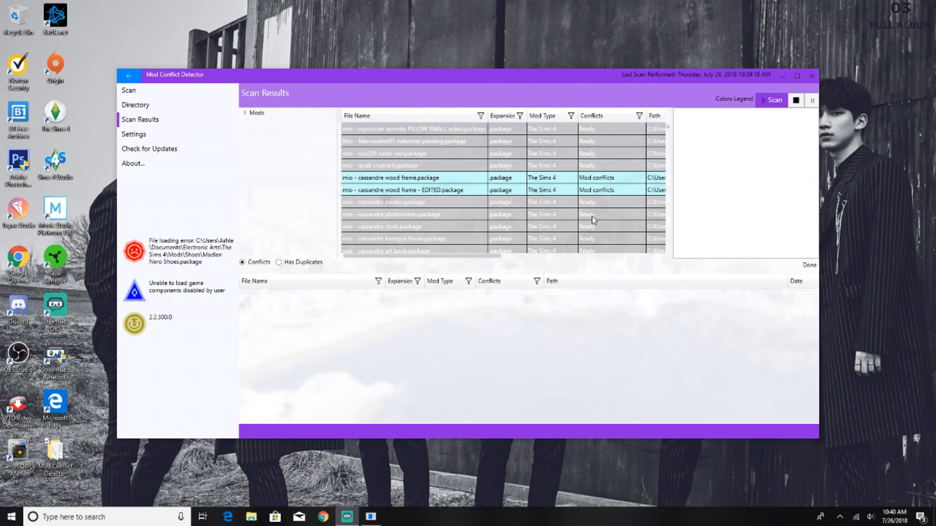
{"action": "mouse_move", "coordinate": [613, 182]}
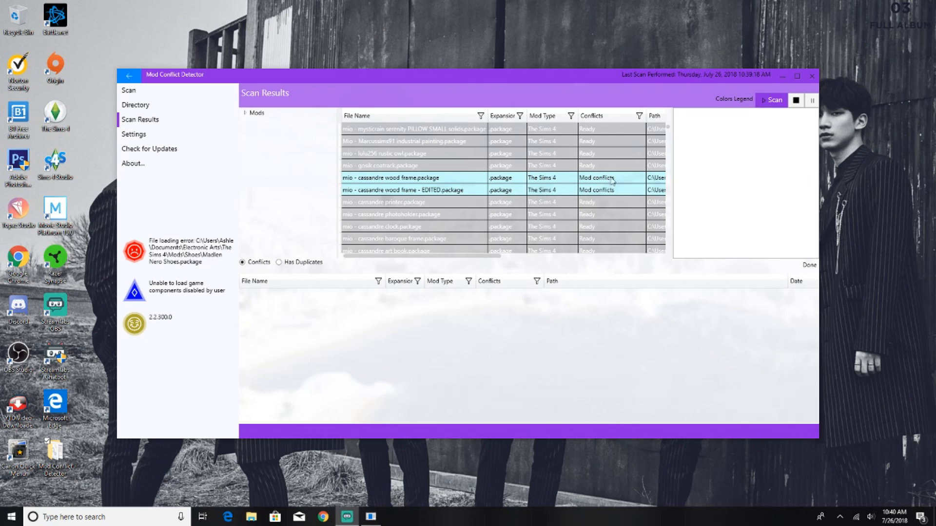
{"action": "mouse_move", "coordinate": [571, 186]}
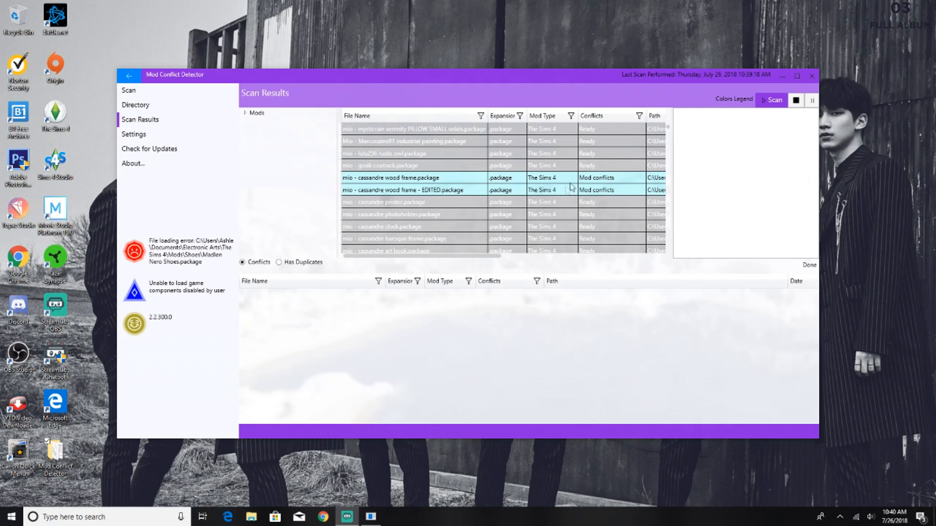
{"action": "mouse_move", "coordinate": [612, 198]}
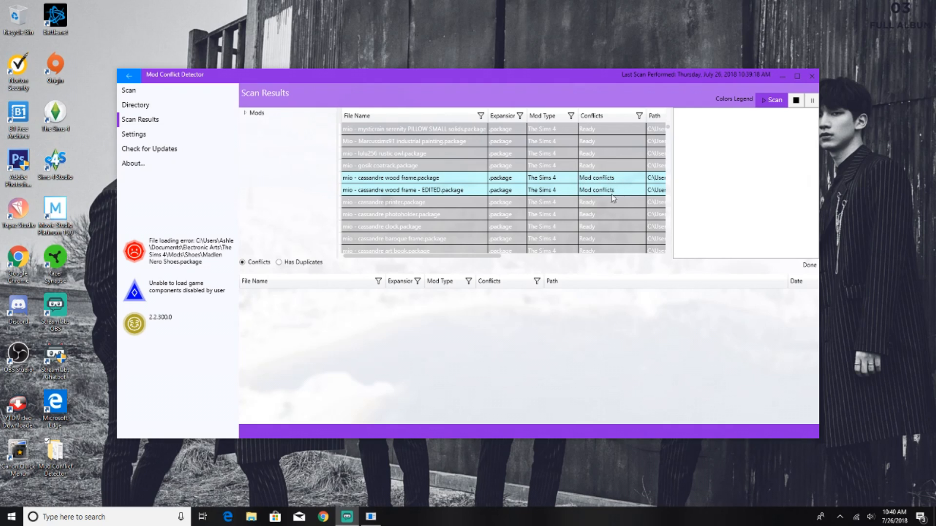
{"action": "scroll", "scroll_direction": "down", "scroll_amount": 3}
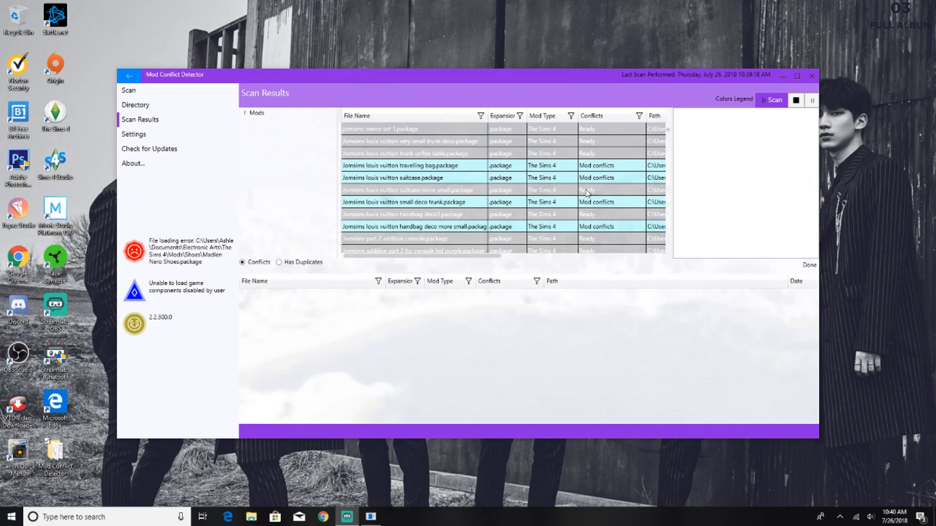
{"action": "mouse_move", "coordinate": [610, 204]}
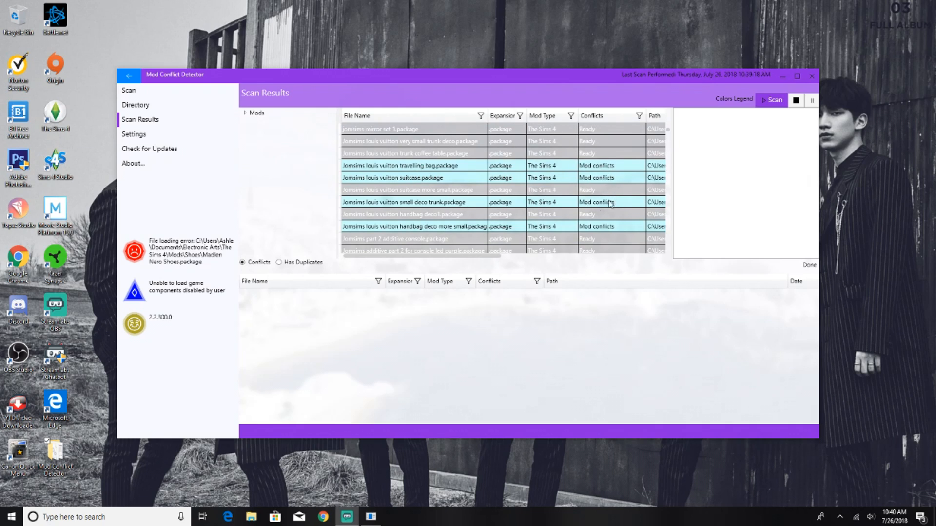
{"action": "scroll", "scroll_direction": "down", "scroll_amount": 3}
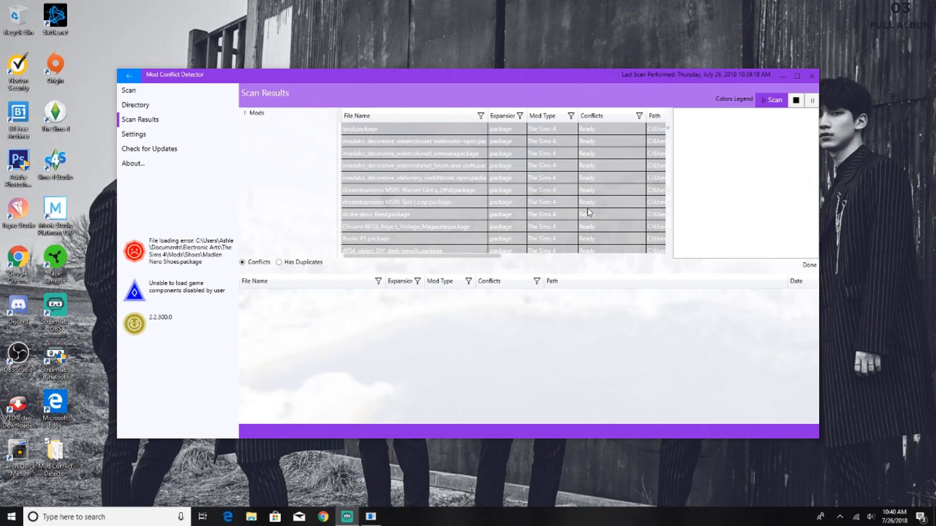
{"action": "scroll", "scroll_direction": "down", "scroll_amount": 3}
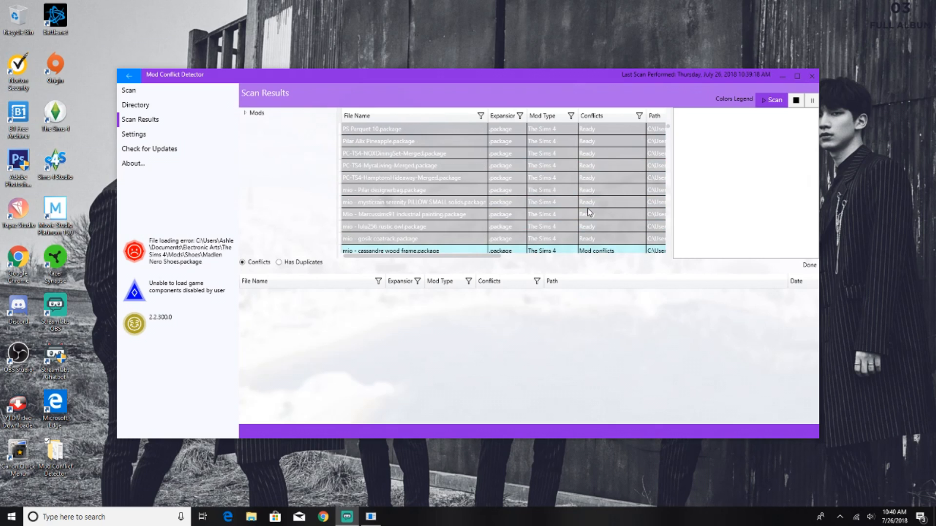
{"action": "mouse_move", "coordinate": [277, 181]}
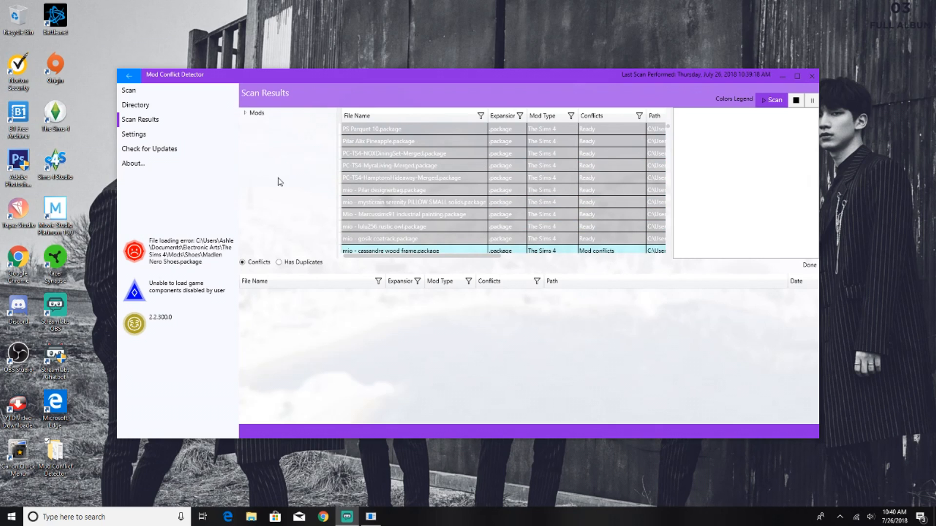
{"action": "mouse_move", "coordinate": [246, 115]}
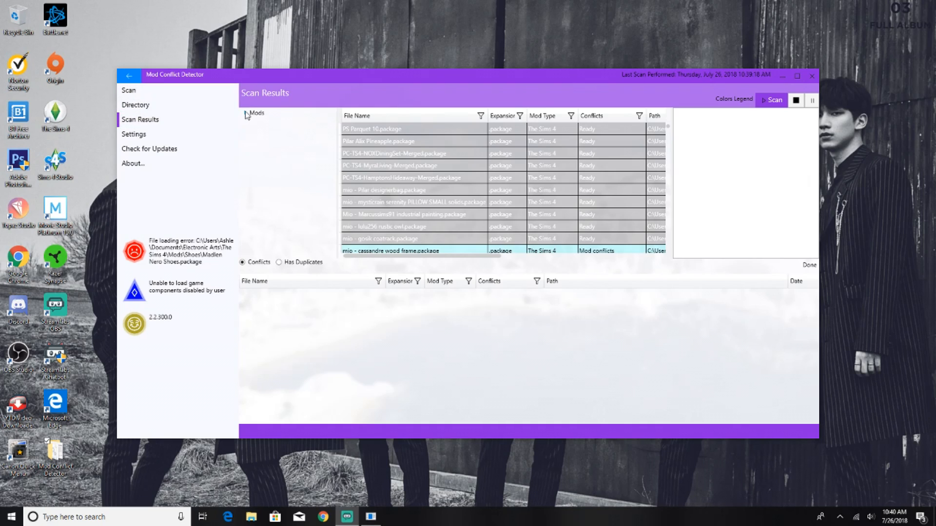
Step: Expand the Mods tree and review the BTS and Clothes folder results
{"action": "left_click", "coordinate": [244, 113]}
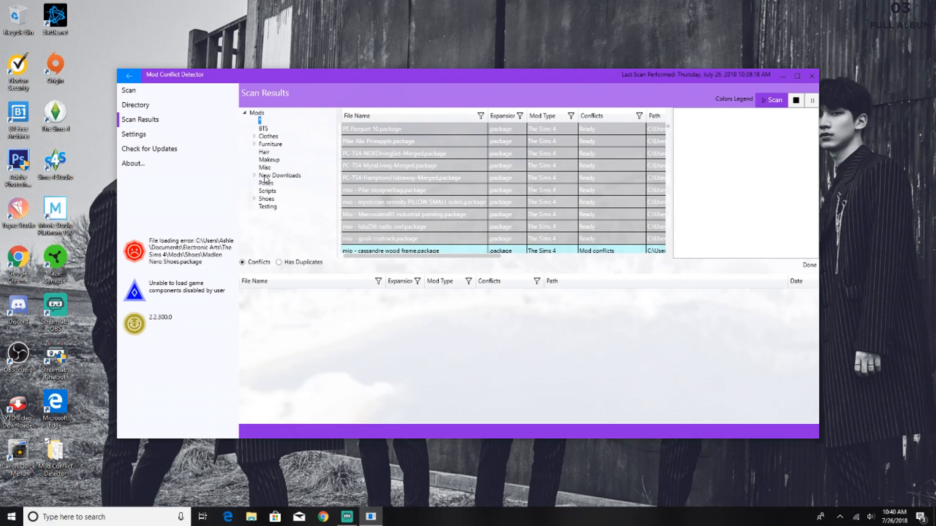
{"action": "left_click", "coordinate": [262, 129]}
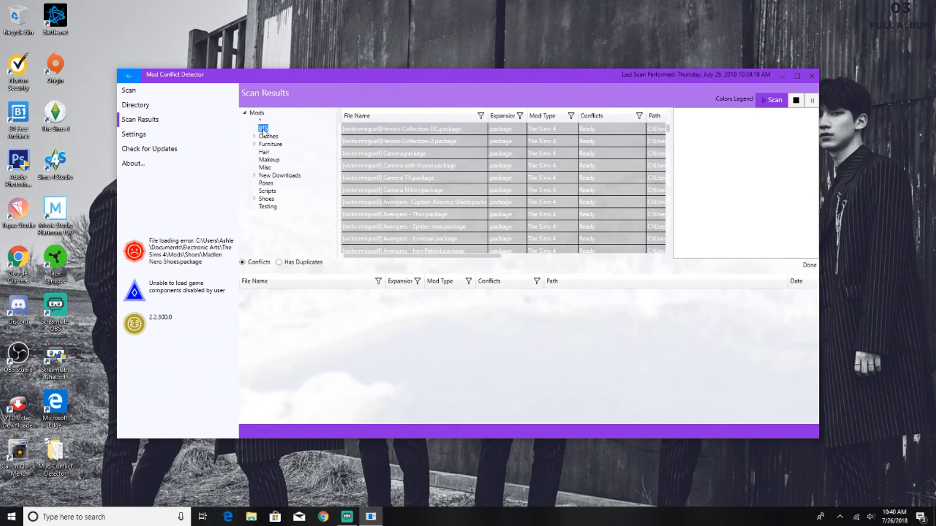
{"action": "left_click", "coordinate": [264, 128]}
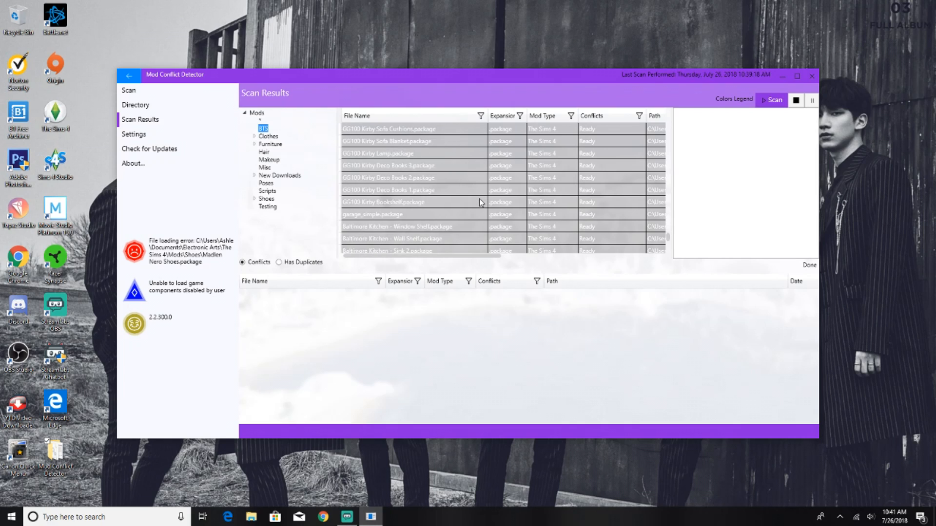
{"action": "scroll", "scroll_direction": "down", "scroll_amount": 3}
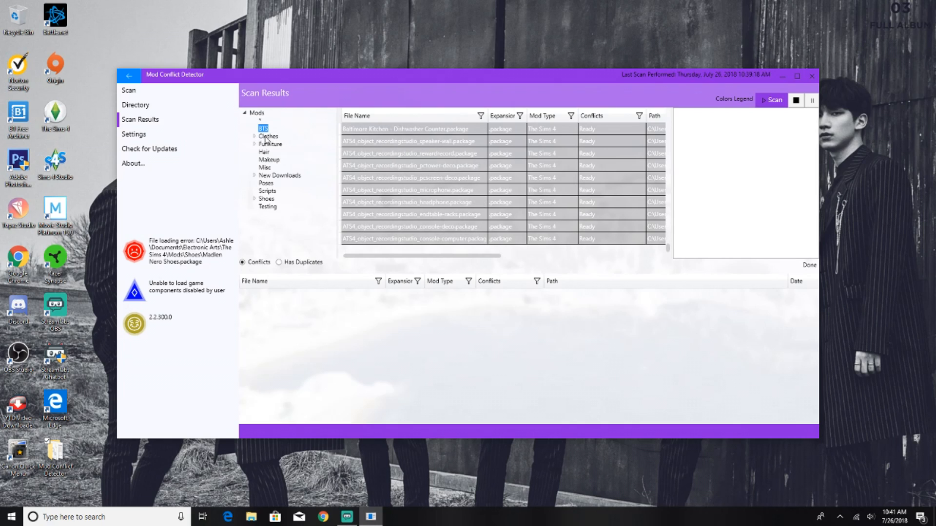
{"action": "left_click", "coordinate": [269, 136]}
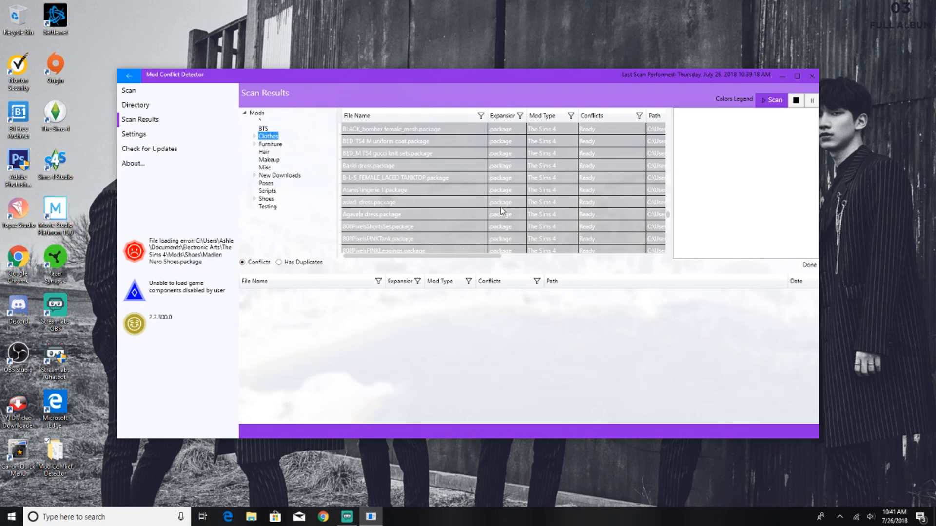
{"action": "scroll", "scroll_direction": "down", "scroll_amount": 3}
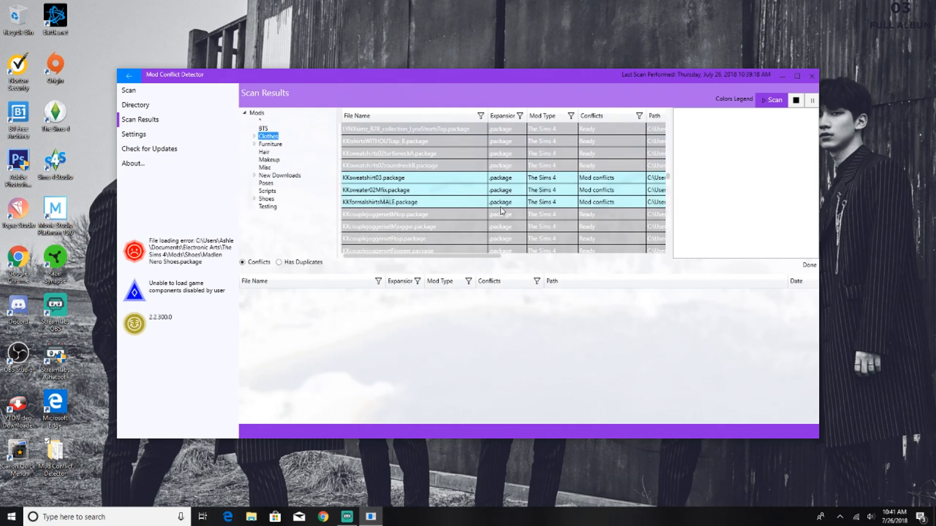
{"action": "scroll", "scroll_direction": "down", "scroll_amount": 3}
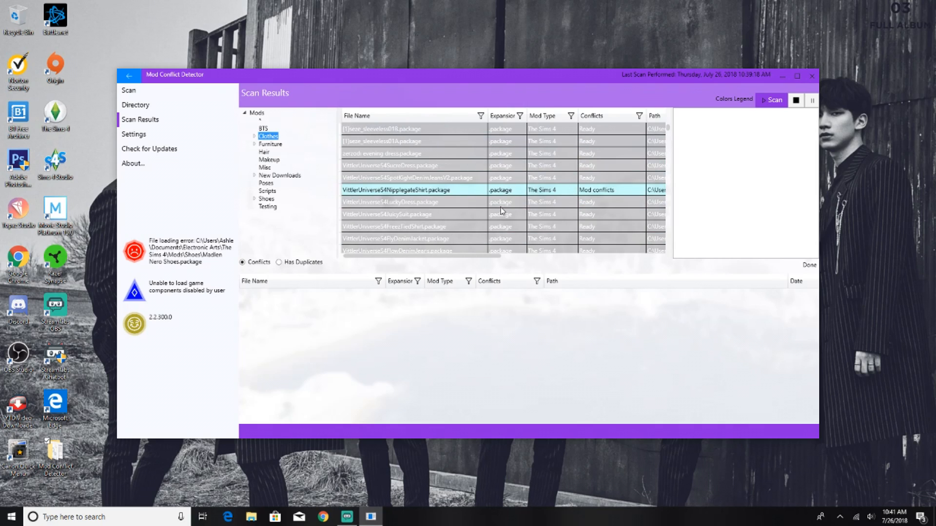
Step: Review the Furniture folder and its Dressing Room subfolder, then collapse Furniture
{"action": "left_click", "coordinate": [269, 145]}
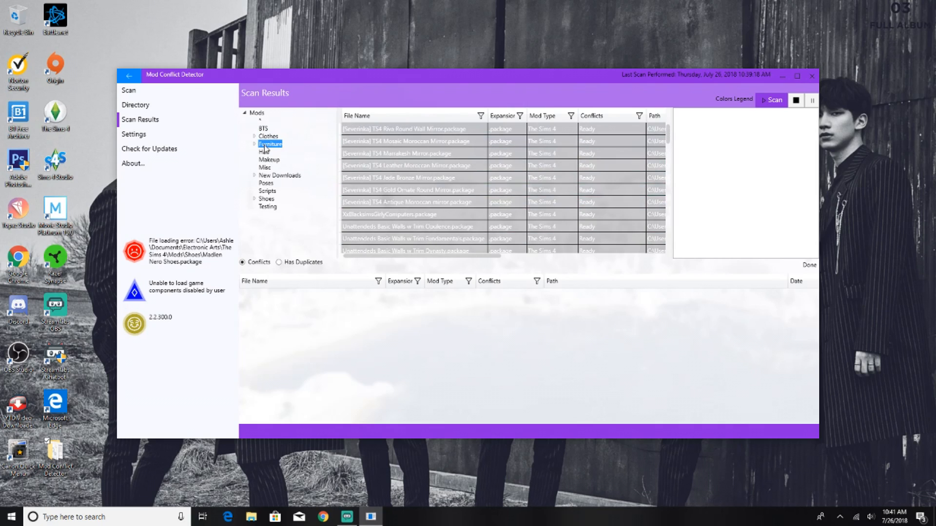
{"action": "left_click", "coordinate": [269, 144]}
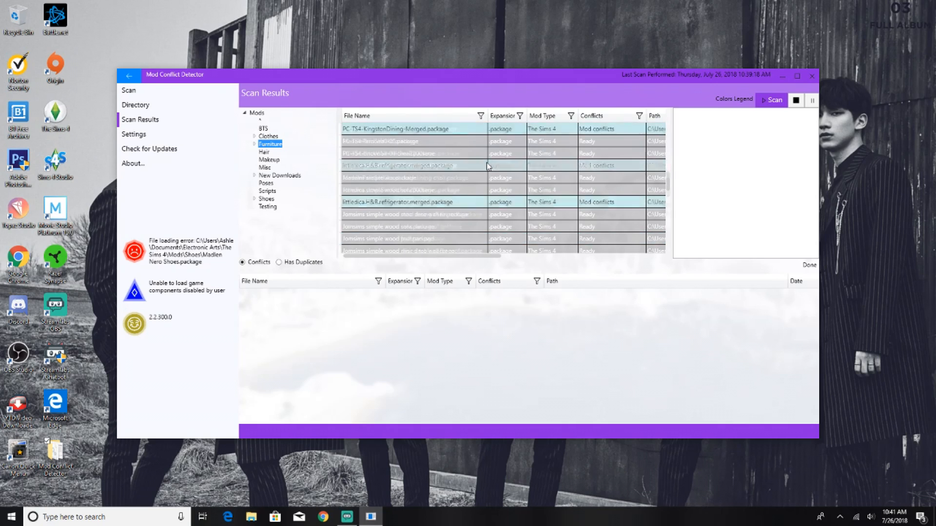
{"action": "left_click", "coordinate": [269, 145]}
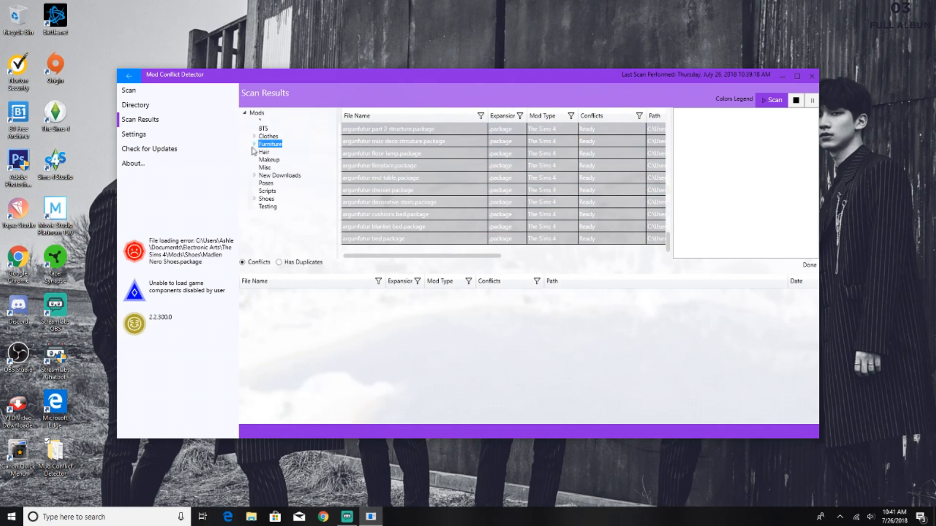
{"action": "left_click", "coordinate": [254, 144]}
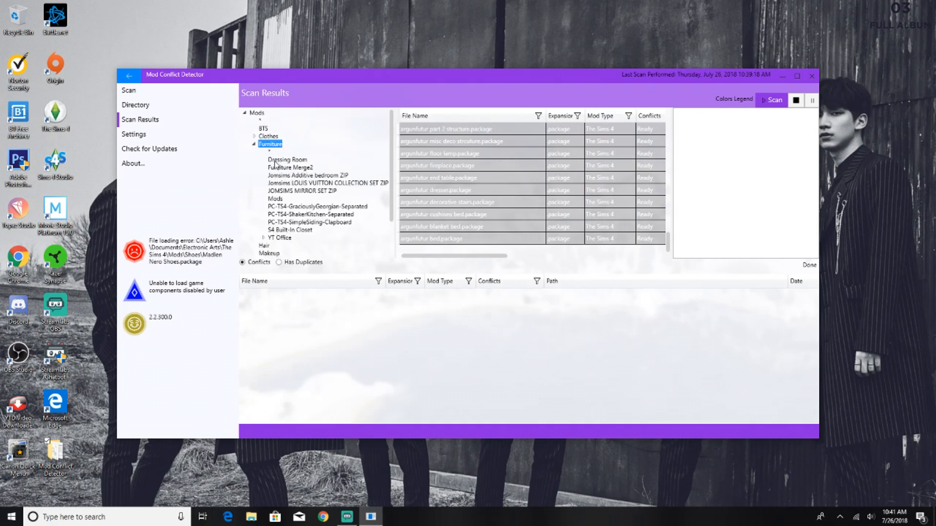
{"action": "left_click", "coordinate": [287, 159]}
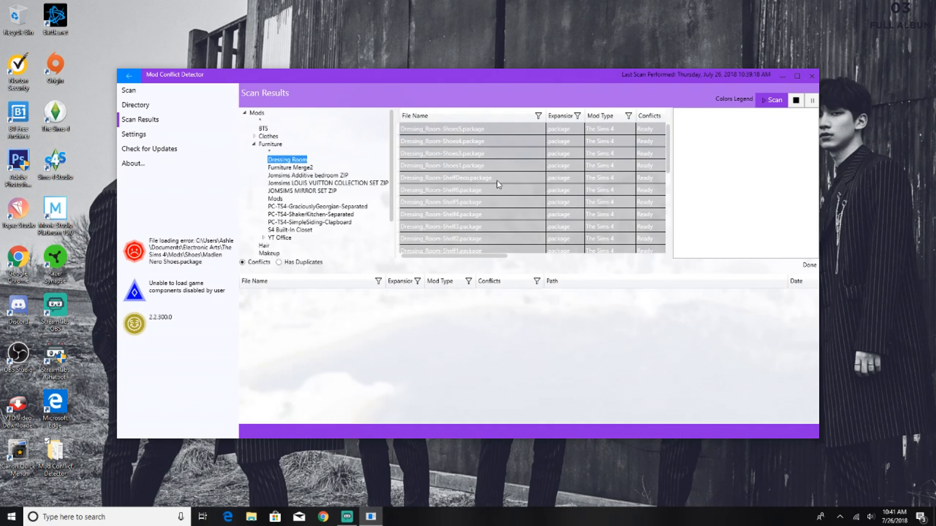
{"action": "left_click", "coordinate": [270, 144]}
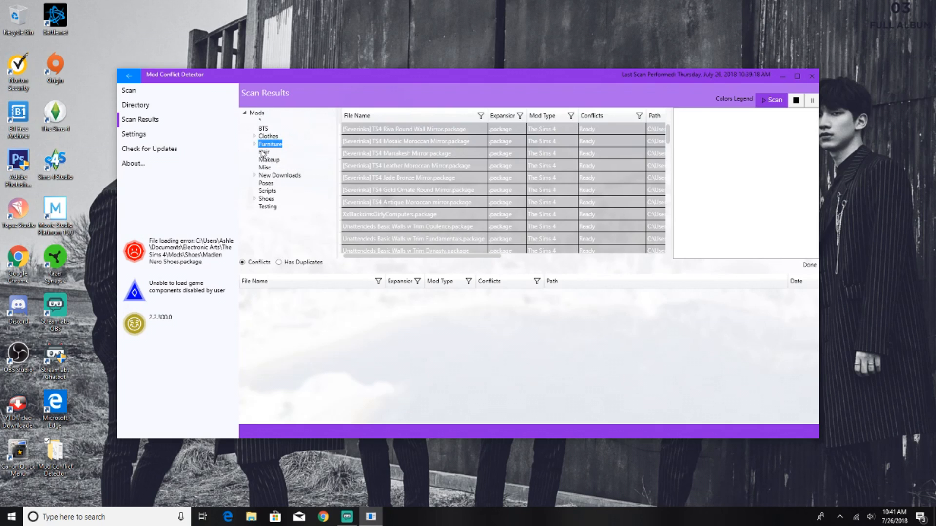
Step: Review the Hair, Makeup and Misc folders, ending on the Scripts folder's files
{"action": "left_click", "coordinate": [262, 152]}
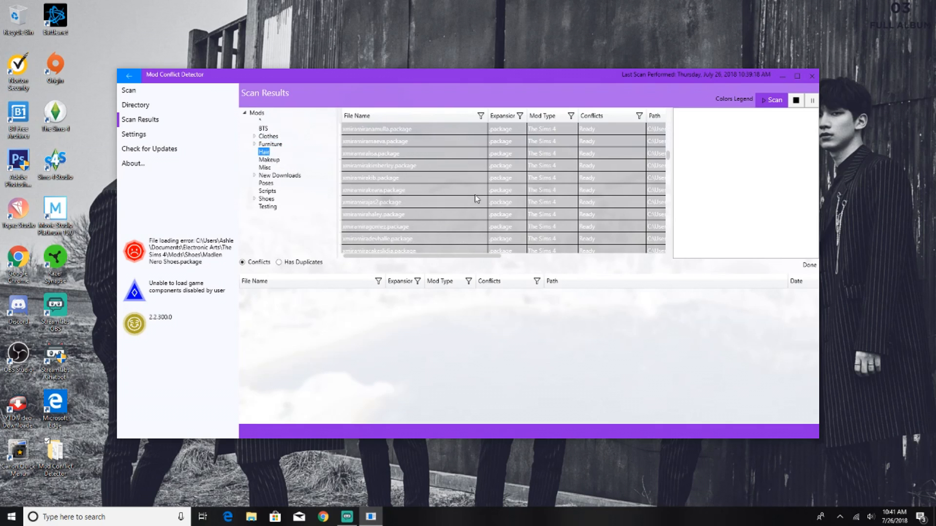
{"action": "scroll", "scroll_direction": "down", "scroll_amount": 3}
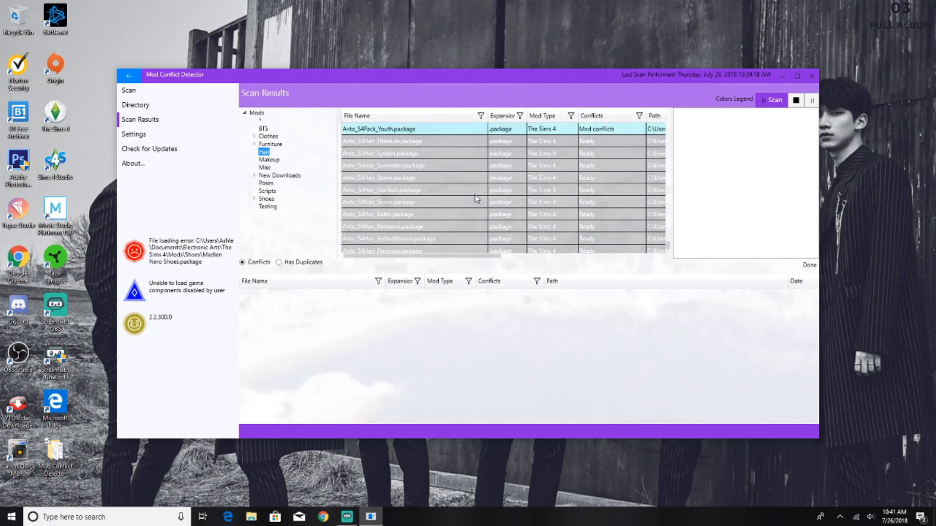
{"action": "left_click", "coordinate": [269, 159]}
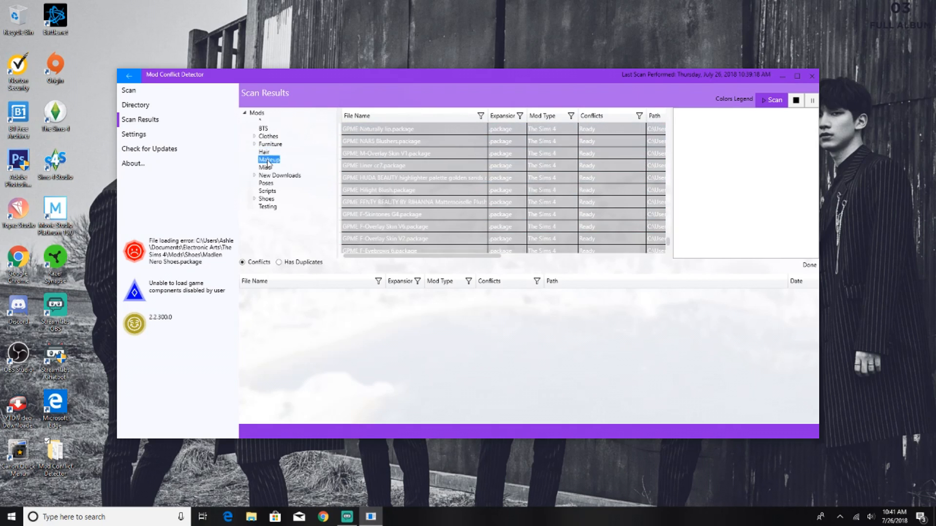
{"action": "scroll", "scroll_direction": "down", "scroll_amount": 3}
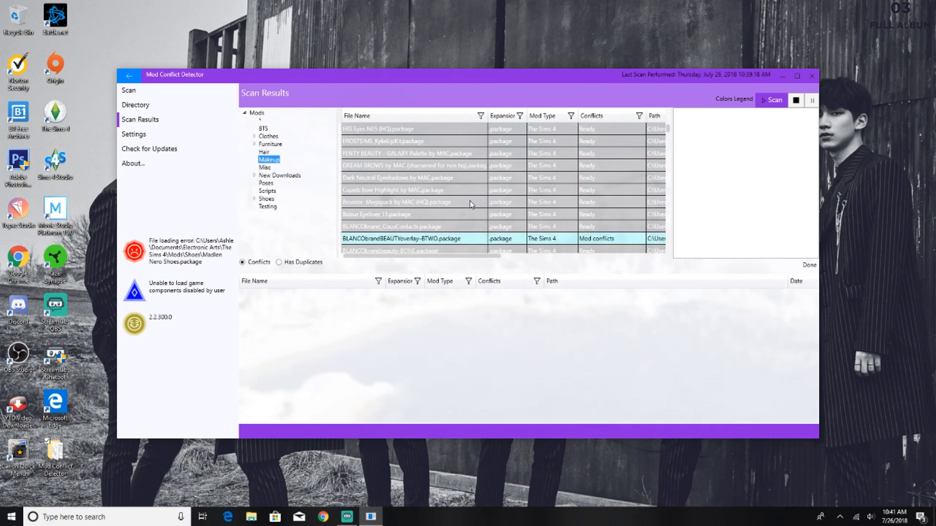
{"action": "left_click", "coordinate": [264, 168]}
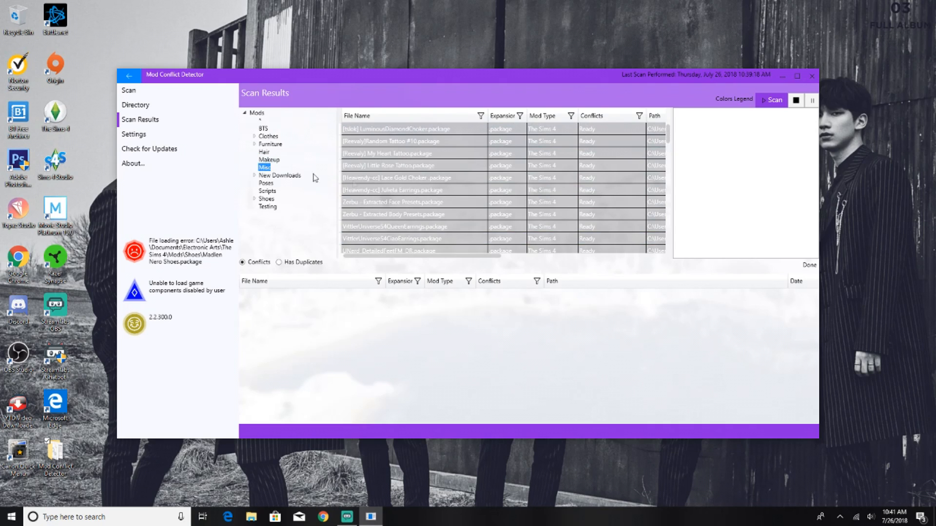
{"action": "left_click", "coordinate": [266, 190]}
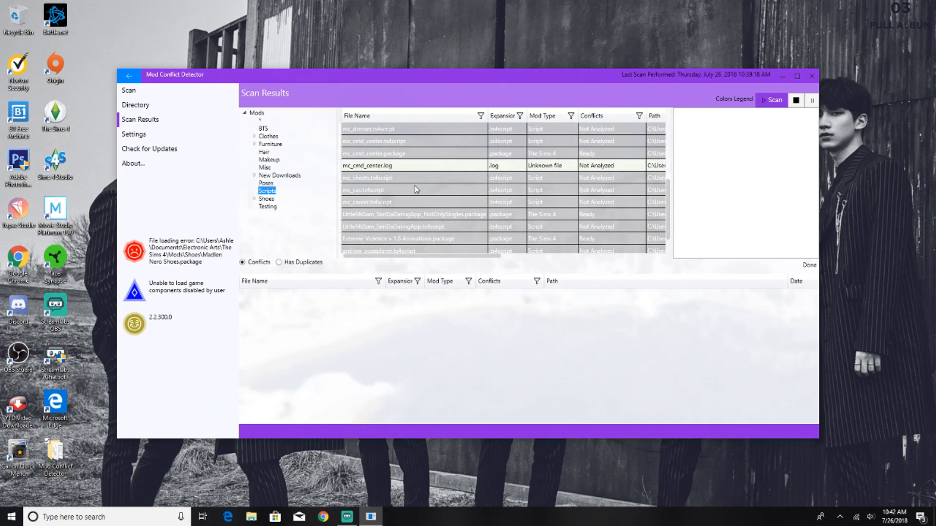
{"action": "mouse_move", "coordinate": [424, 167]}
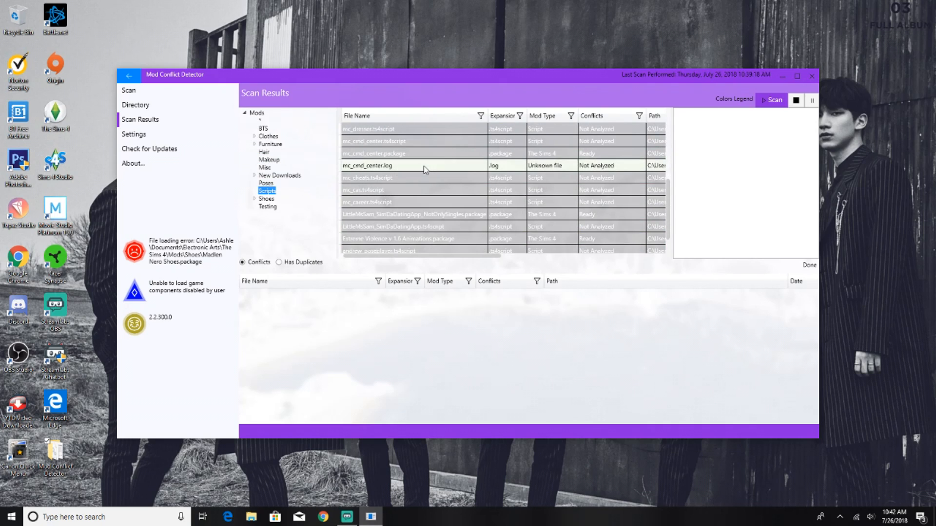
{"action": "mouse_move", "coordinate": [582, 164]}
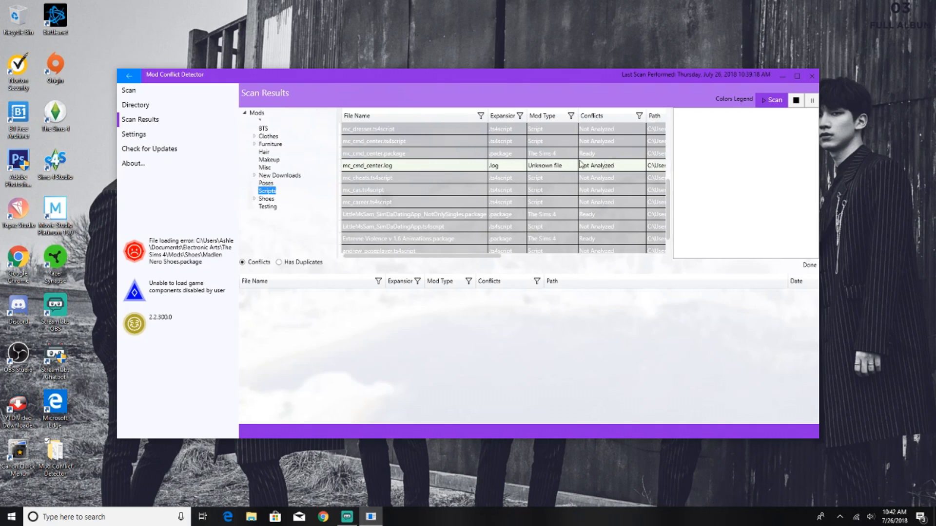
{"action": "mouse_move", "coordinate": [507, 171]}
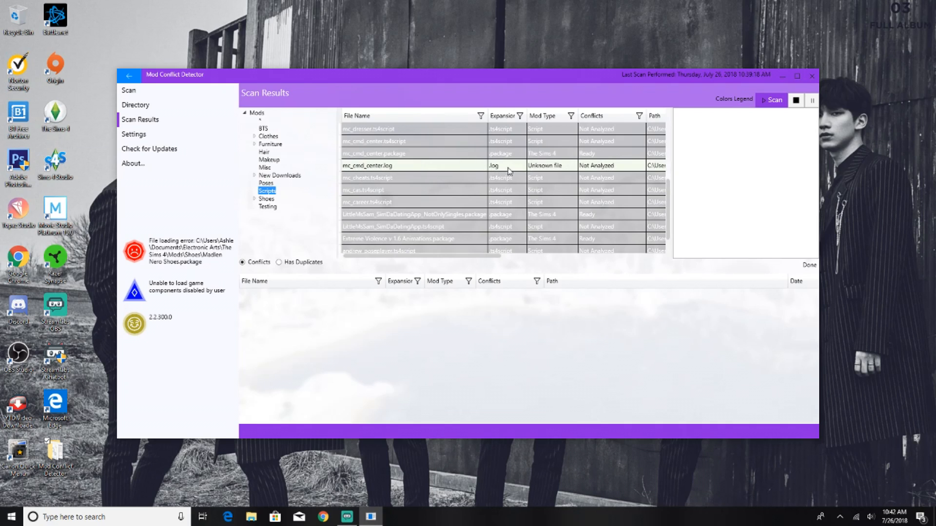
{"action": "mouse_move", "coordinate": [504, 169]}
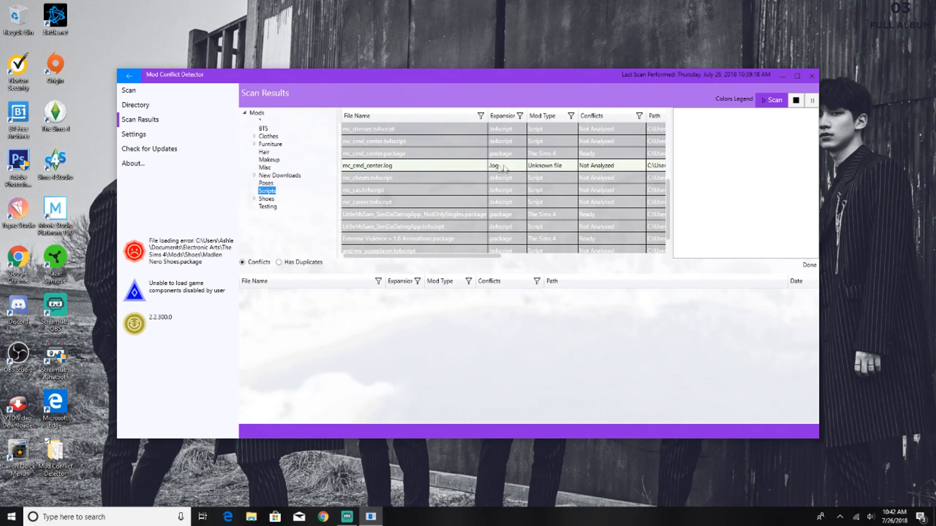
{"action": "mouse_move", "coordinate": [623, 172]}
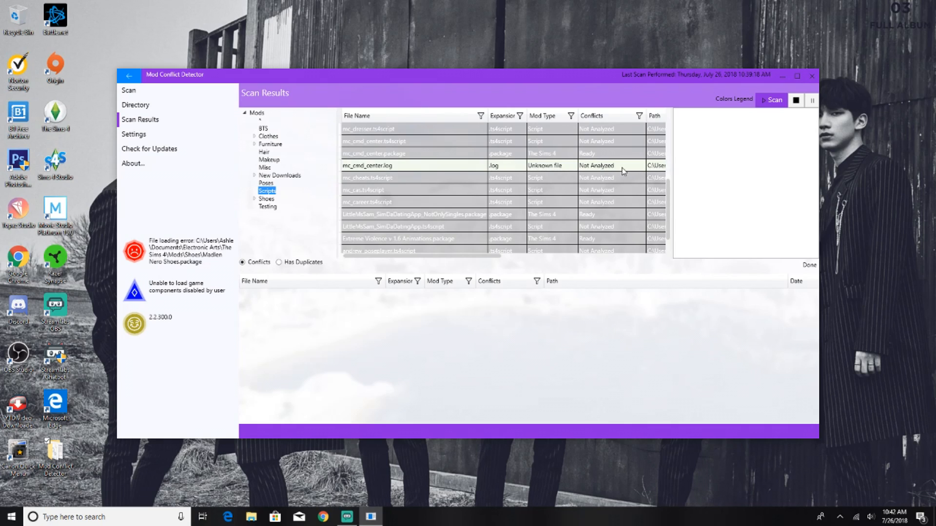
{"action": "mouse_move", "coordinate": [418, 167]}
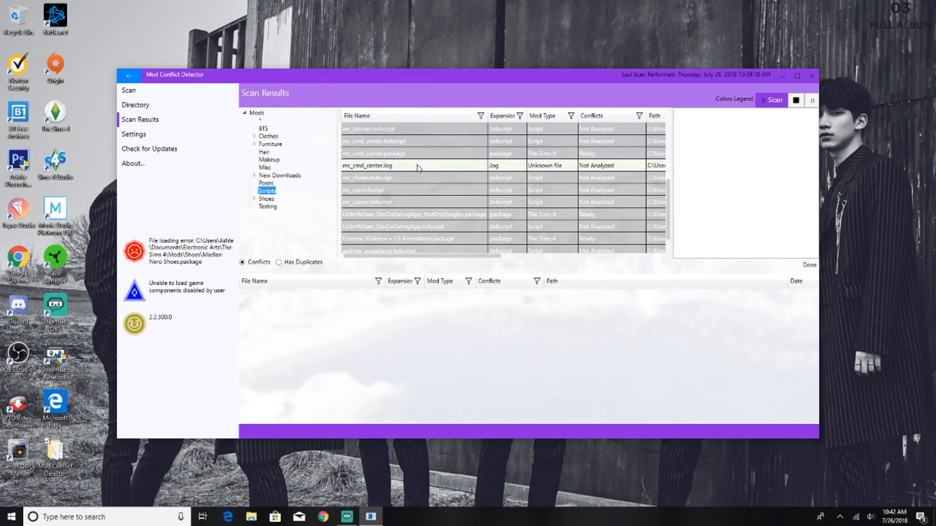
{"action": "mouse_move", "coordinate": [449, 172]}
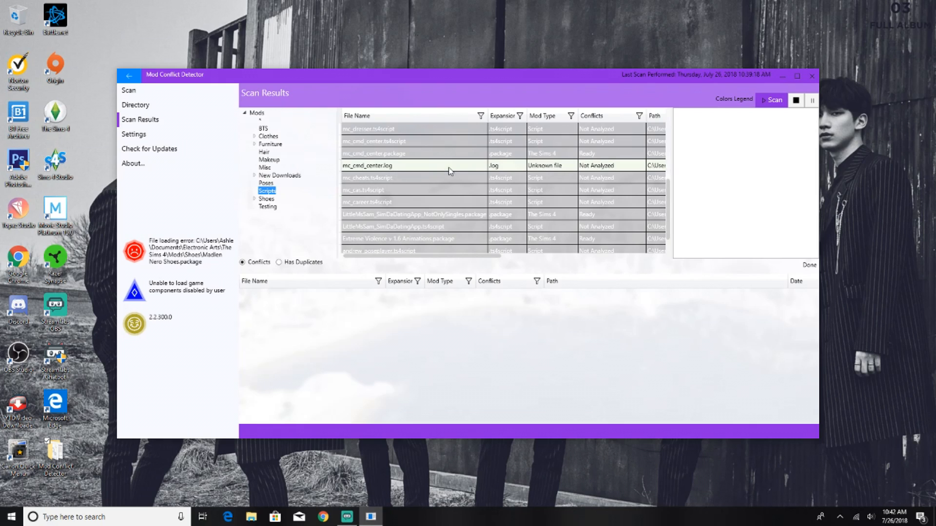
{"action": "mouse_move", "coordinate": [584, 167]}
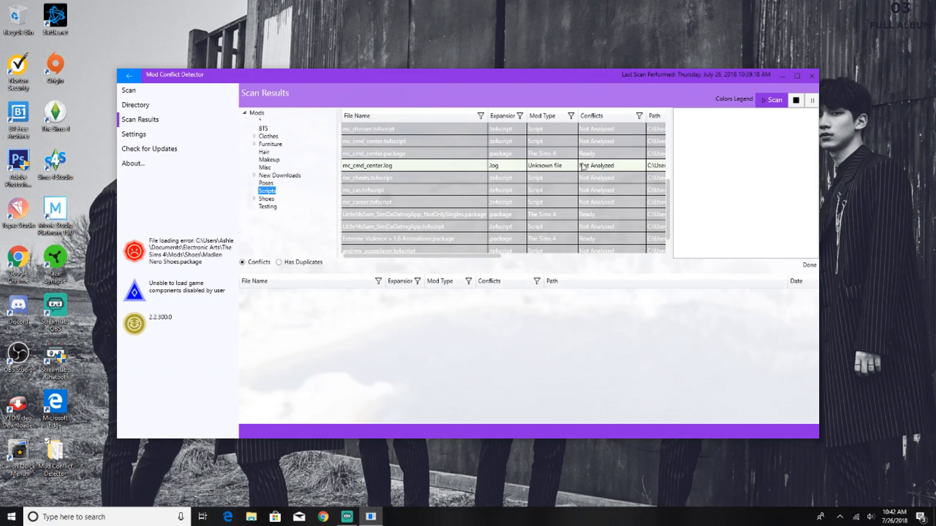
{"action": "scroll", "scroll_direction": "up", "scroll_amount": 3}
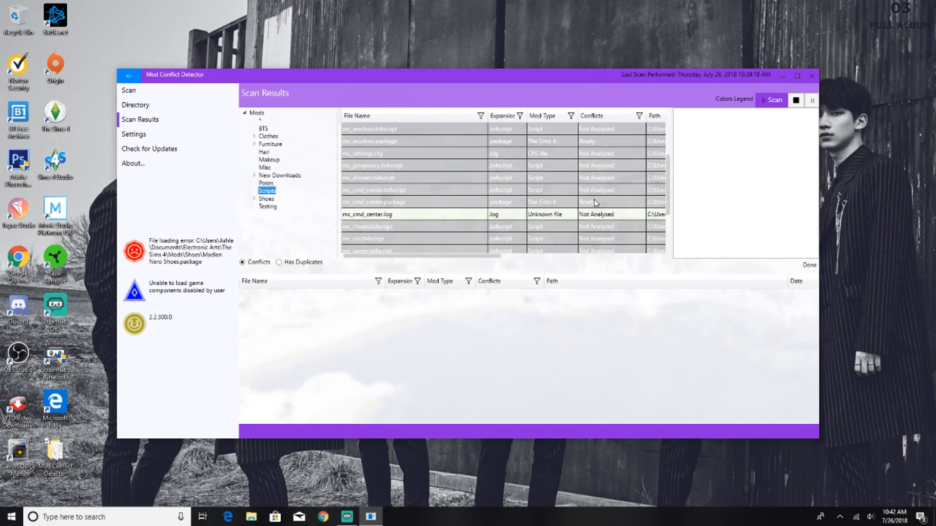
{"action": "mouse_move", "coordinate": [628, 222]}
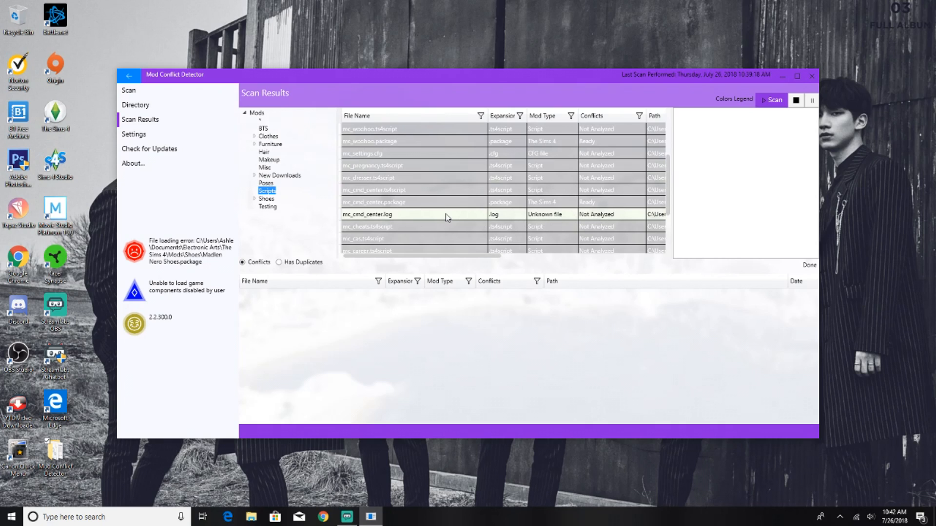
{"action": "mouse_move", "coordinate": [496, 217]}
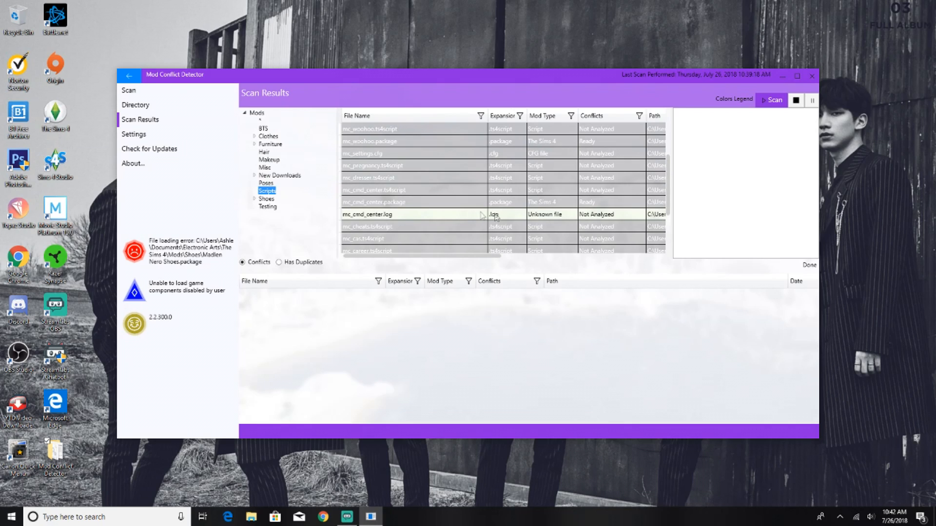
{"action": "mouse_move", "coordinate": [521, 218]}
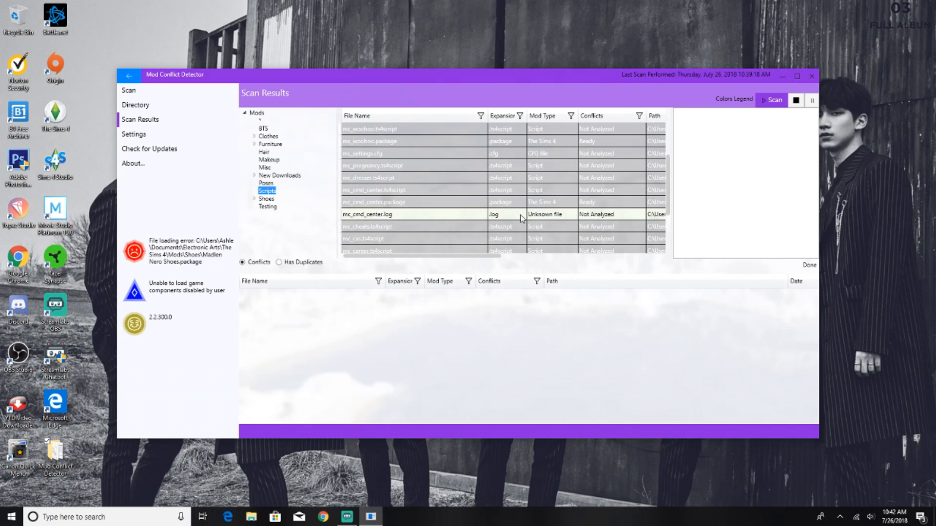
{"action": "mouse_move", "coordinate": [637, 210]}
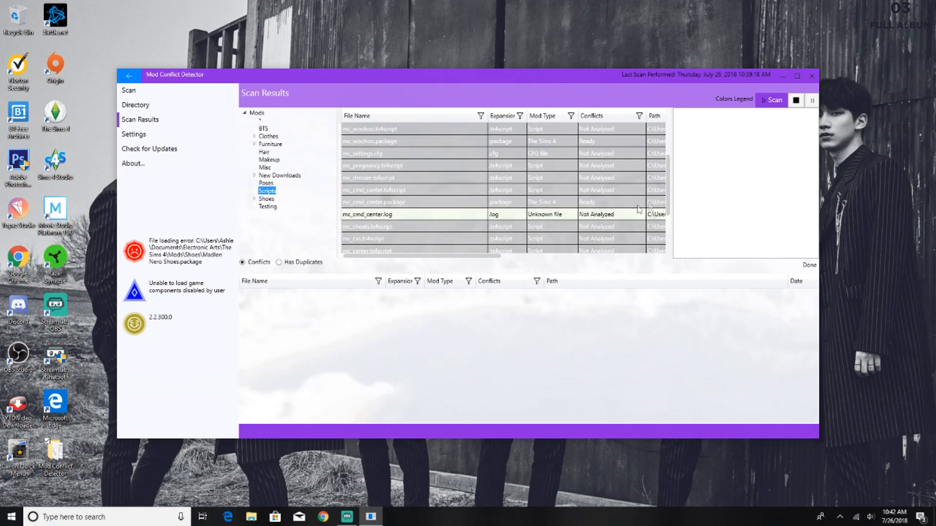
{"action": "mouse_move", "coordinate": [599, 214]}
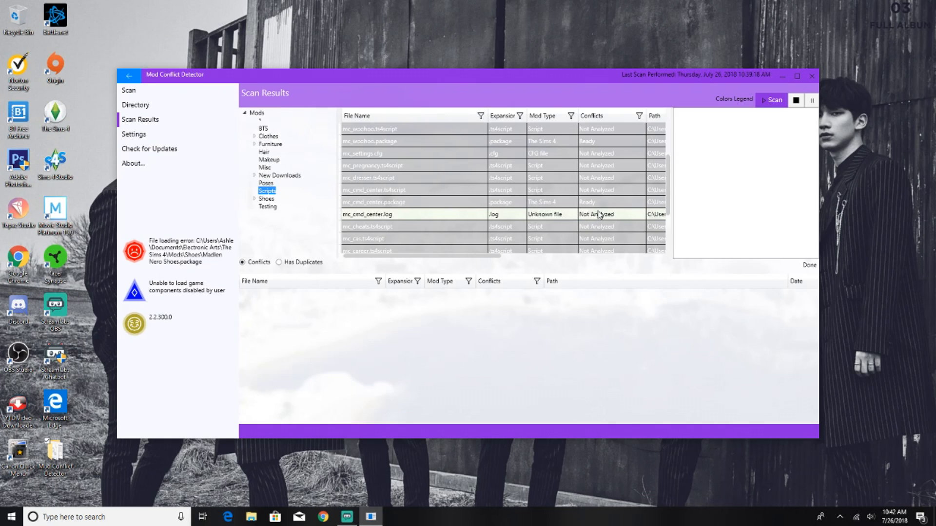
{"action": "scroll", "scroll_direction": "up", "scroll_amount": 3}
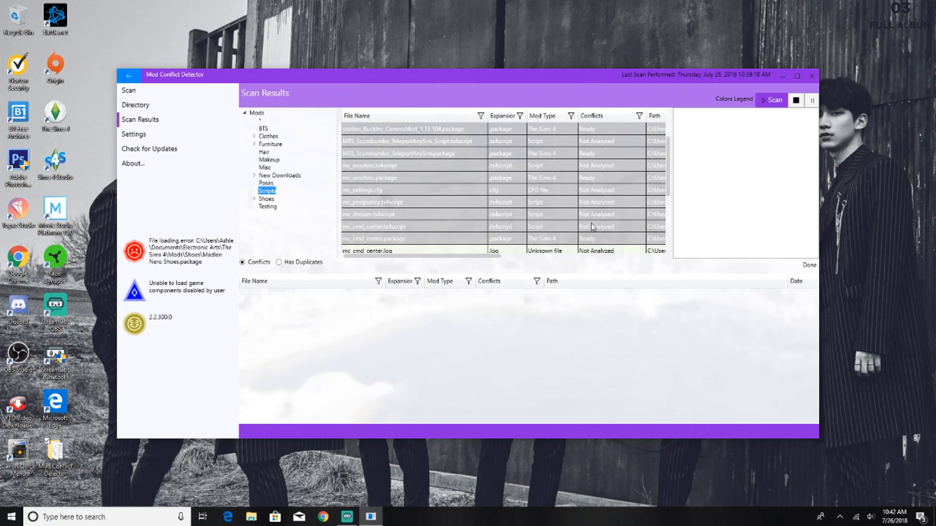
{"action": "mouse_move", "coordinate": [374, 205]}
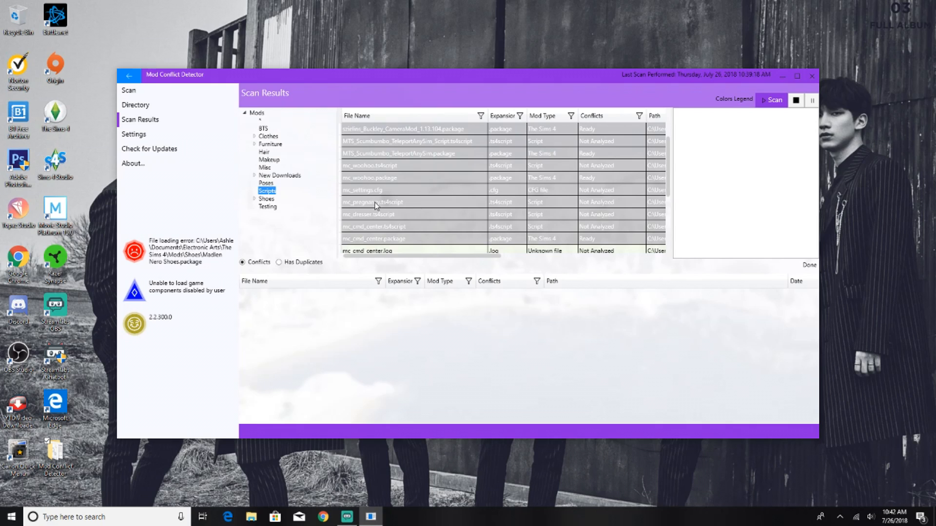
{"action": "mouse_move", "coordinate": [532, 207]}
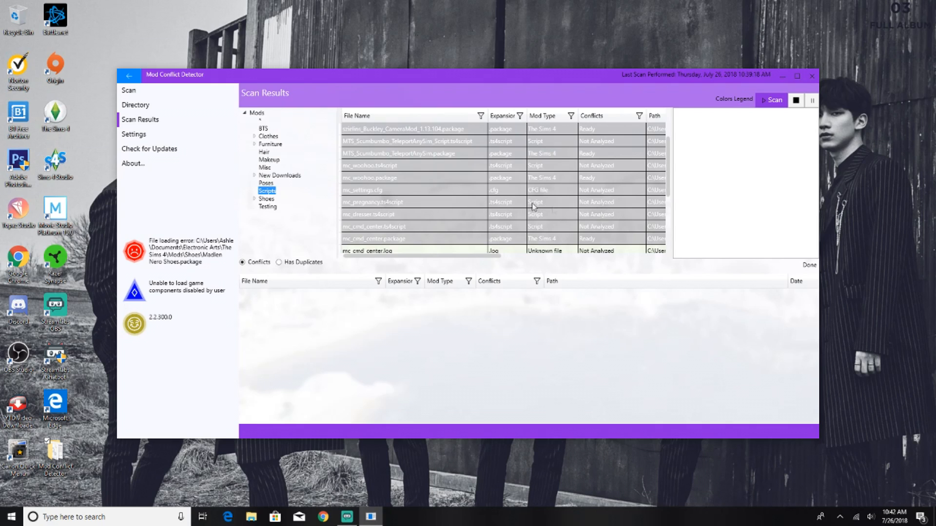
{"action": "scroll", "scroll_direction": "down", "scroll_amount": 3}
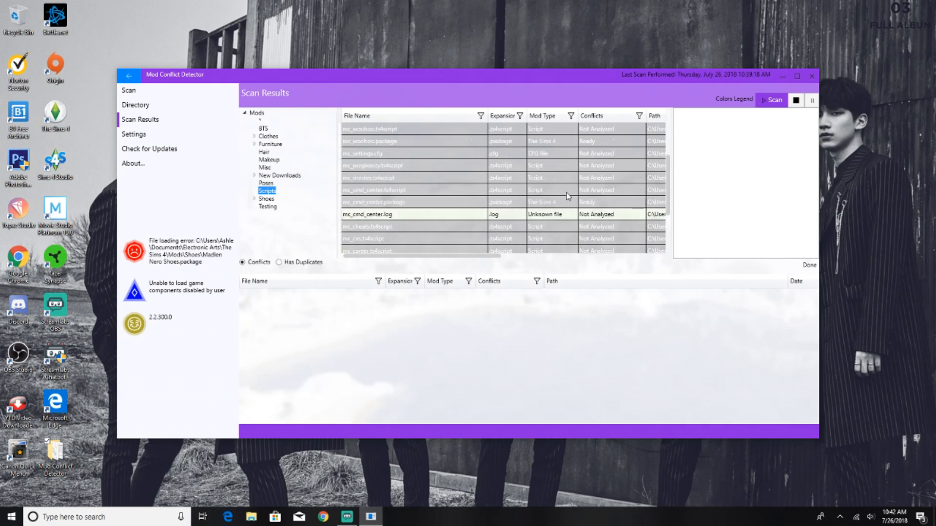
{"action": "scroll", "scroll_direction": "up", "scroll_amount": 3}
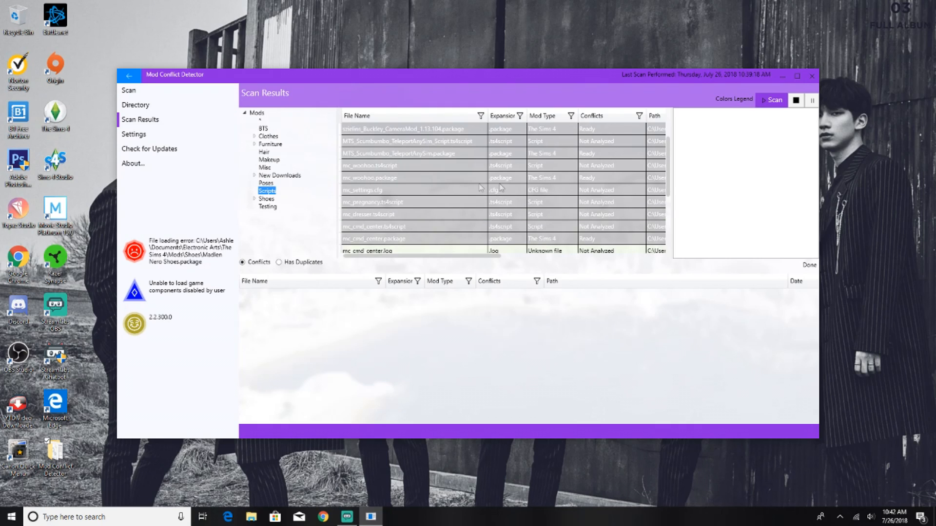
{"action": "mouse_move", "coordinate": [579, 192]}
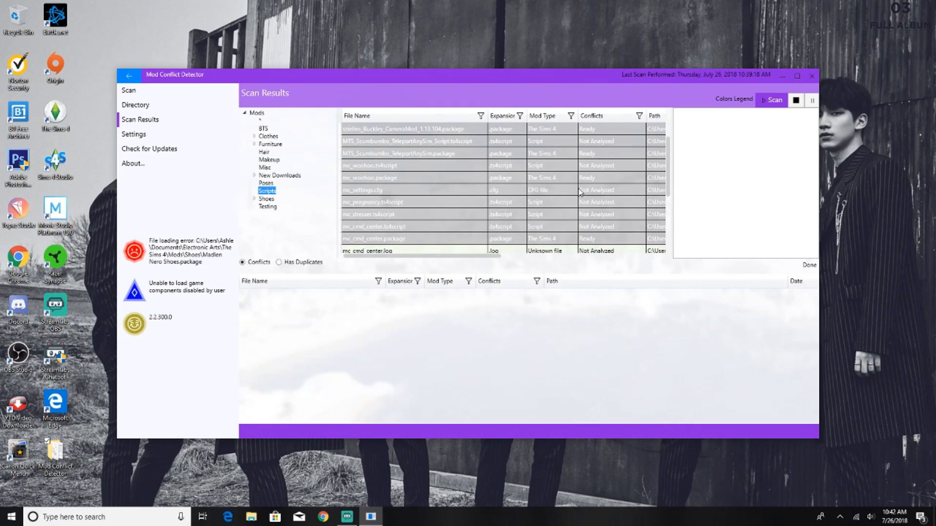
{"action": "scroll", "scroll_direction": "up", "scroll_amount": 3}
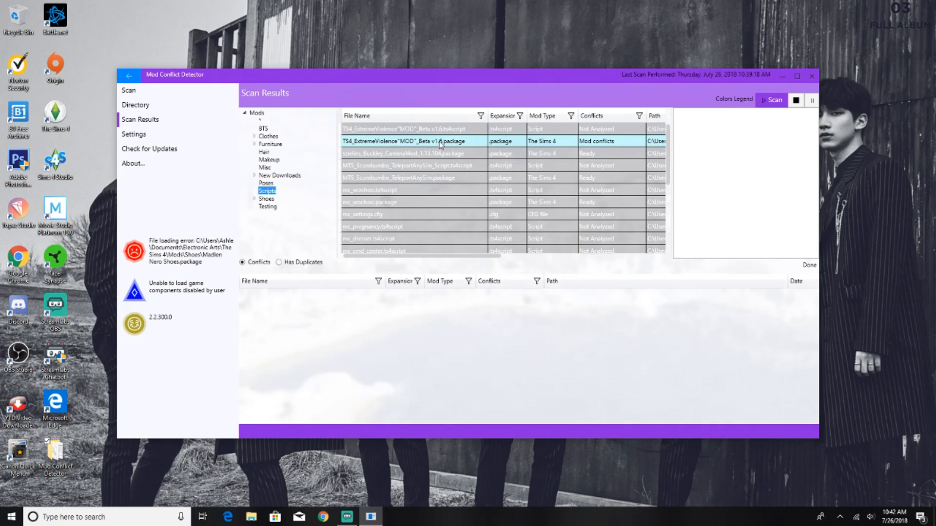
{"action": "mouse_move", "coordinate": [393, 145]}
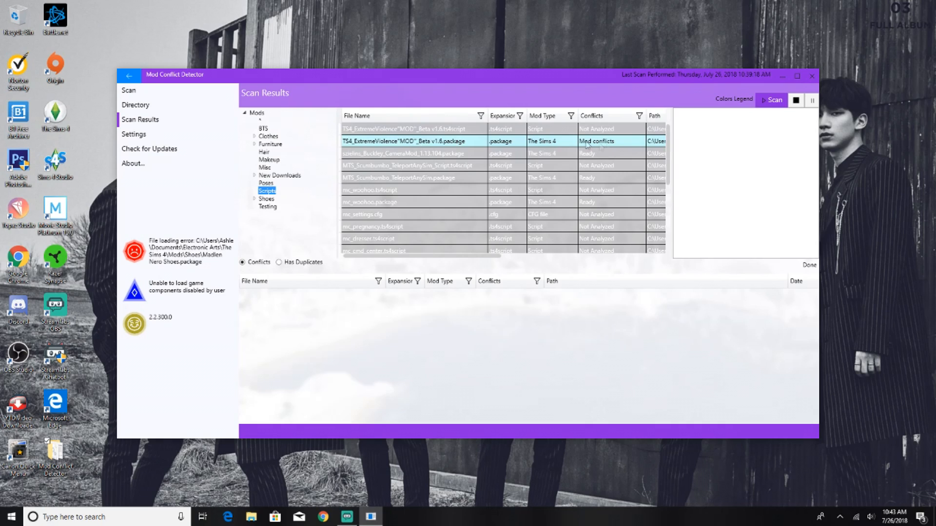
{"action": "mouse_move", "coordinate": [608, 143]}
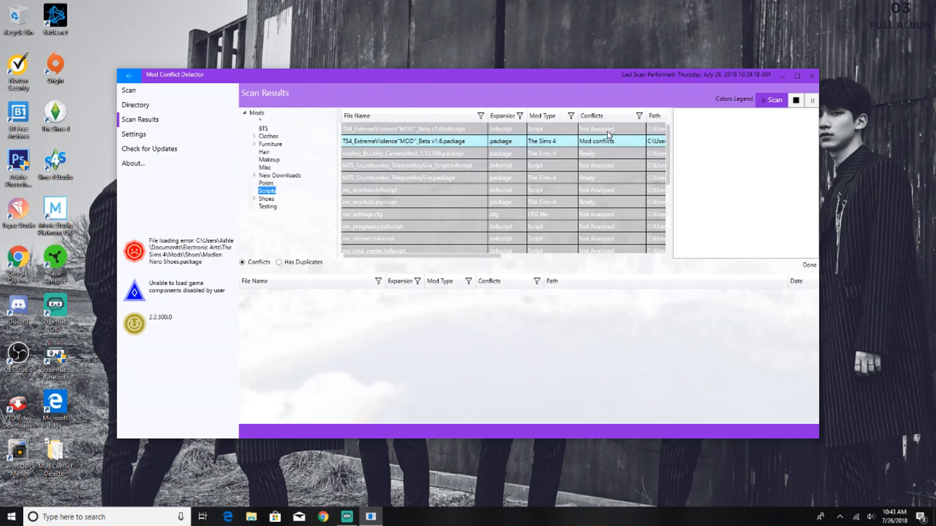
{"action": "mouse_move", "coordinate": [611, 134]}
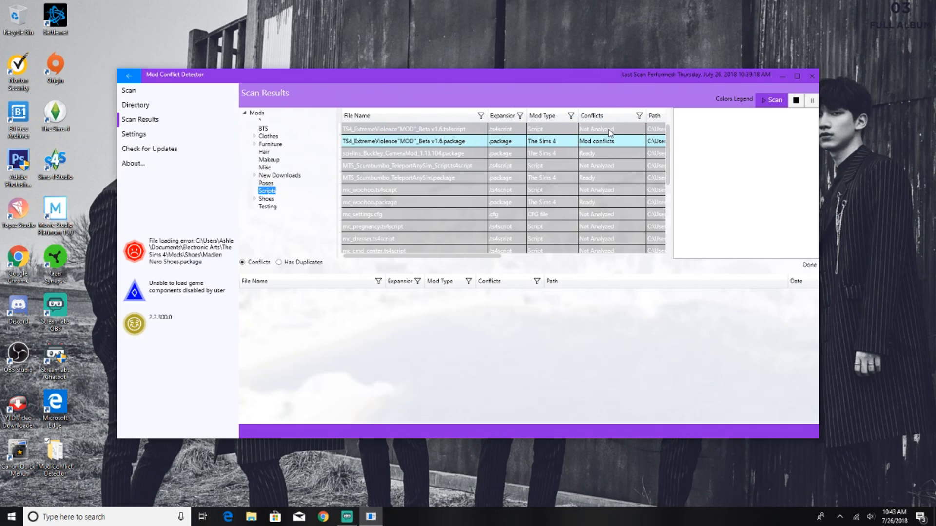
{"action": "mouse_move", "coordinate": [510, 135]}
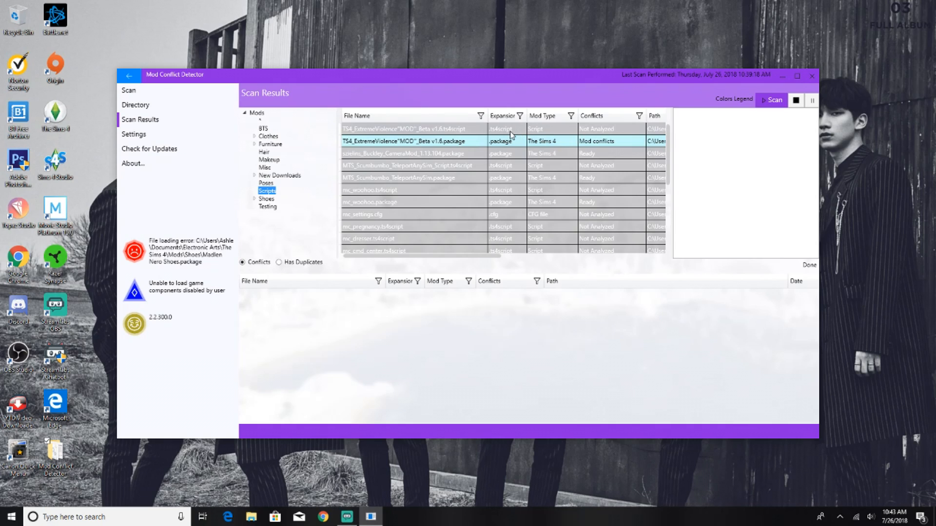
{"action": "mouse_move", "coordinate": [495, 197]}
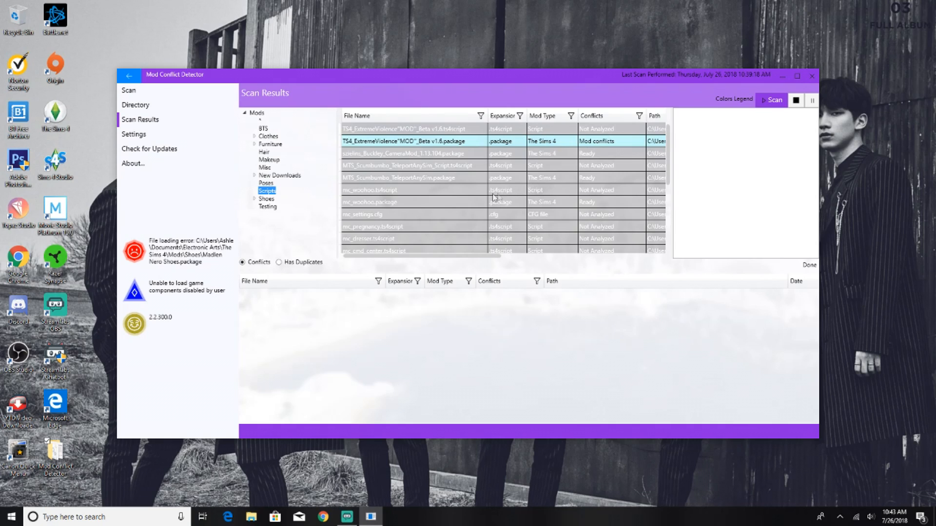
Step: Show the Shoes folder results and select the red Madlen Nero Shoes row flagged as a faulty mod
{"action": "left_click", "coordinate": [266, 199]}
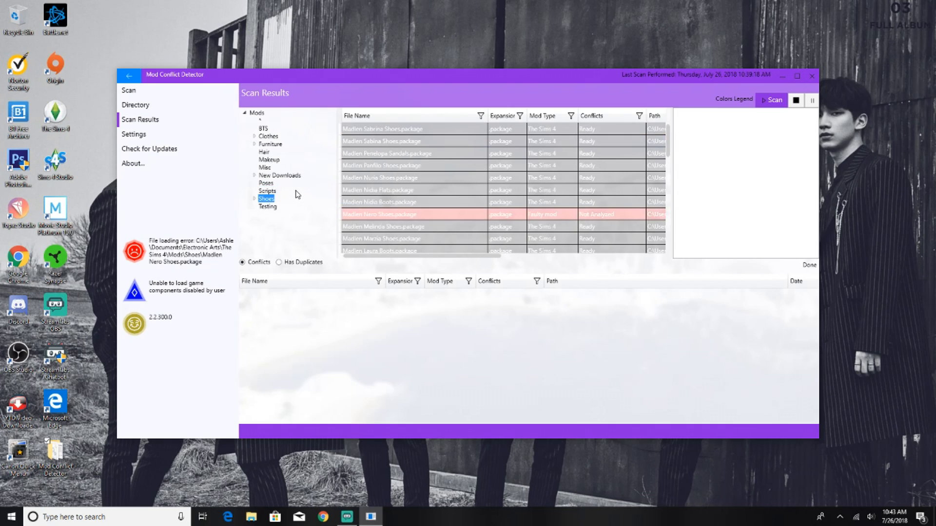
{"action": "mouse_move", "coordinate": [340, 216]}
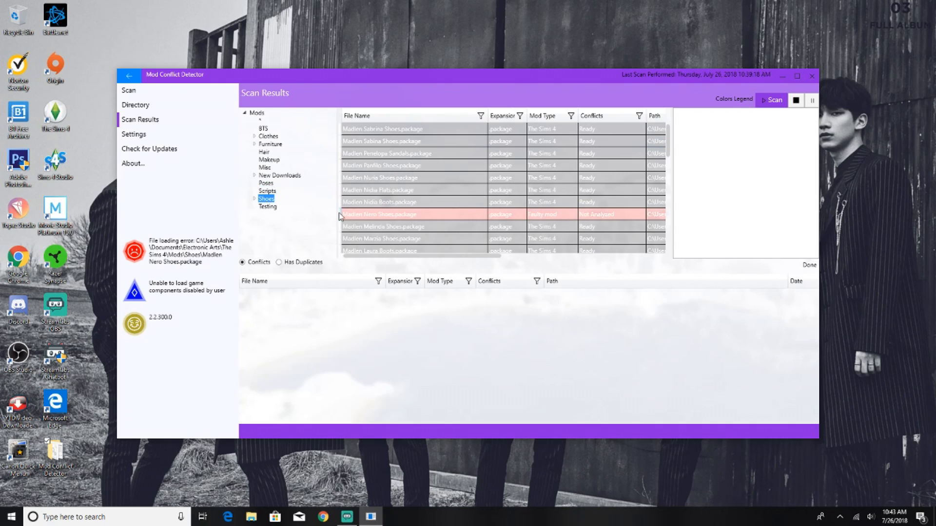
{"action": "mouse_move", "coordinate": [512, 218]}
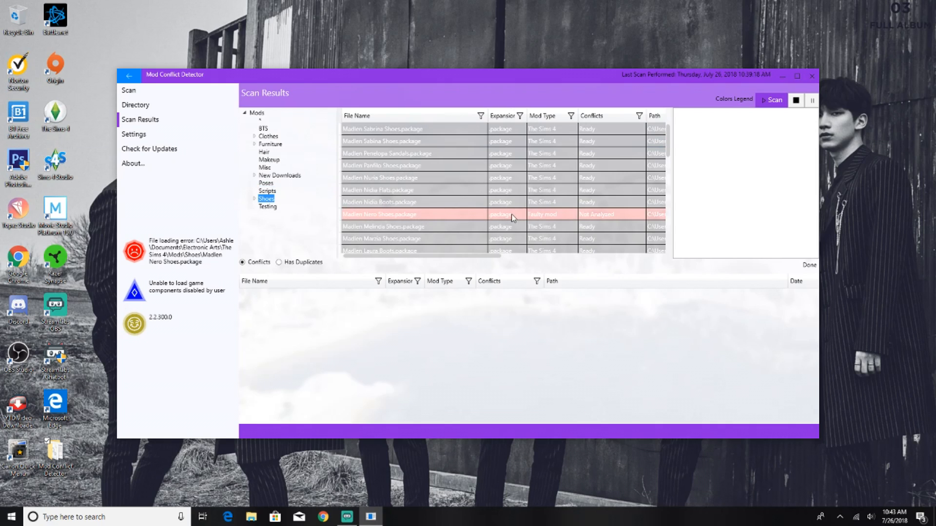
{"action": "mouse_move", "coordinate": [458, 221]}
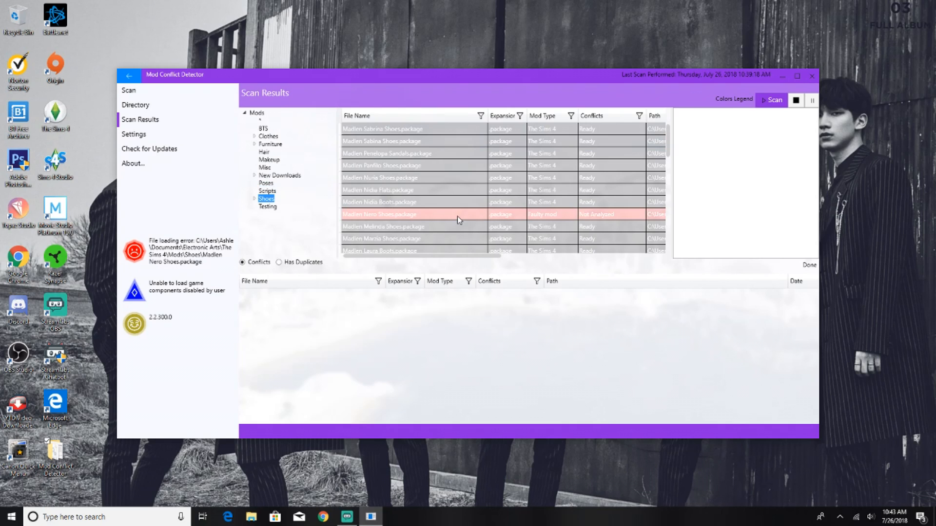
{"action": "scroll", "scroll_direction": "down", "scroll_amount": 3}
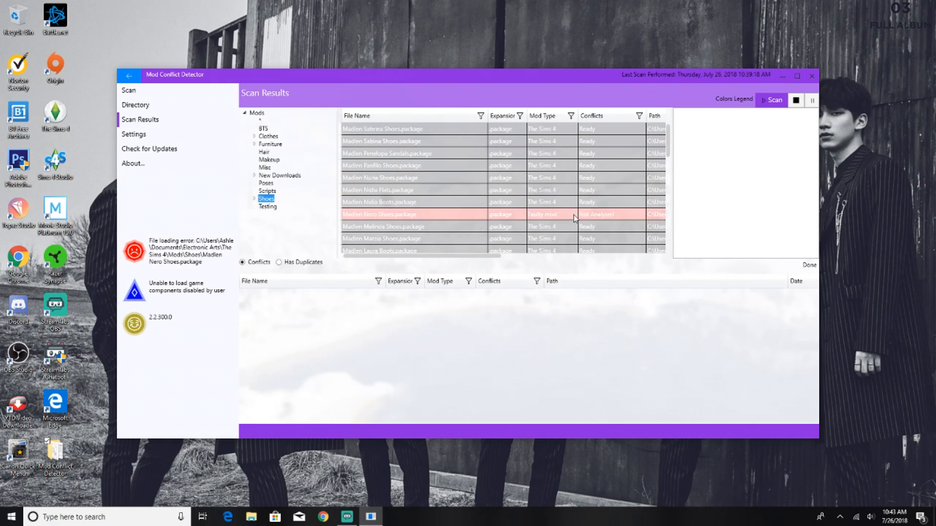
{"action": "left_click", "coordinate": [388, 213]}
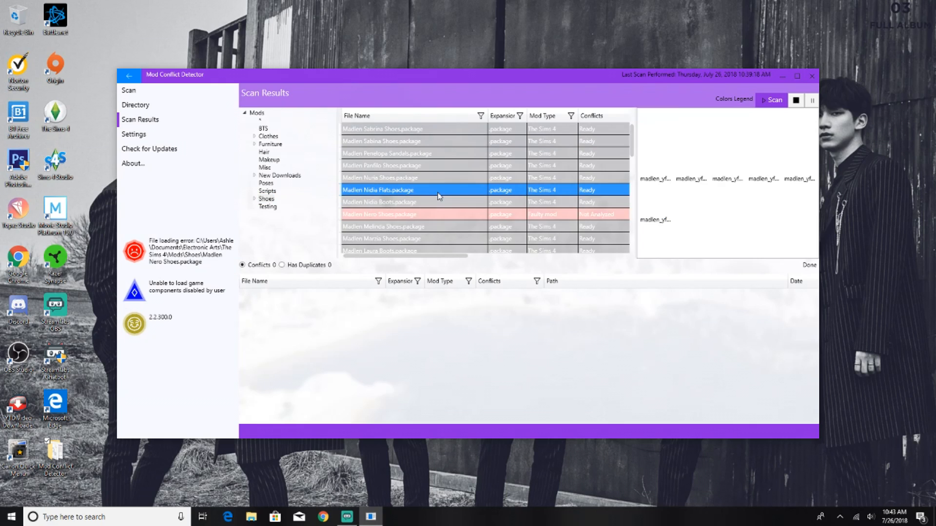
{"action": "left_click", "coordinate": [388, 213]}
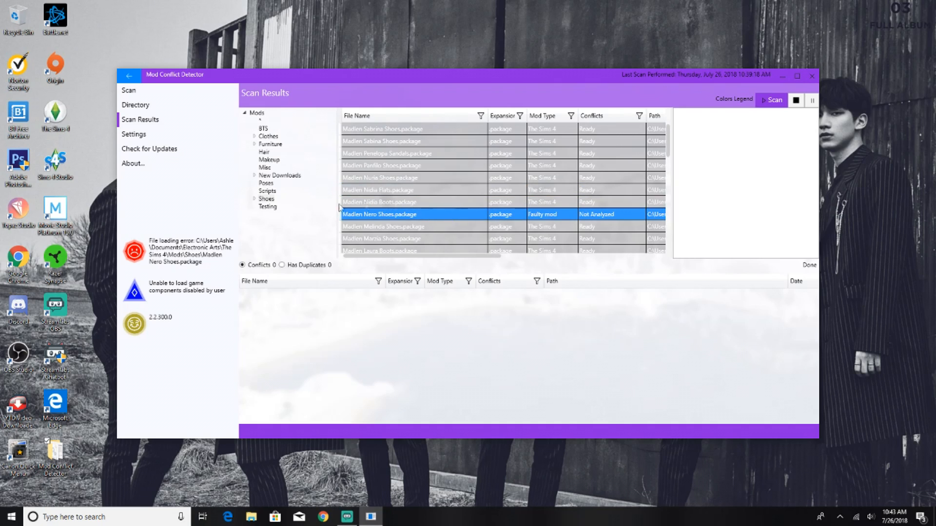
{"action": "left_click", "coordinate": [267, 206]}
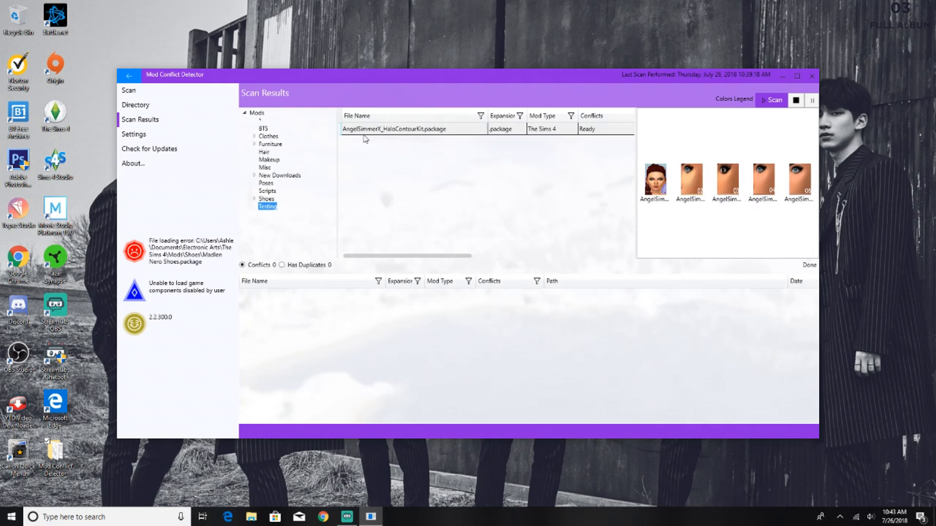
{"action": "mouse_move", "coordinate": [511, 137]}
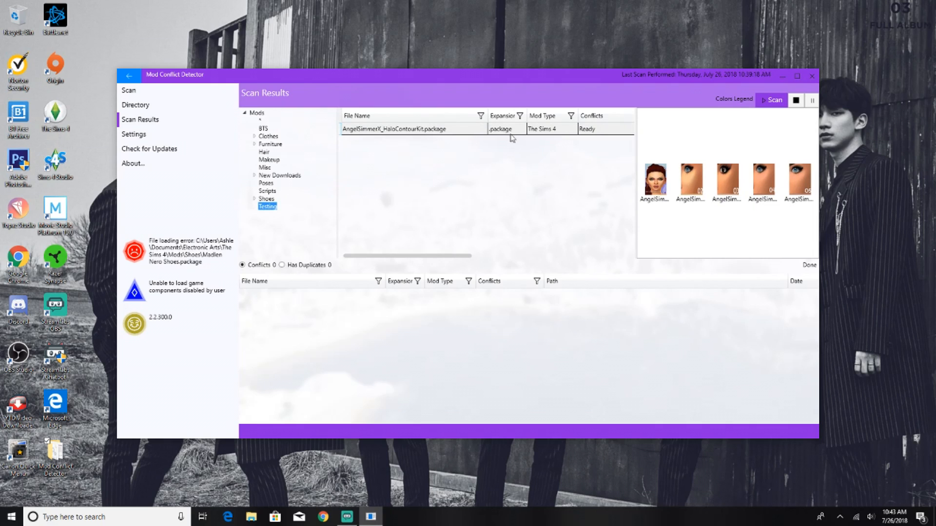
{"action": "mouse_move", "coordinate": [318, 172]}
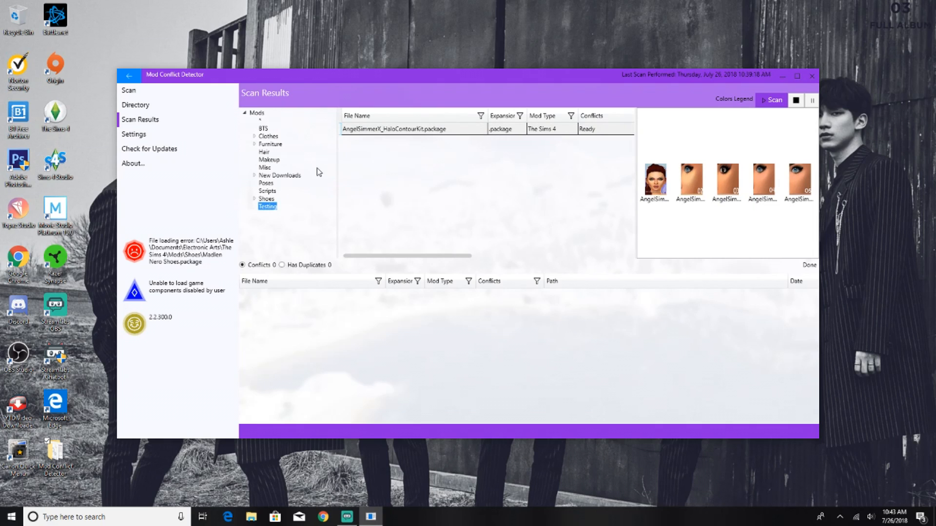
{"action": "mouse_move", "coordinate": [269, 200]}
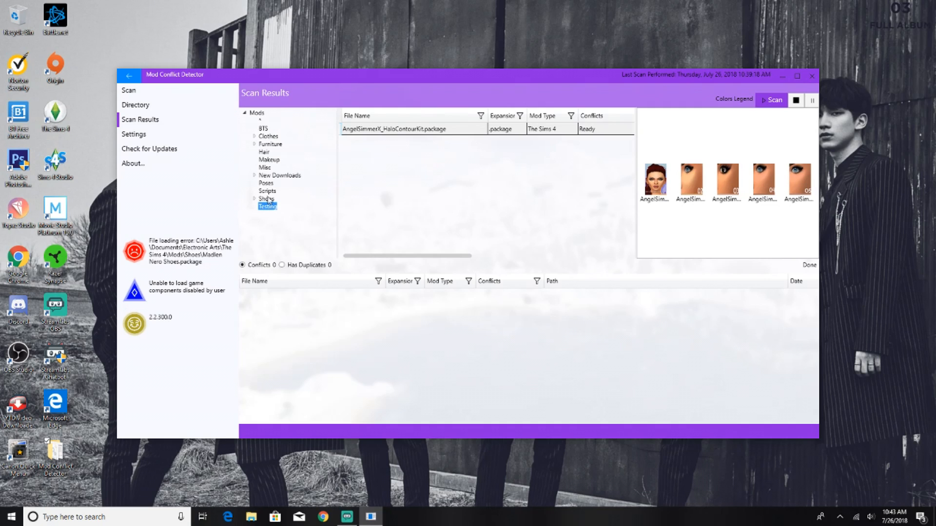
{"action": "mouse_move", "coordinate": [431, 232]}
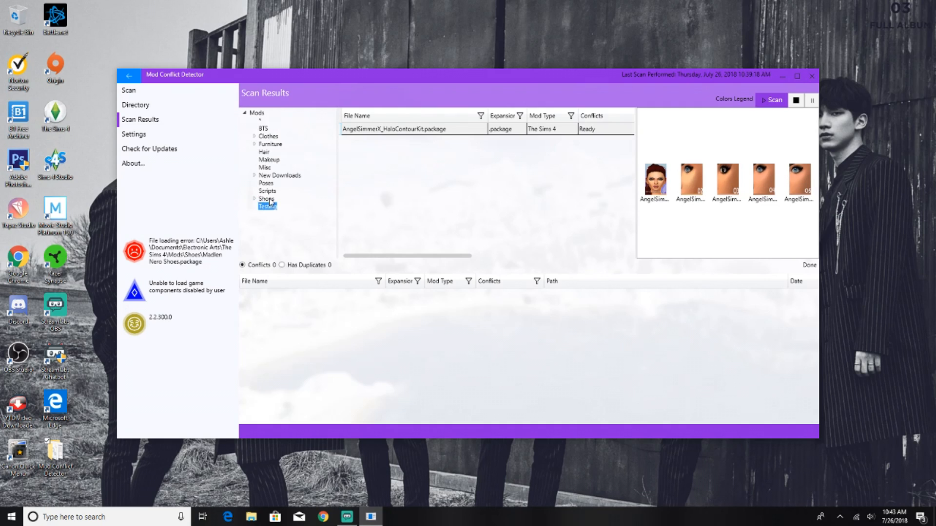
Step: Choose Delete Permanently for the faulty Madlen Nero Shoes.package mod
{"action": "left_click", "coordinate": [266, 199]}
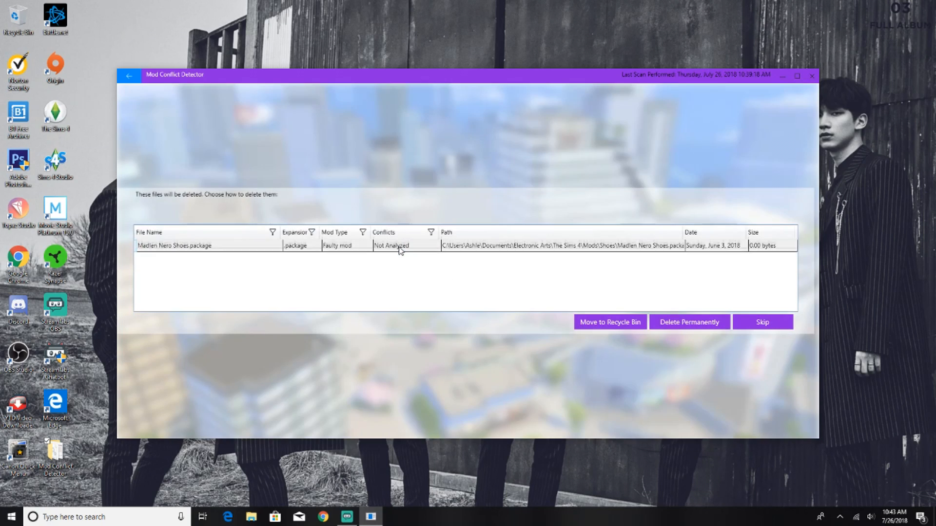
{"action": "mouse_move", "coordinate": [534, 323]}
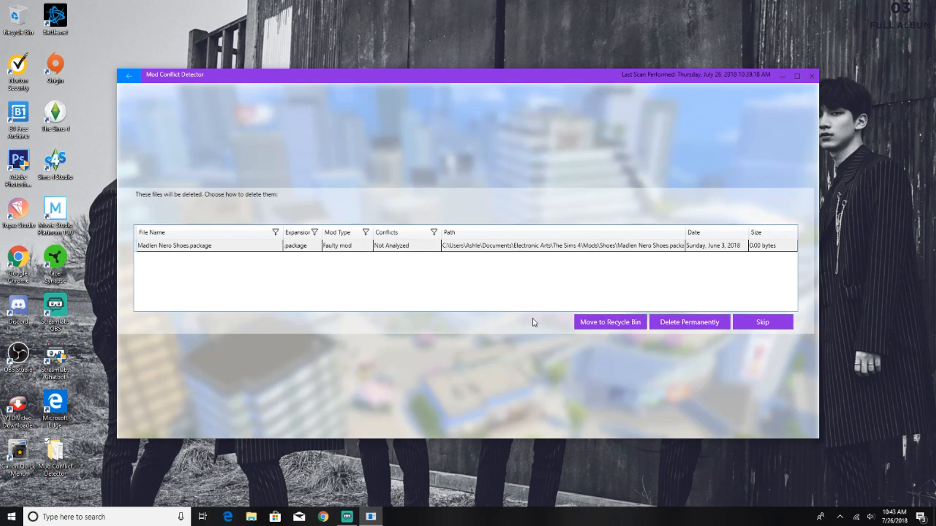
{"action": "mouse_move", "coordinate": [357, 315]}
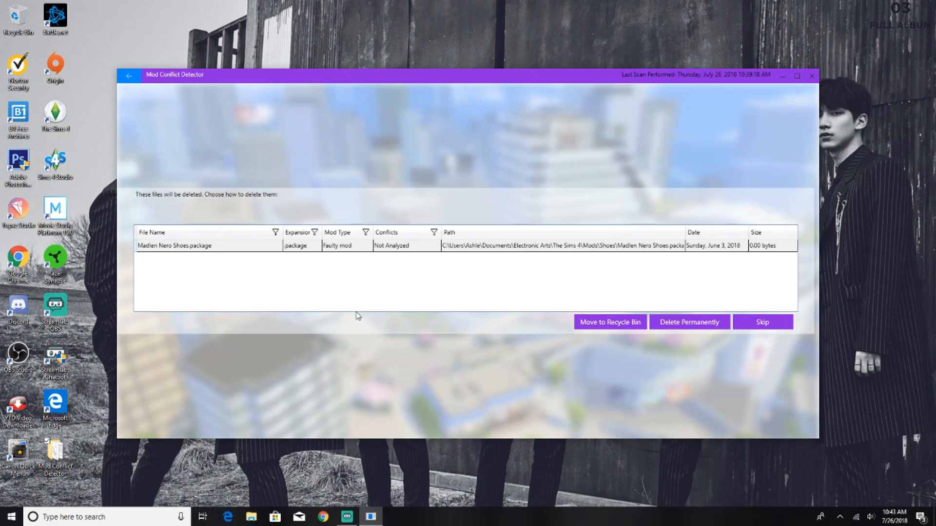
{"action": "mouse_move", "coordinate": [134, 214]}
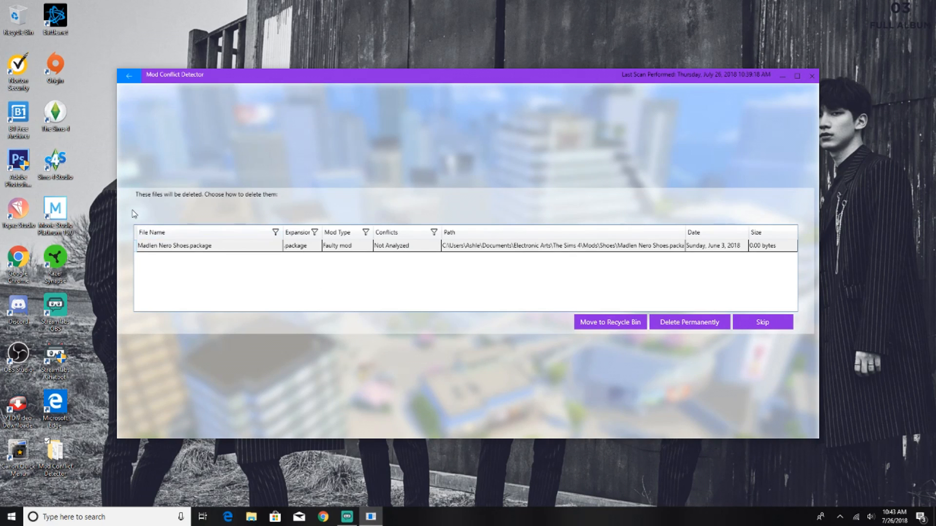
{"action": "mouse_move", "coordinate": [516, 195]}
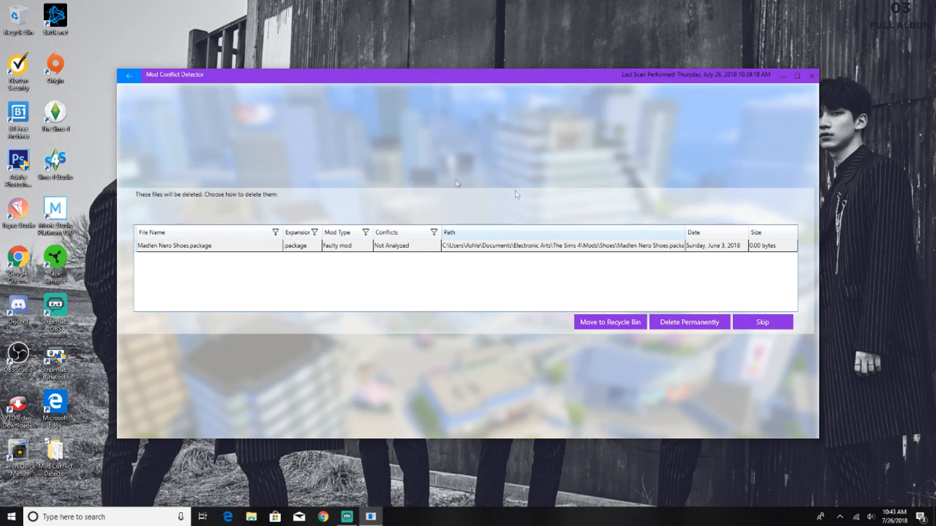
{"action": "mouse_move", "coordinate": [168, 203]}
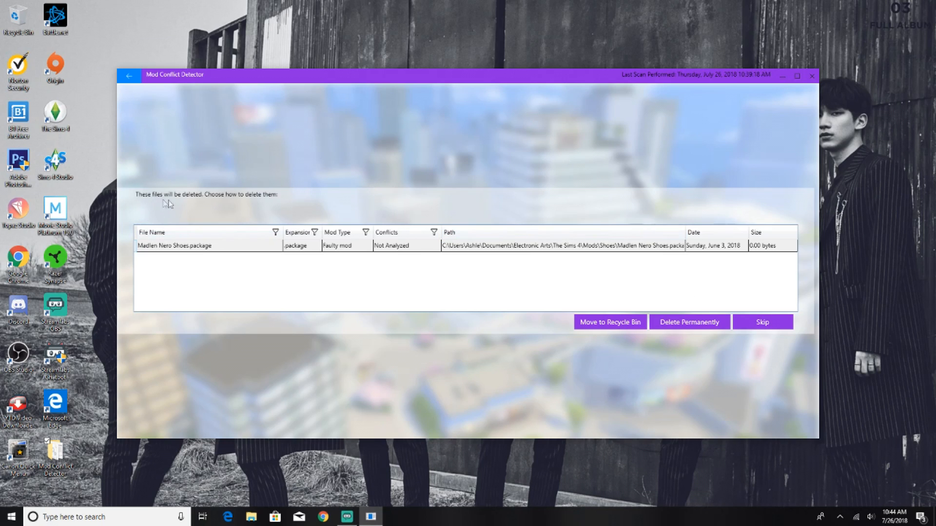
{"action": "mouse_move", "coordinate": [159, 240]}
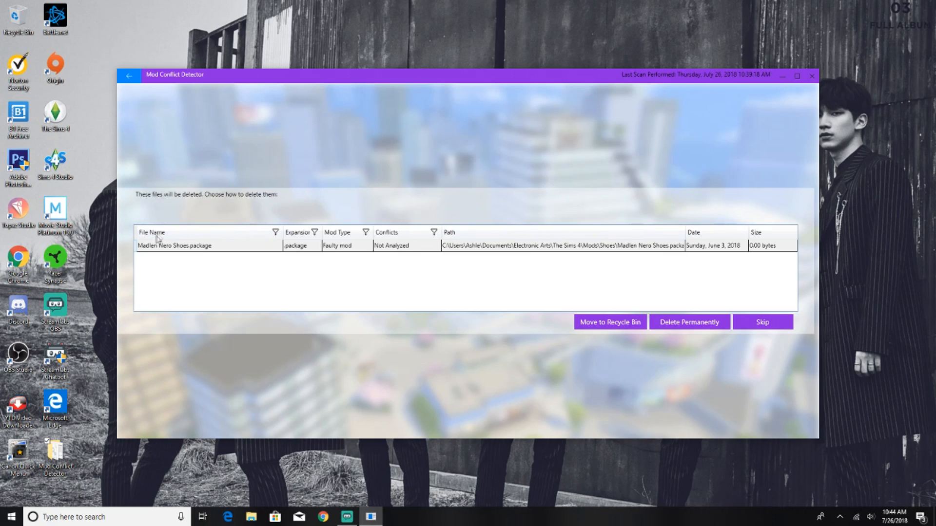
{"action": "mouse_move", "coordinate": [175, 254]}
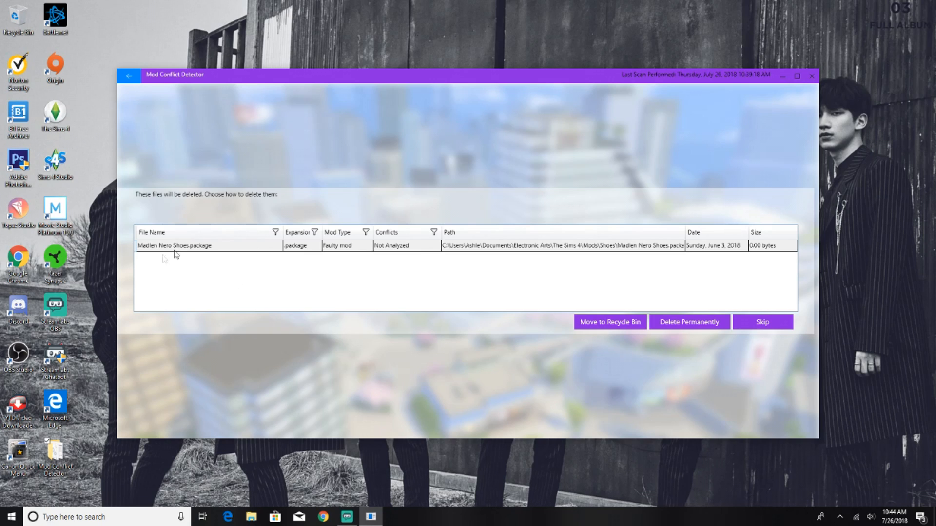
{"action": "mouse_move", "coordinate": [405, 309]}
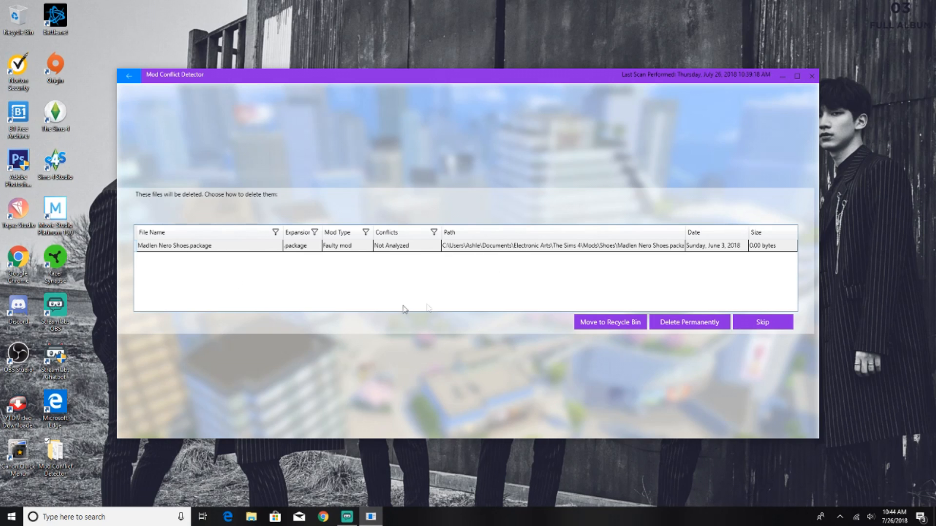
{"action": "mouse_move", "coordinate": [374, 256]}
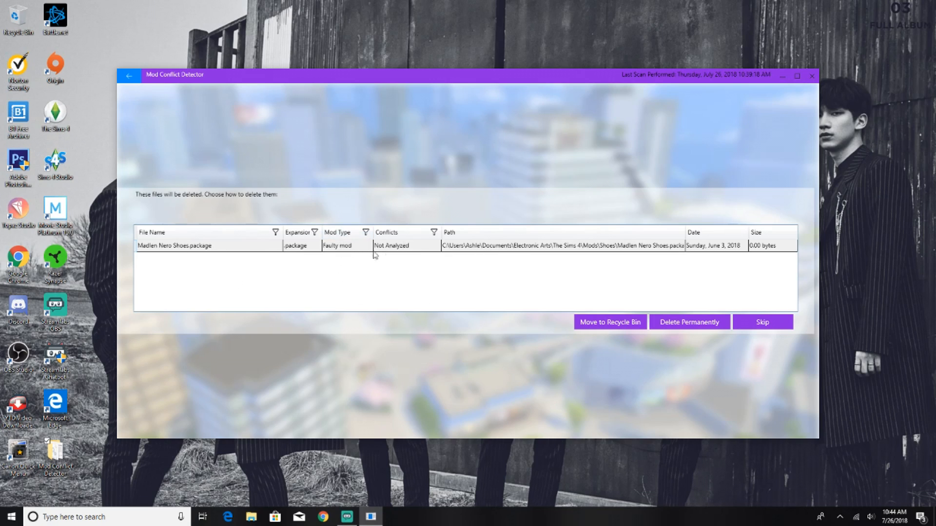
{"action": "mouse_move", "coordinate": [482, 273]}
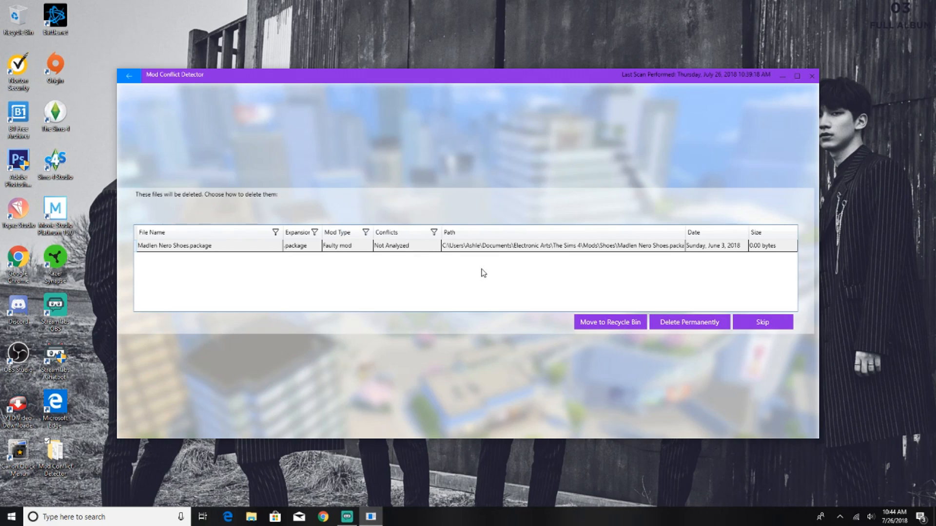
{"action": "mouse_move", "coordinate": [605, 335]}
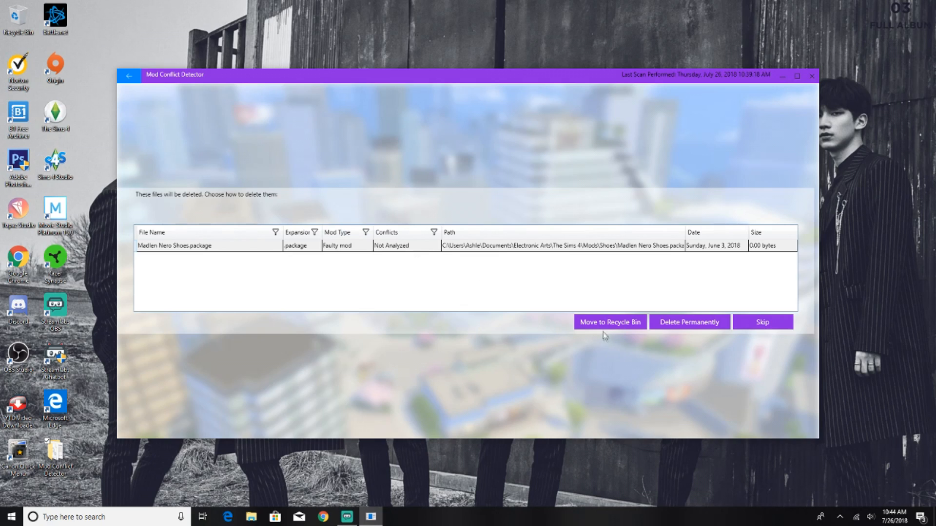
{"action": "mouse_move", "coordinate": [677, 334]}
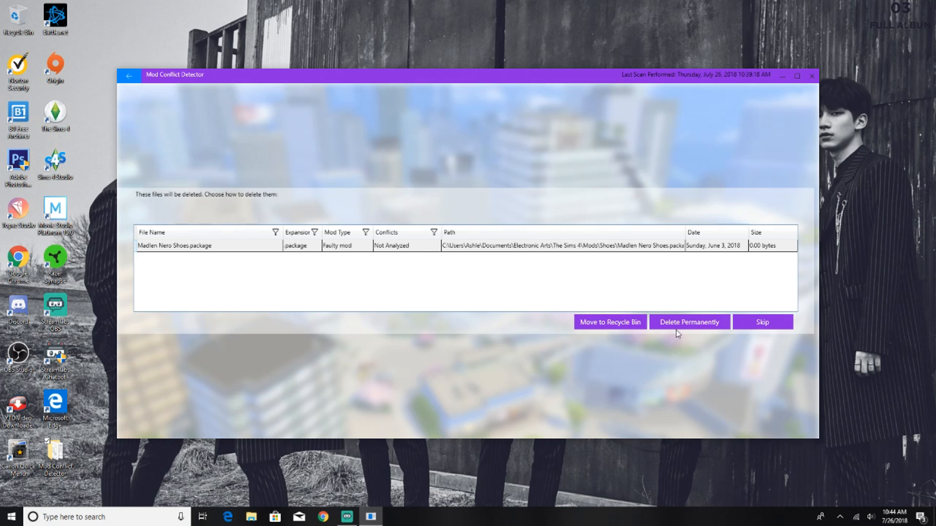
{"action": "mouse_move", "coordinate": [709, 342]}
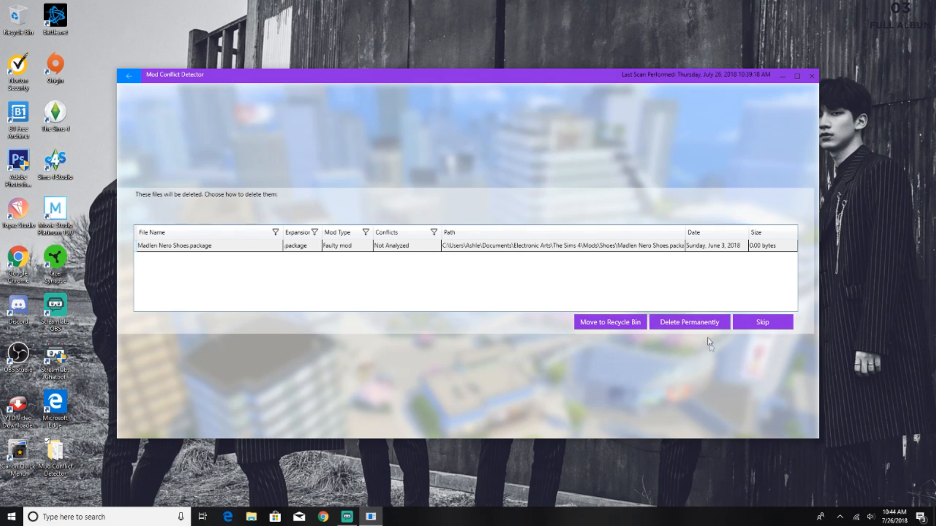
{"action": "left_click", "coordinate": [688, 322]}
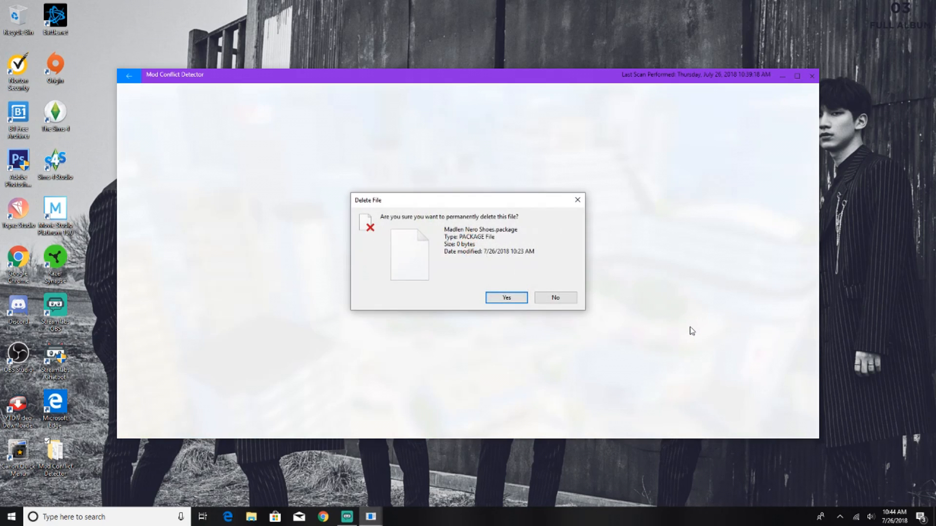
{"action": "mouse_move", "coordinate": [371, 183]}
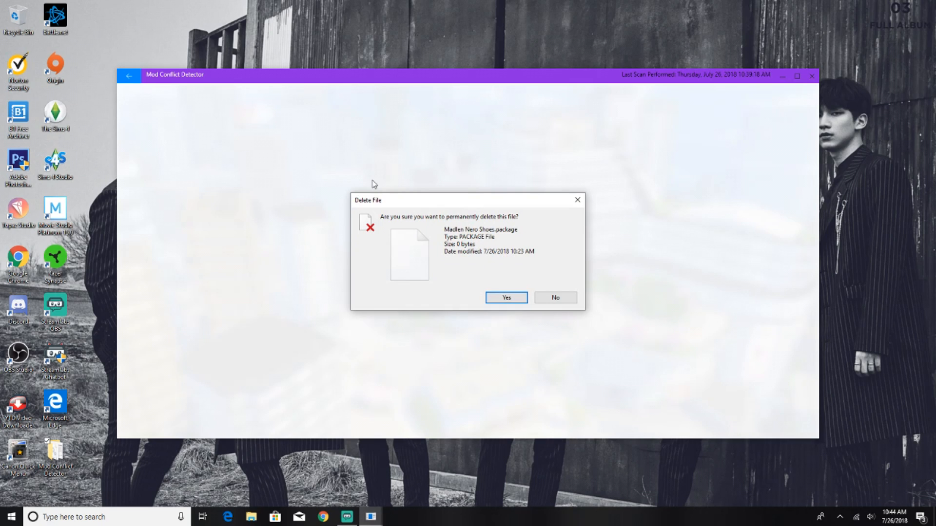
{"action": "mouse_move", "coordinate": [512, 233]}
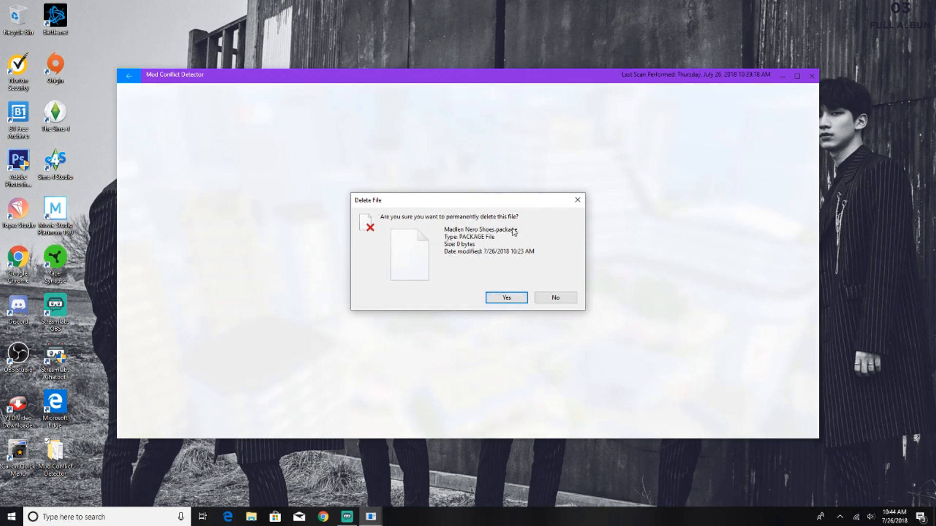
Step: Answer Yes to permanently delete Madlen Nero Shoes.package, returning to results advising a re-scan
{"action": "left_click", "coordinate": [505, 297]}
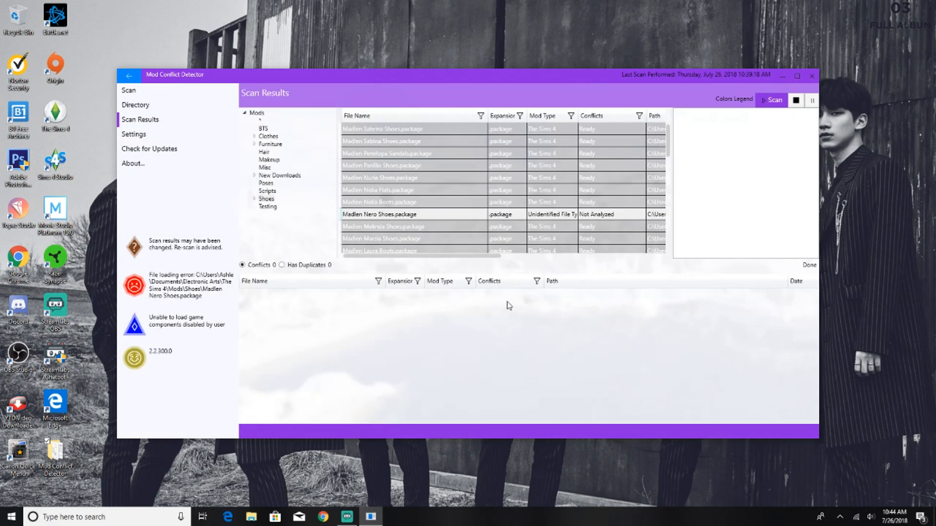
{"action": "mouse_move", "coordinate": [455, 338]}
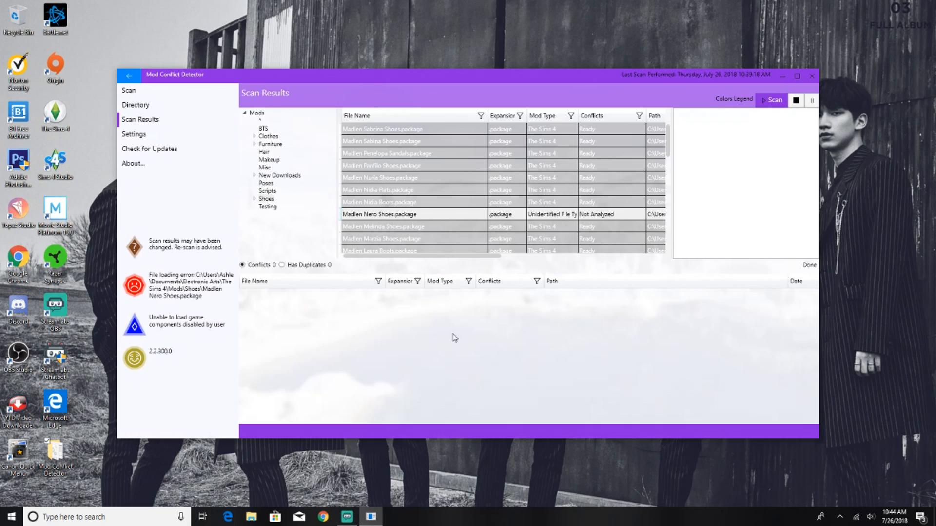
{"action": "mouse_move", "coordinate": [421, 345]}
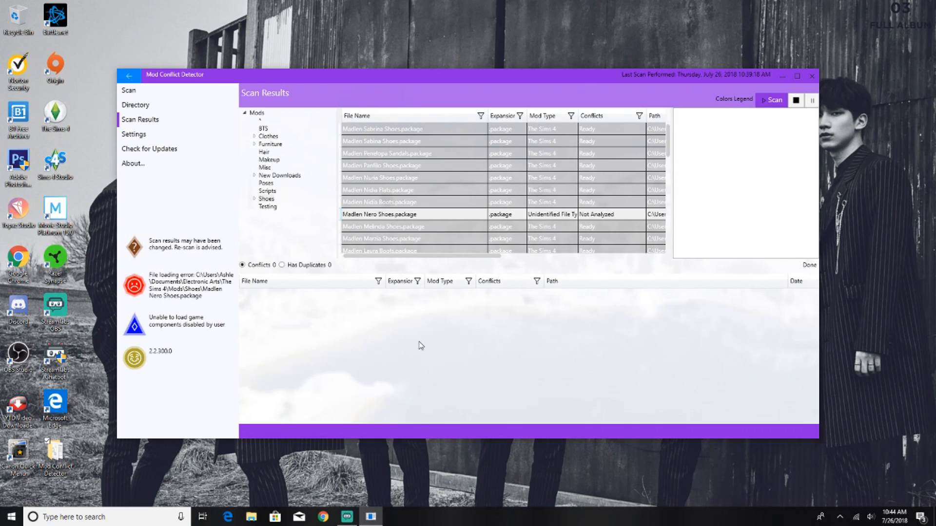
{"action": "mouse_move", "coordinate": [177, 260]}
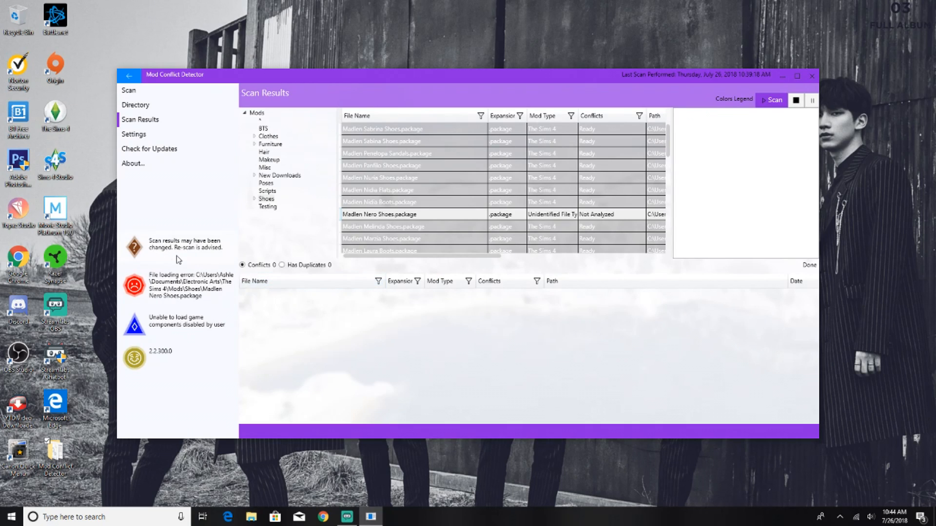
{"action": "mouse_move", "coordinate": [171, 256]}
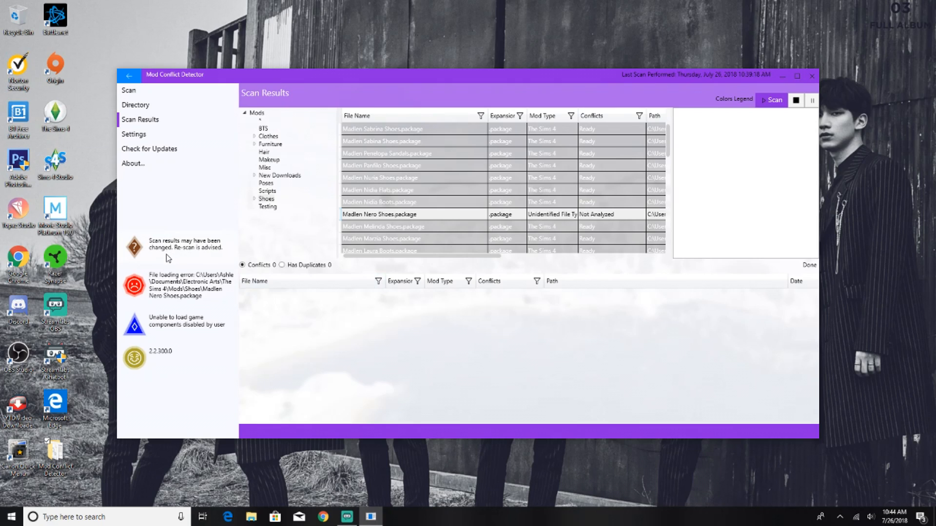
{"action": "mouse_move", "coordinate": [207, 264]}
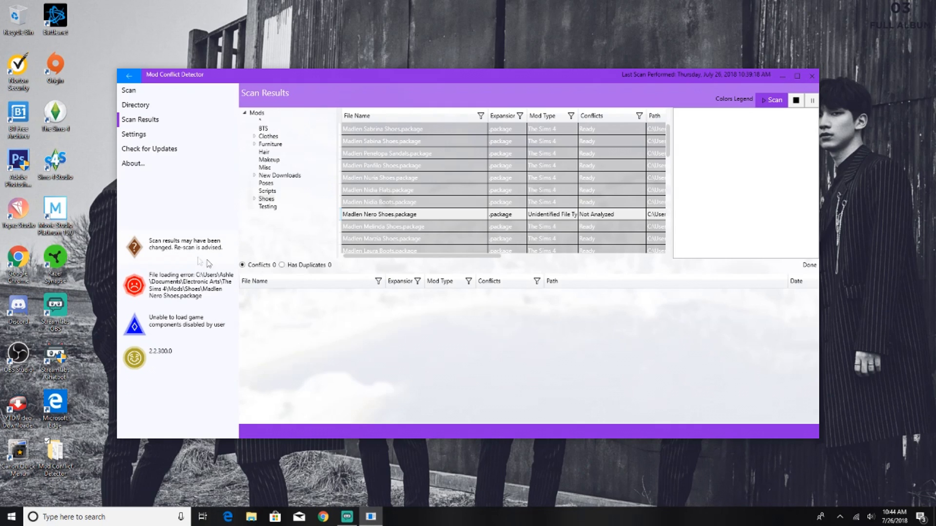
{"action": "mouse_move", "coordinate": [424, 316]}
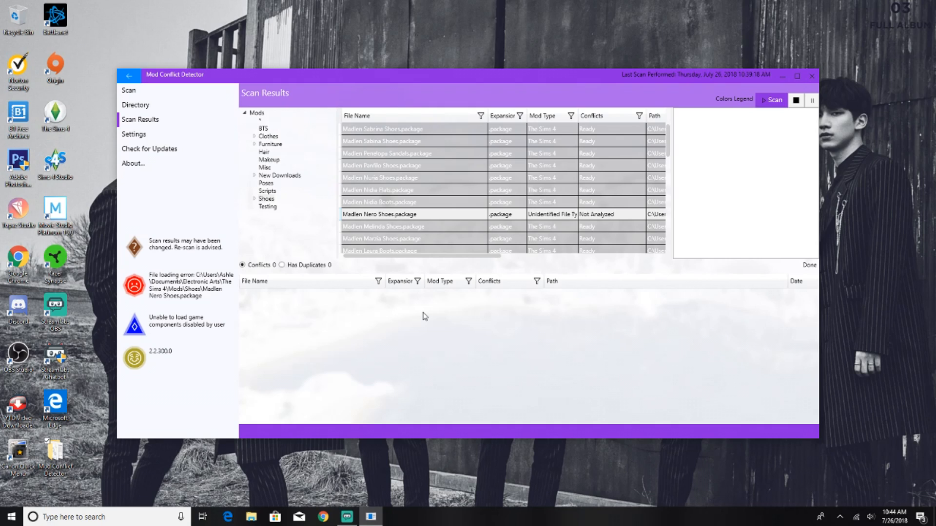
{"action": "mouse_move", "coordinate": [426, 305]}
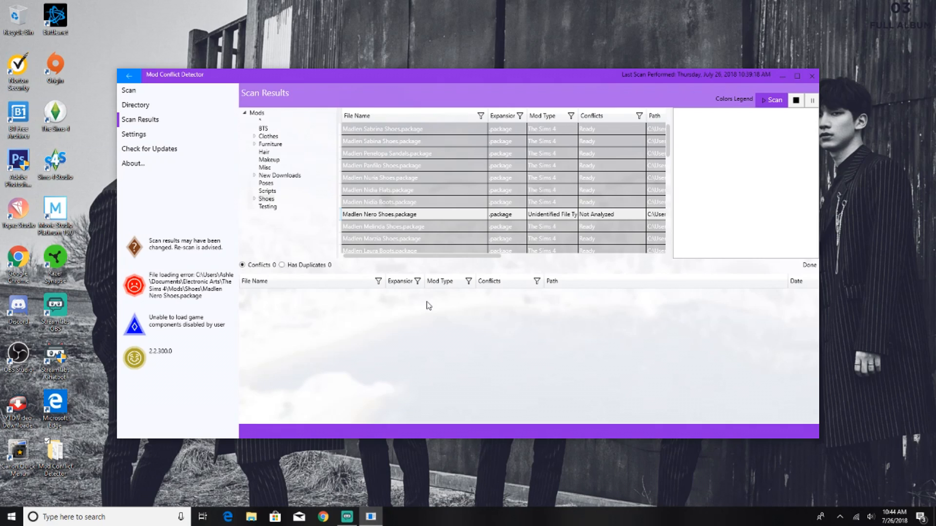
{"action": "mouse_move", "coordinate": [426, 318]}
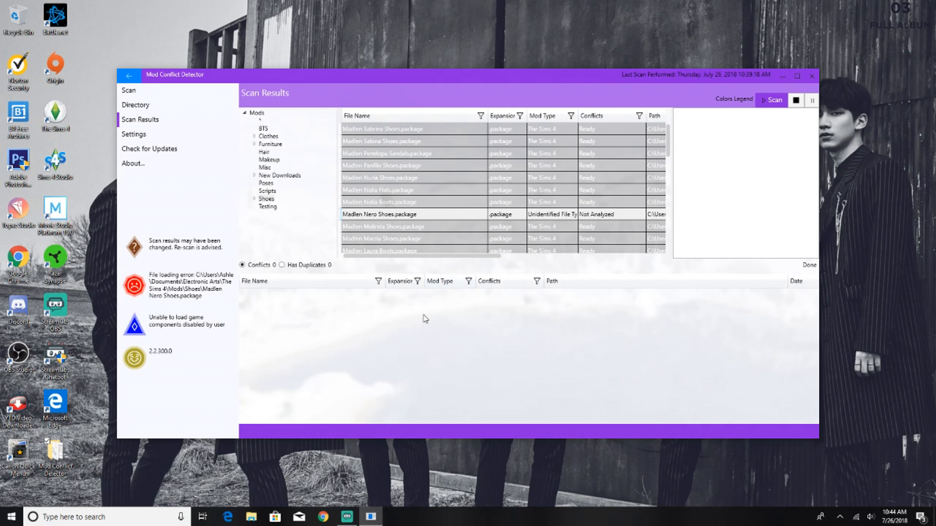